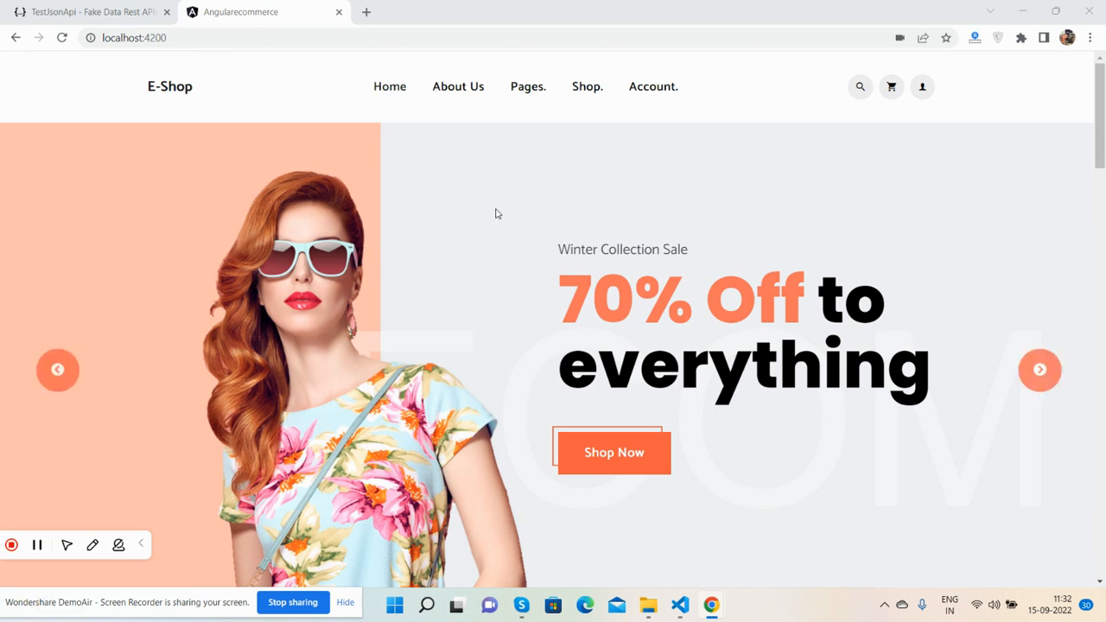
Scroll past New Arrivals and reach the Eclipse Crossbody page at product-single/8.
{"action": "scroll", "scroll_direction": "down", "scroll_amount": 3}
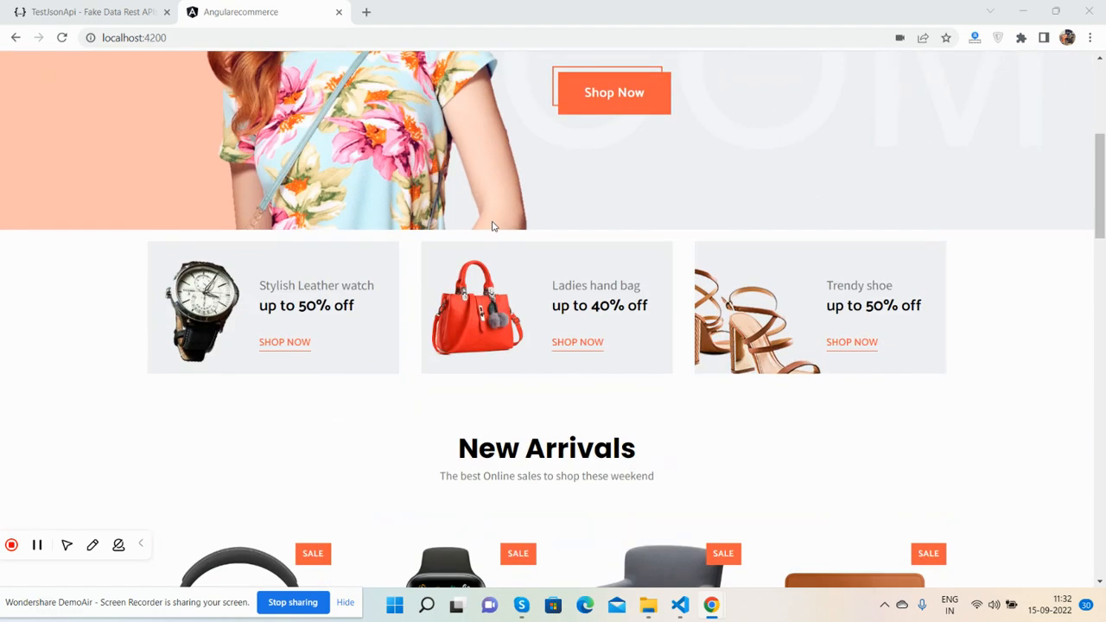
{"action": "scroll", "scroll_direction": "down", "scroll_amount": 3}
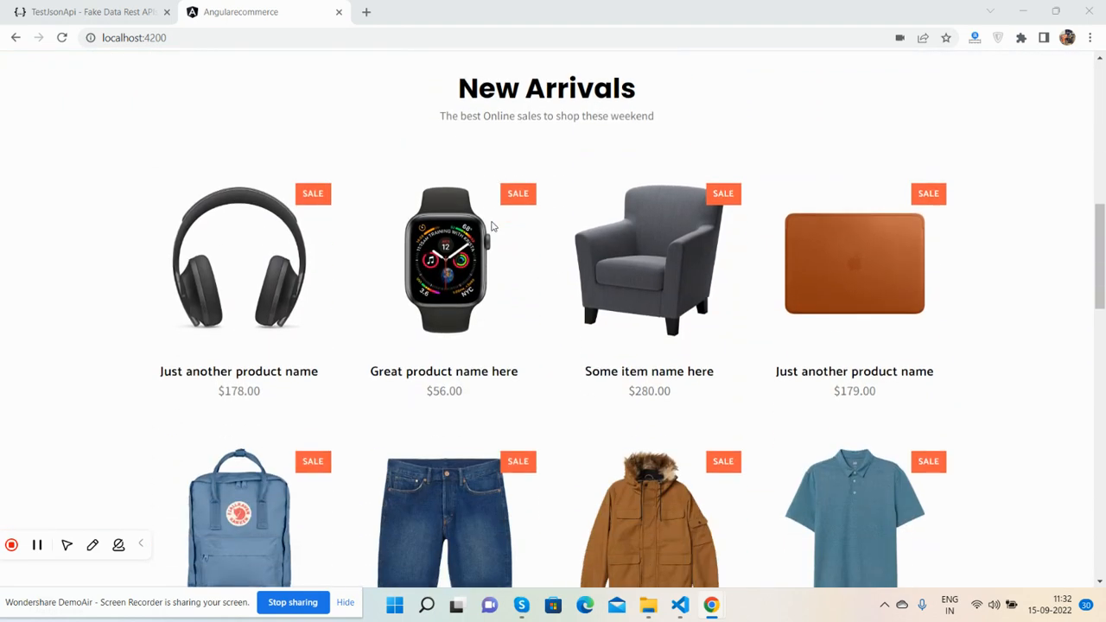
{"action": "mouse_move", "coordinate": [251, 272]}
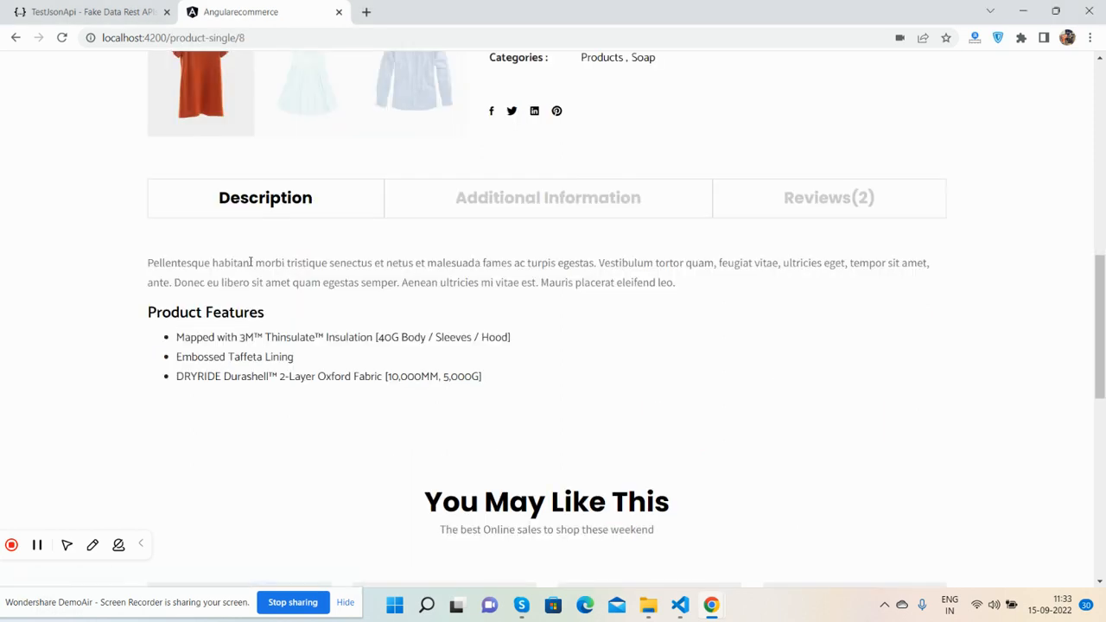
{"action": "scroll", "scroll_direction": "up", "scroll_amount": 3}
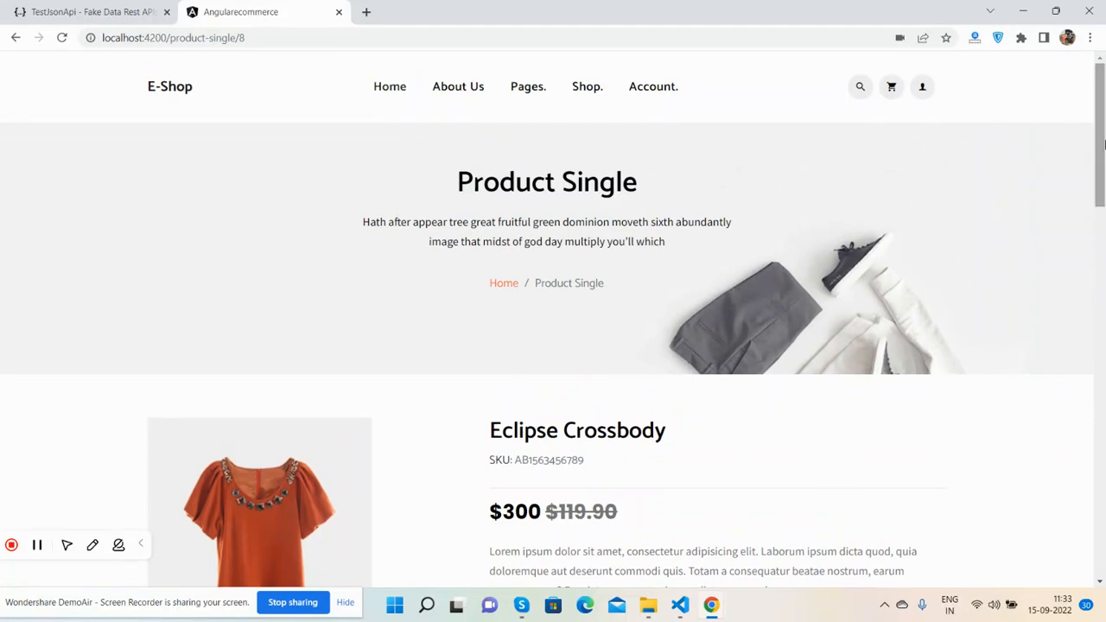
{"action": "mouse_move", "coordinate": [154, 6]}
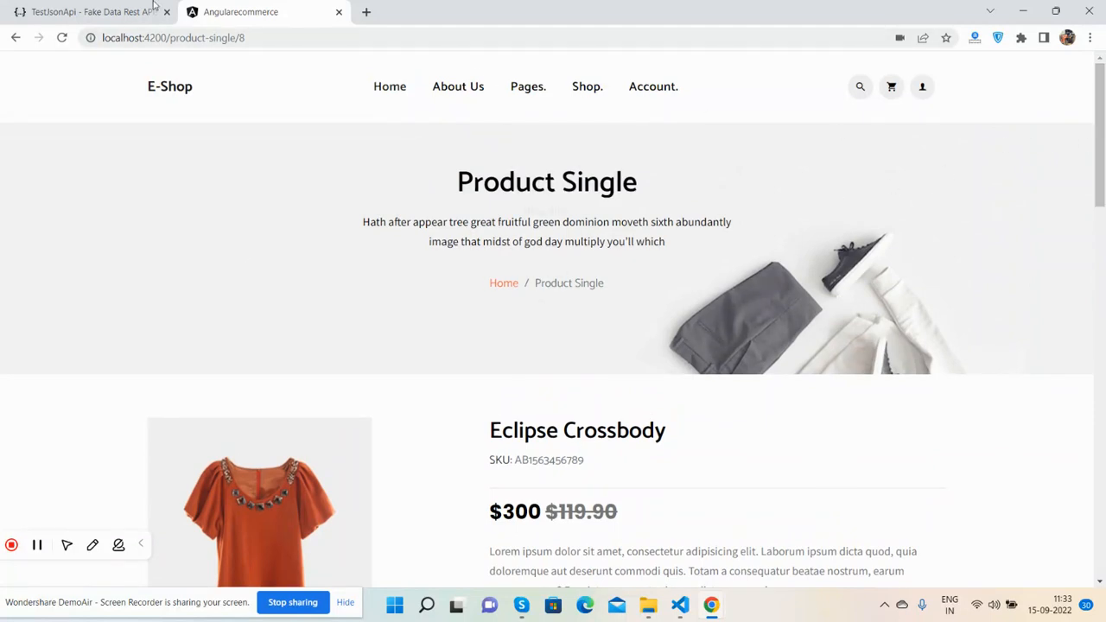
{"action": "left_click", "coordinate": [87, 11]}
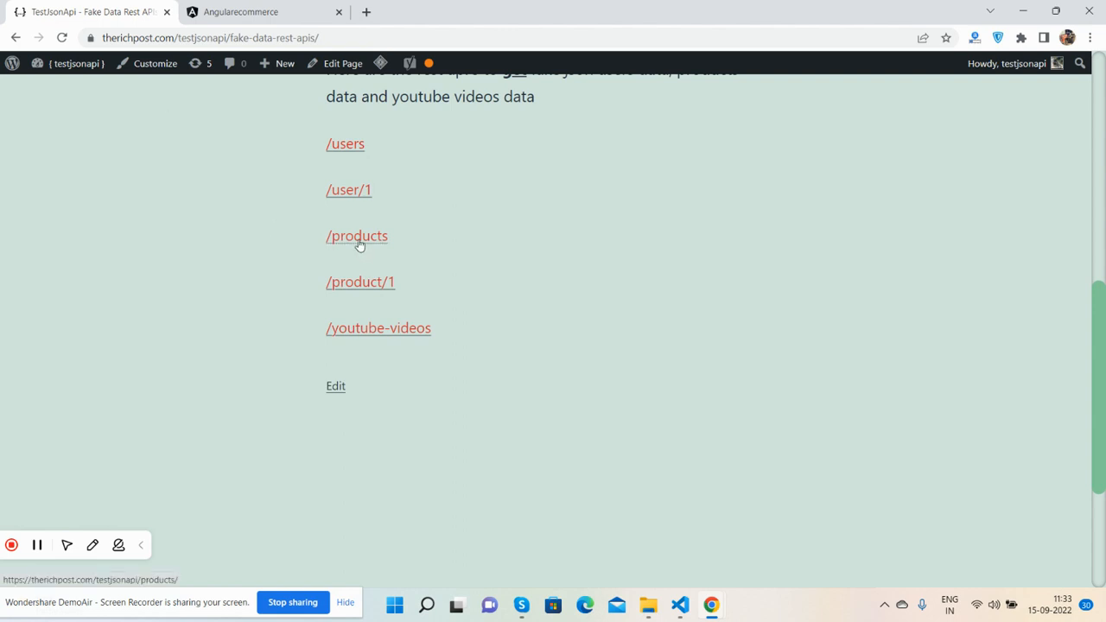
{"action": "left_click", "coordinate": [356, 235]}
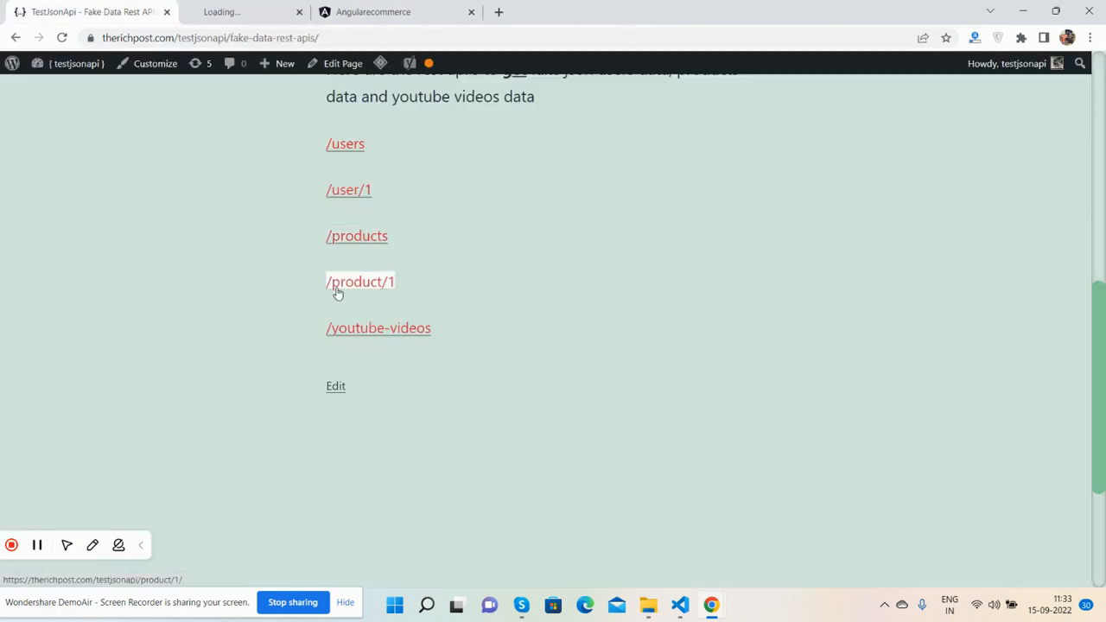
{"action": "left_click", "coordinate": [360, 281]}
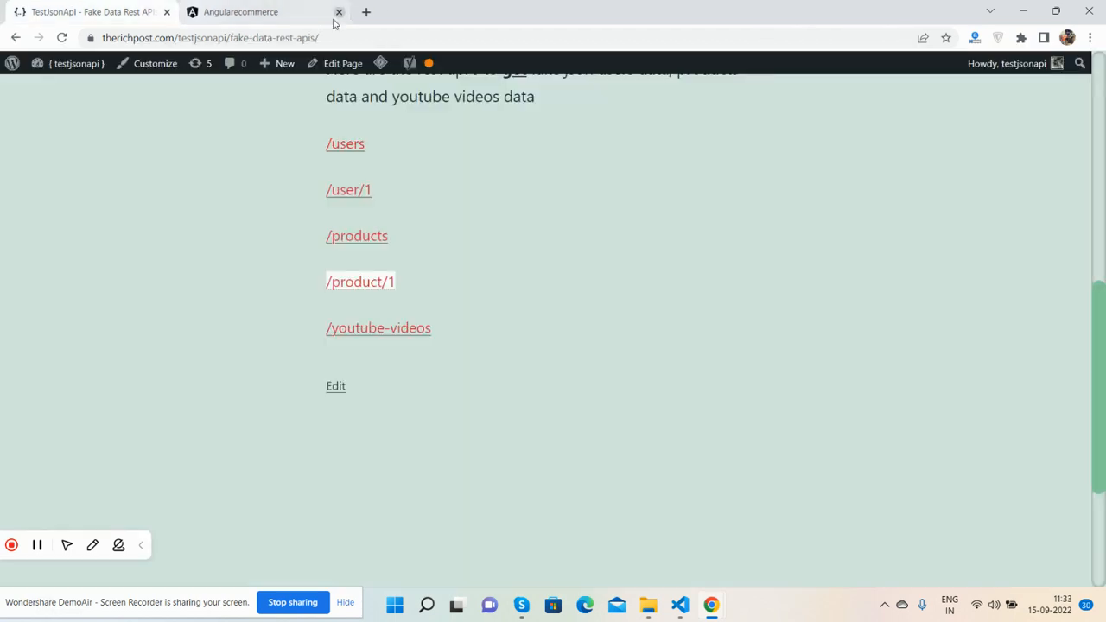
{"action": "left_click", "coordinate": [240, 12]}
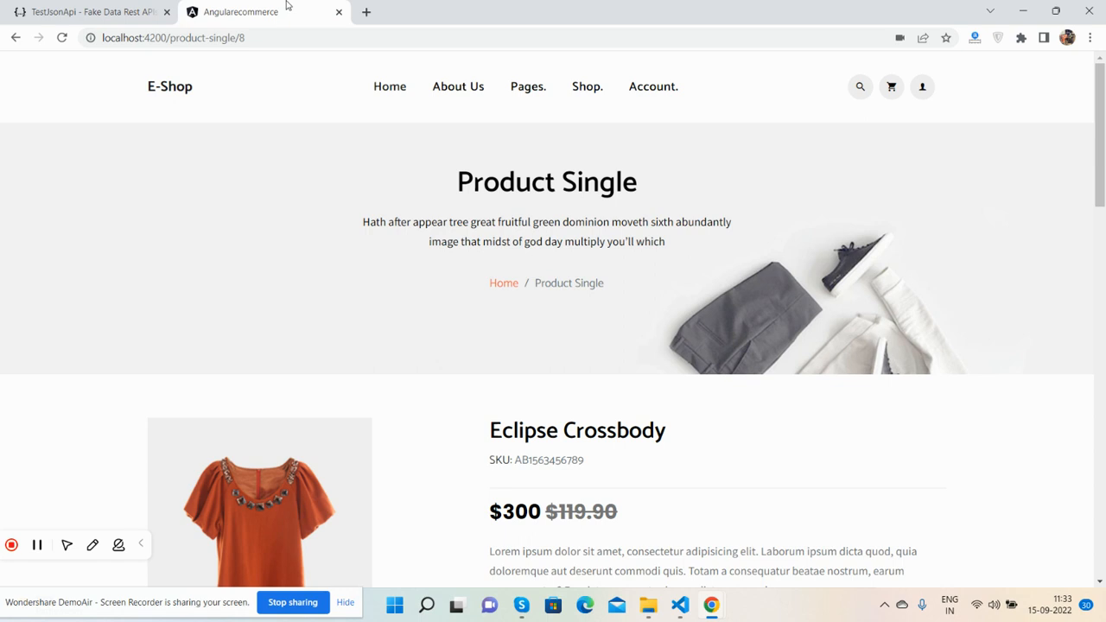
{"action": "mouse_move", "coordinate": [328, 197]}
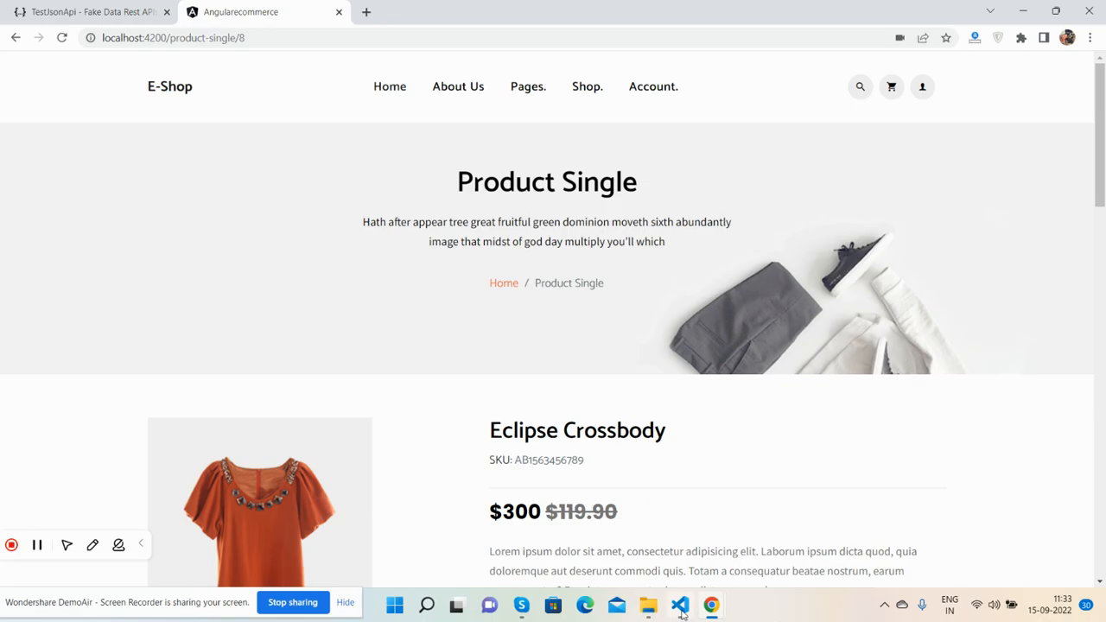
{"action": "left_click", "coordinate": [680, 604]}
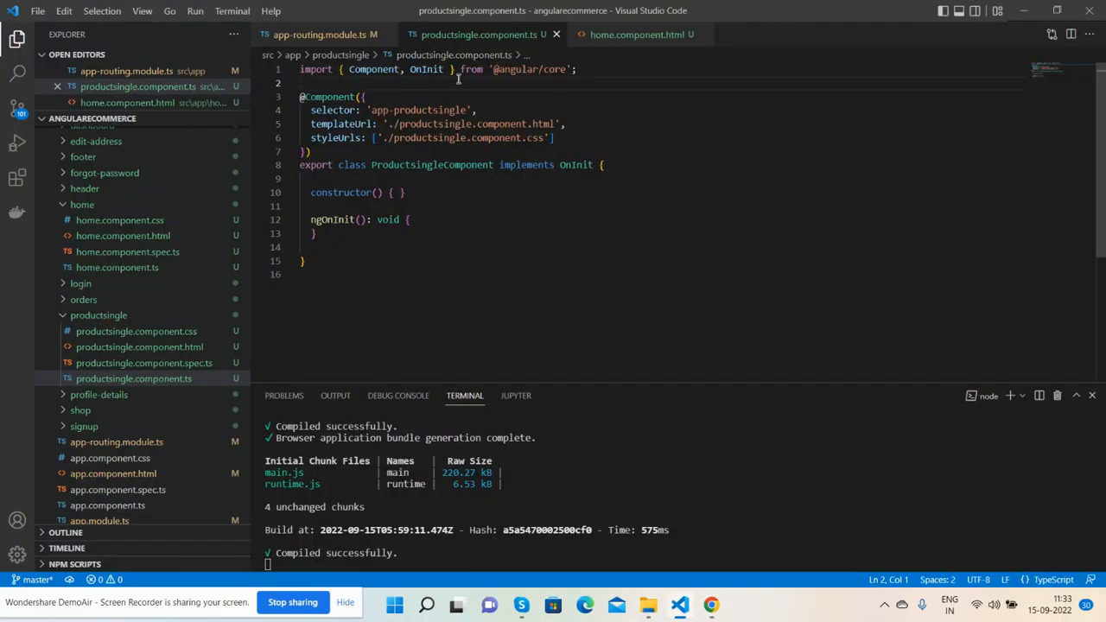
{"action": "type", "text": "import"}
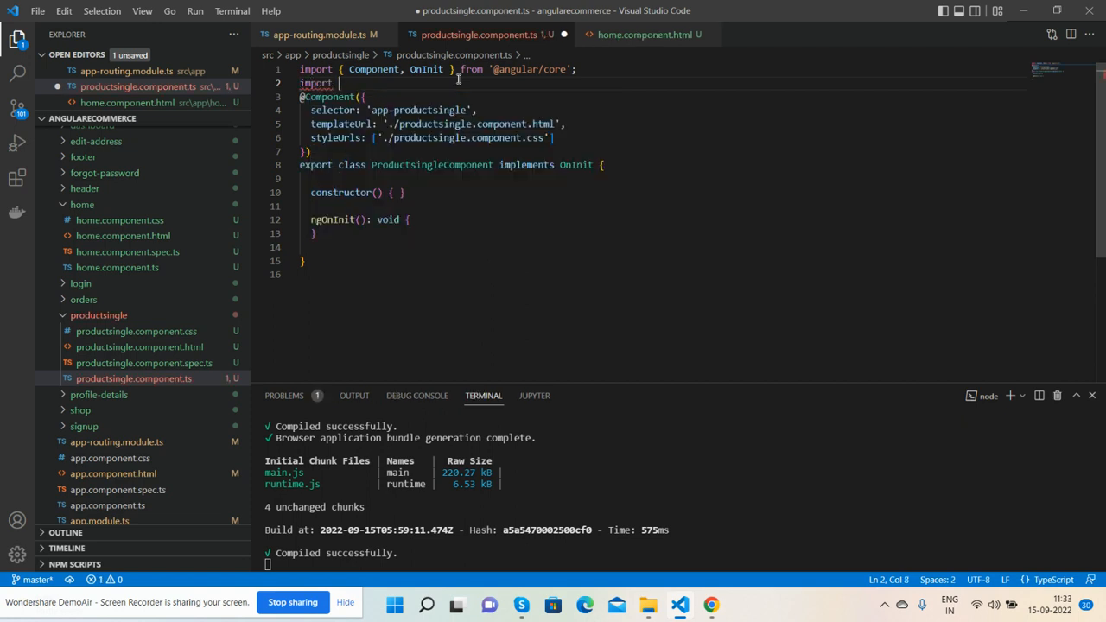
{"action": "type", "text": "{ }"}
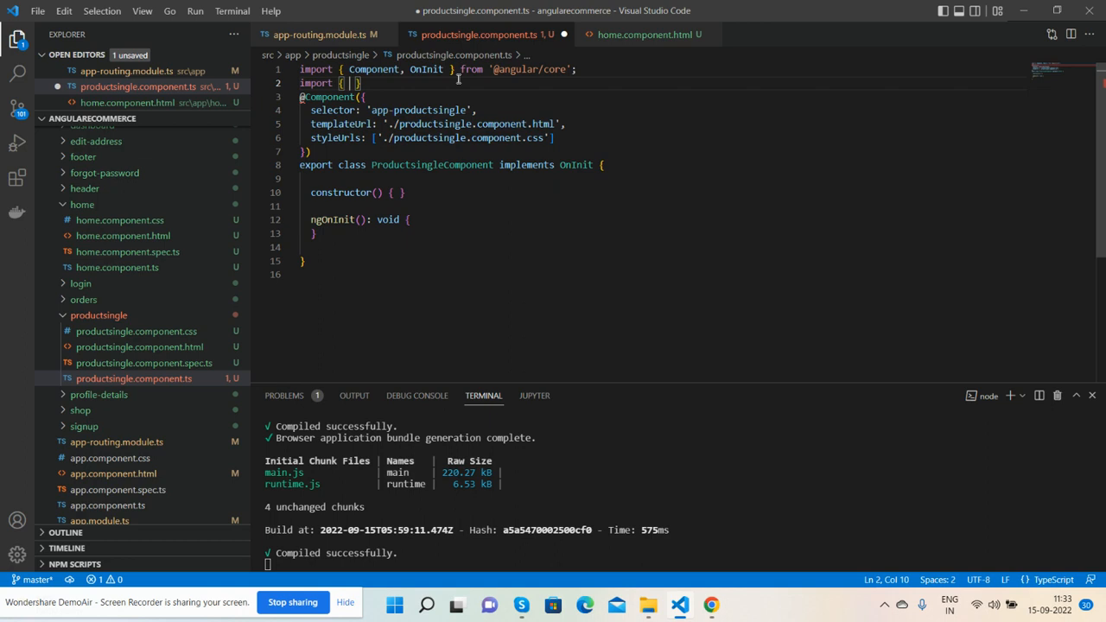
{"action": "type", "text": "ActivatedRoute"}
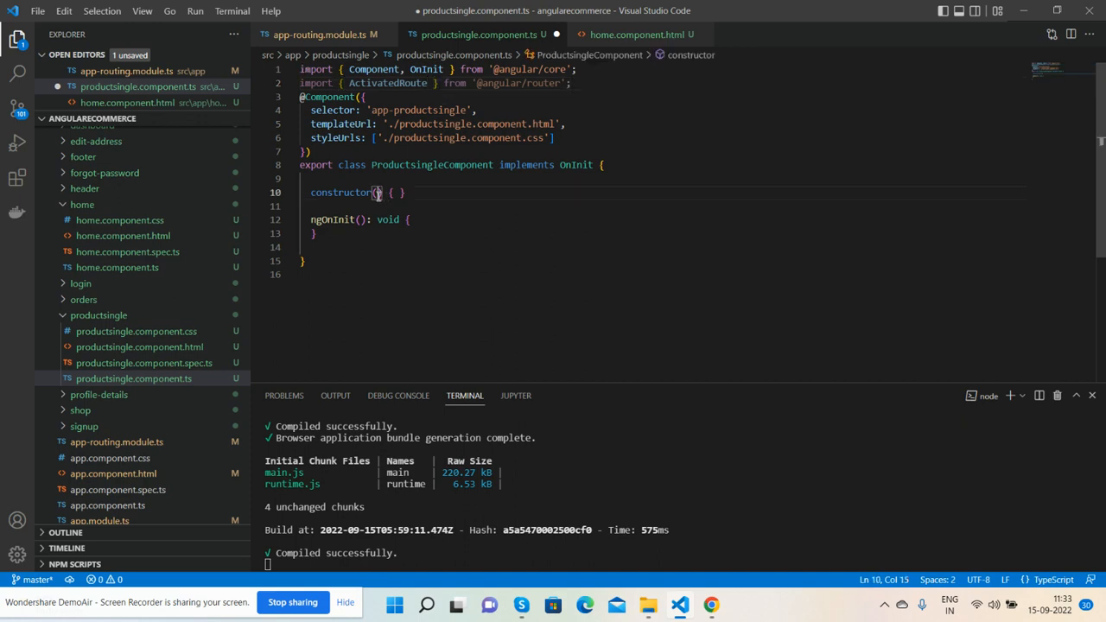
Add a private activatedRoute: ActivatedRoute constructor parameter.
{"action": "type", "text": "private"}
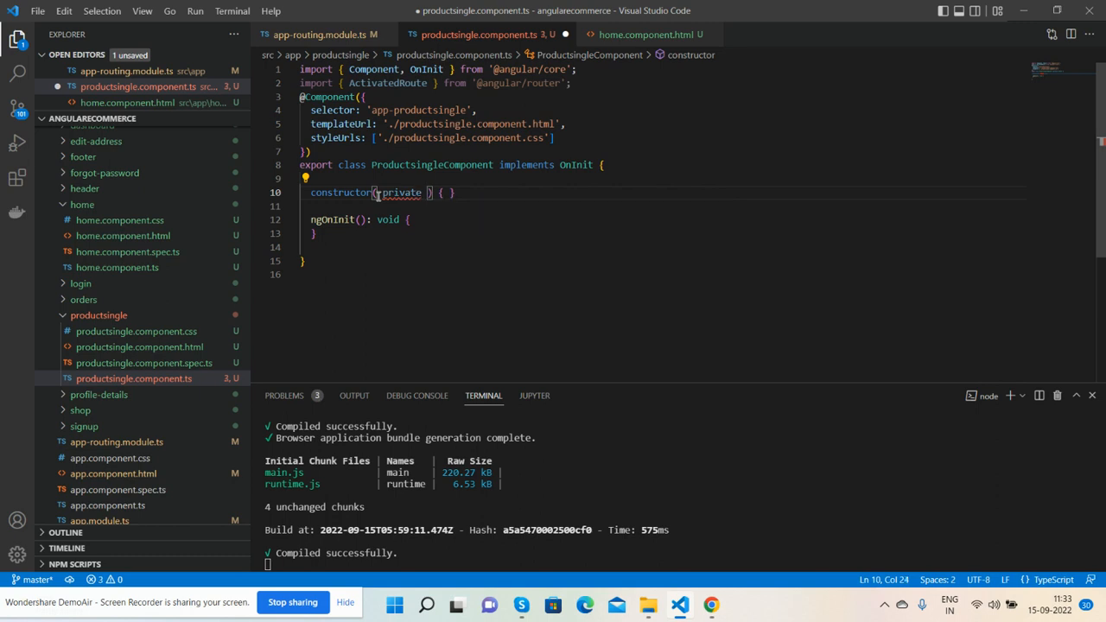
{"action": "double_click", "coordinate": [387, 82]}
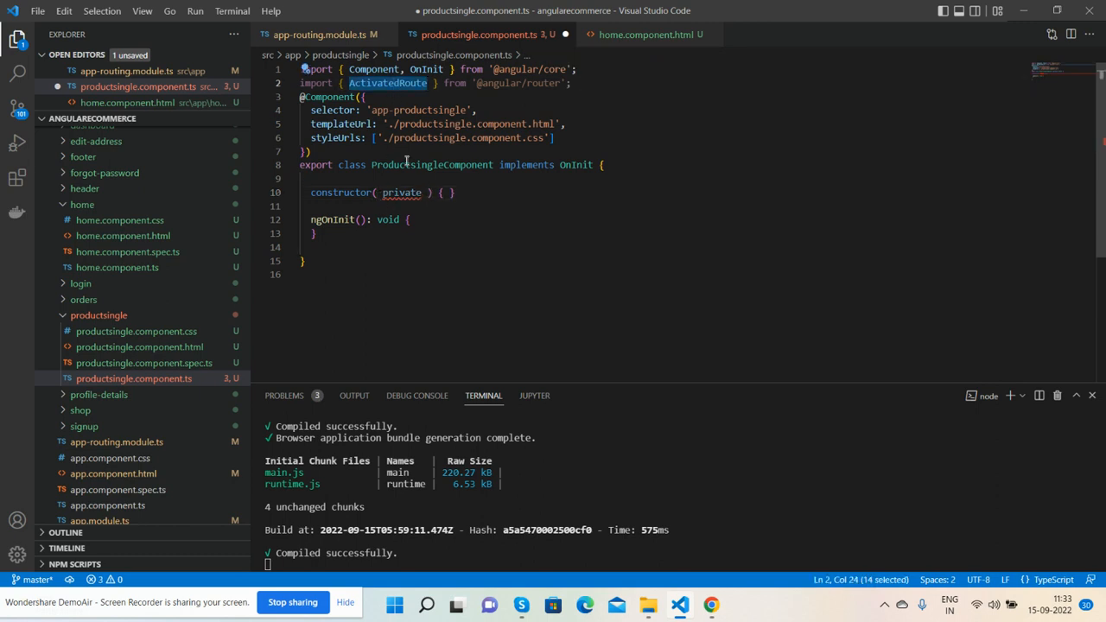
{"action": "type", "text": "ActivatedRoute"}
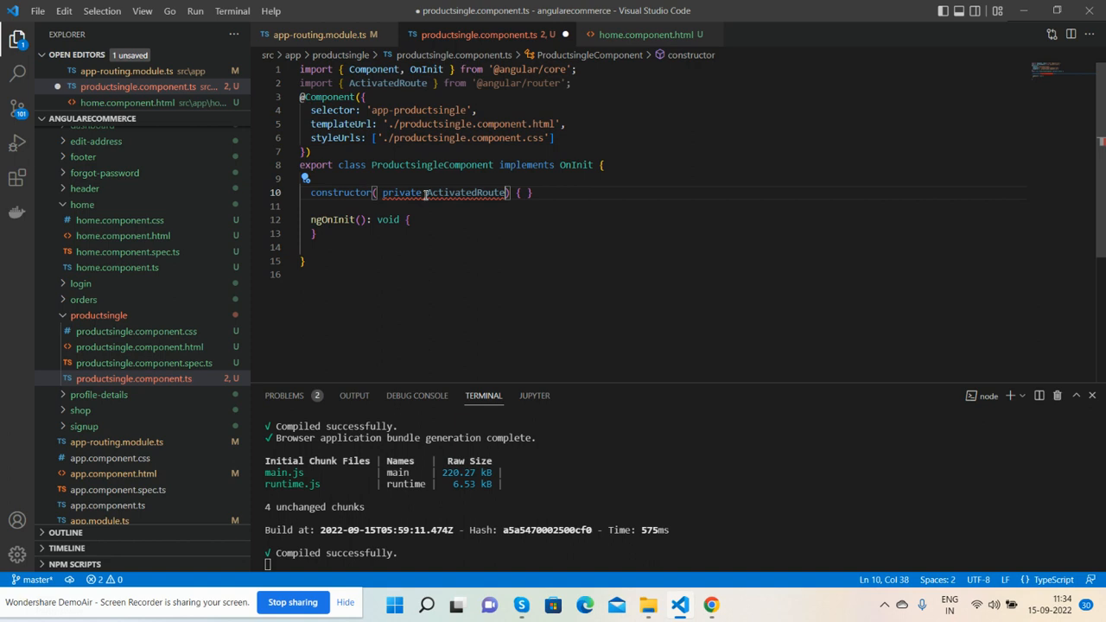
{"action": "type", "text": ": ActivatedRoute"}
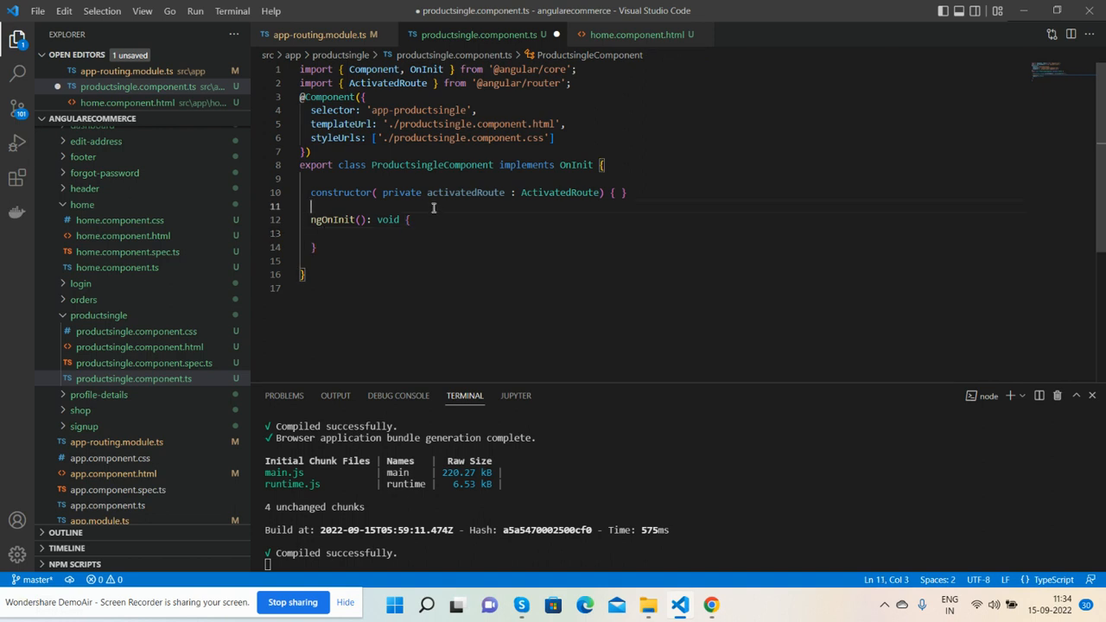
Declare a productID property typed number or null above the constructor.
{"action": "left_click", "coordinate": [311, 178]}
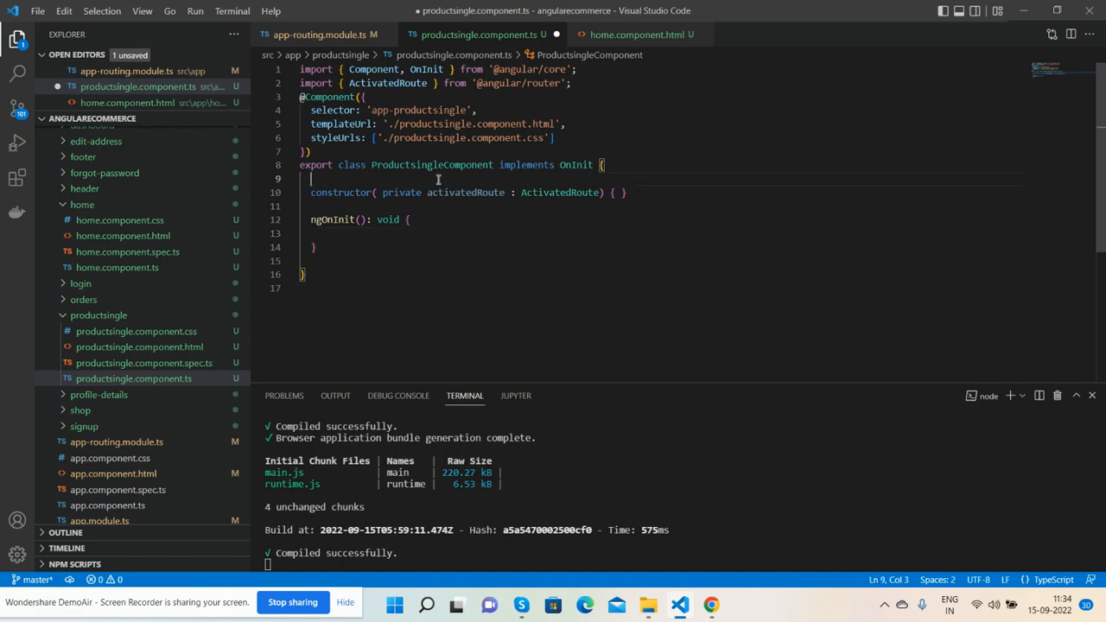
{"action": "type", "text": "product"}
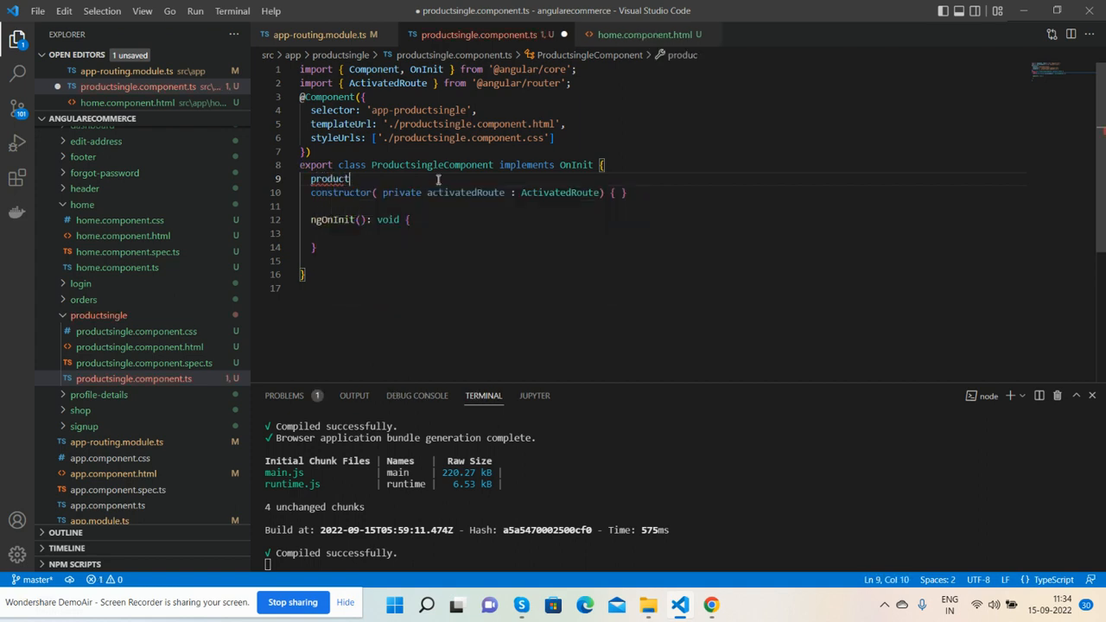
{"action": "type", "text": "ID"}
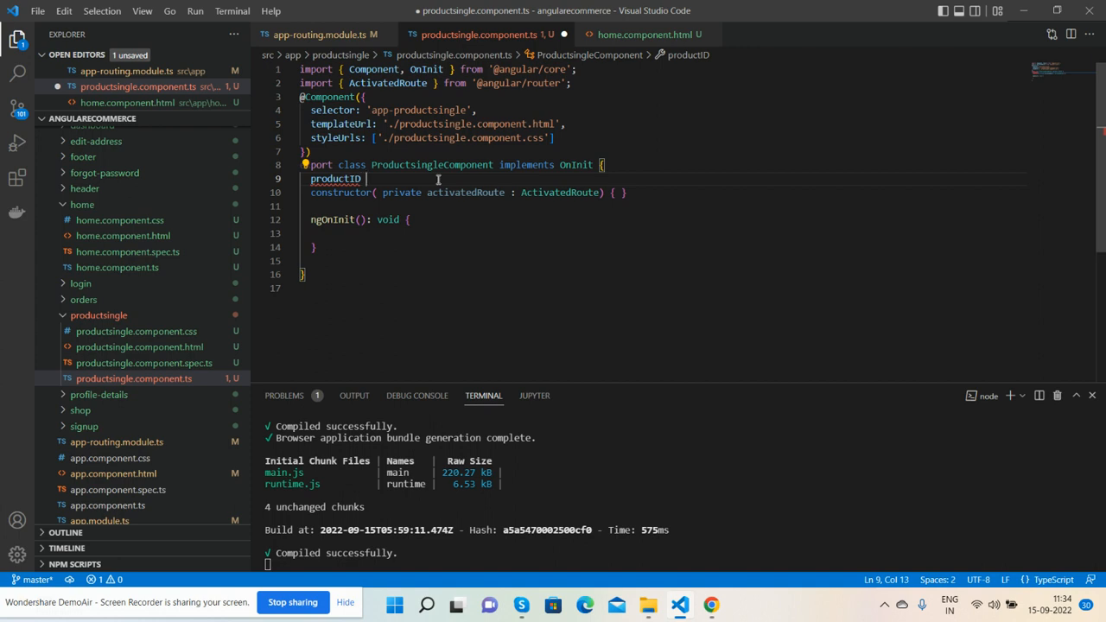
{"action": "type", "text": ":"}
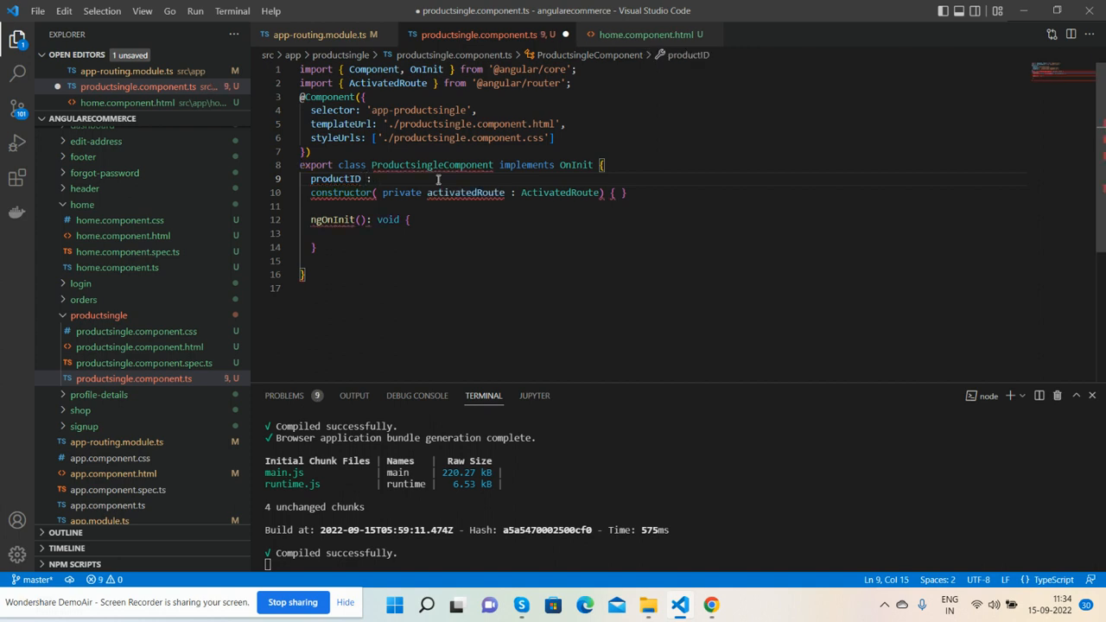
{"action": "type", "text": "number"}
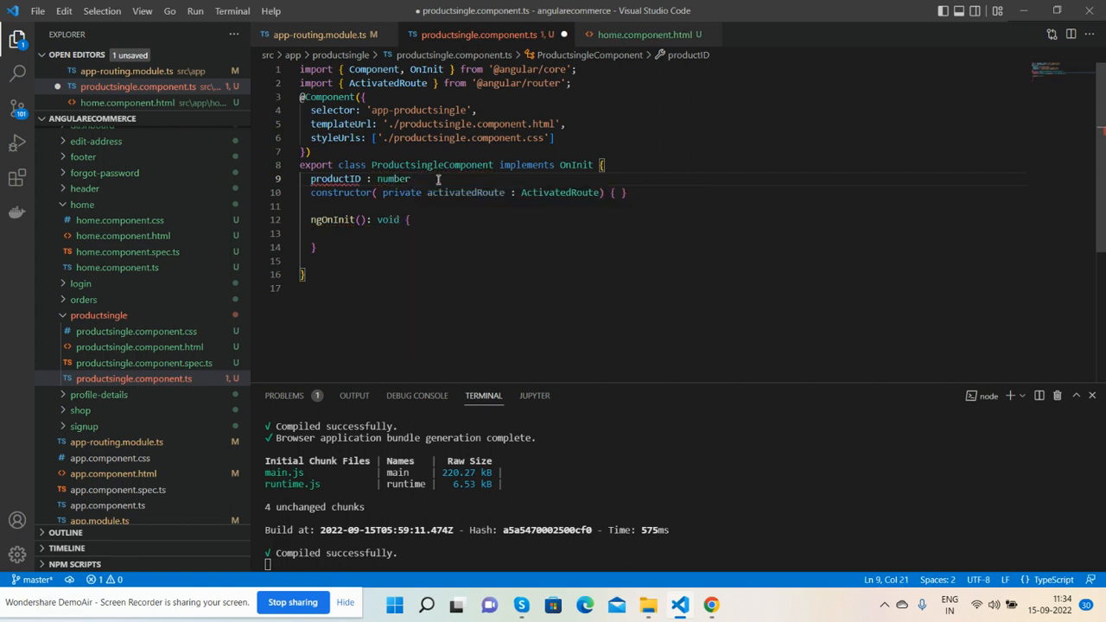
{"action": "type", "text": "| null;"}
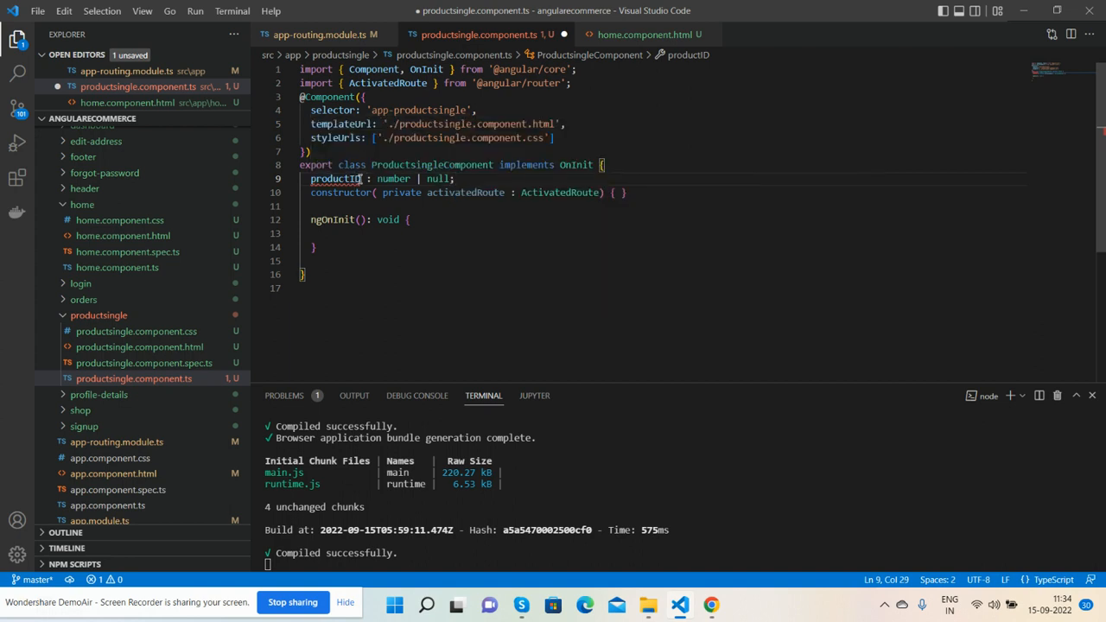
{"action": "type", "text": "!"}
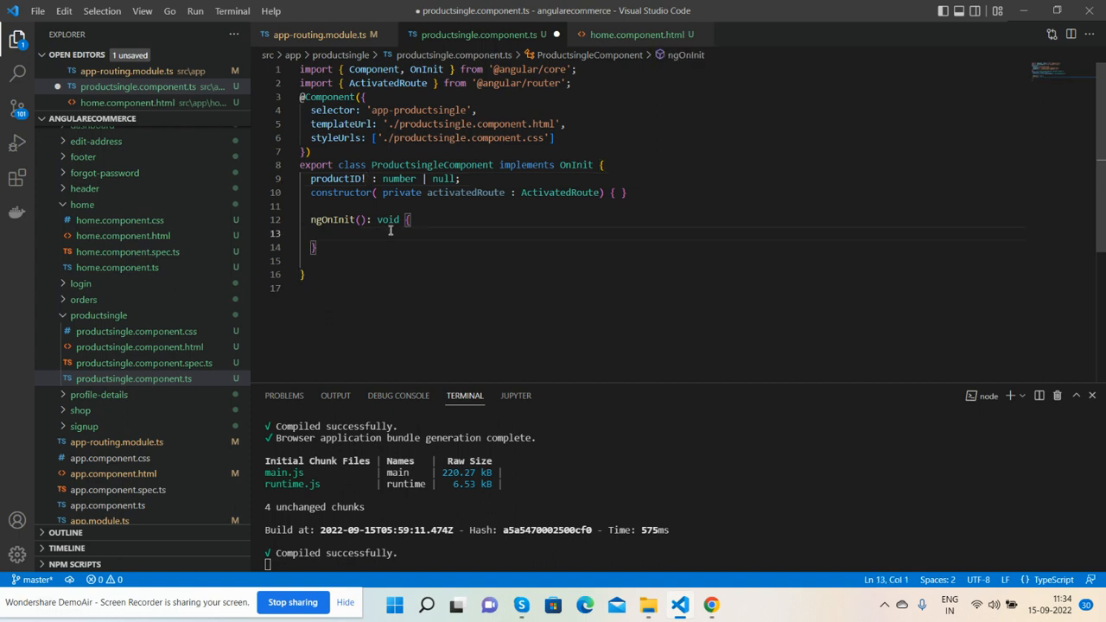
Assign this.productID from this.activatedRoute.snapshot.paramMap.get("id") in ngOnInit.
{"action": "type", "text": "this"}
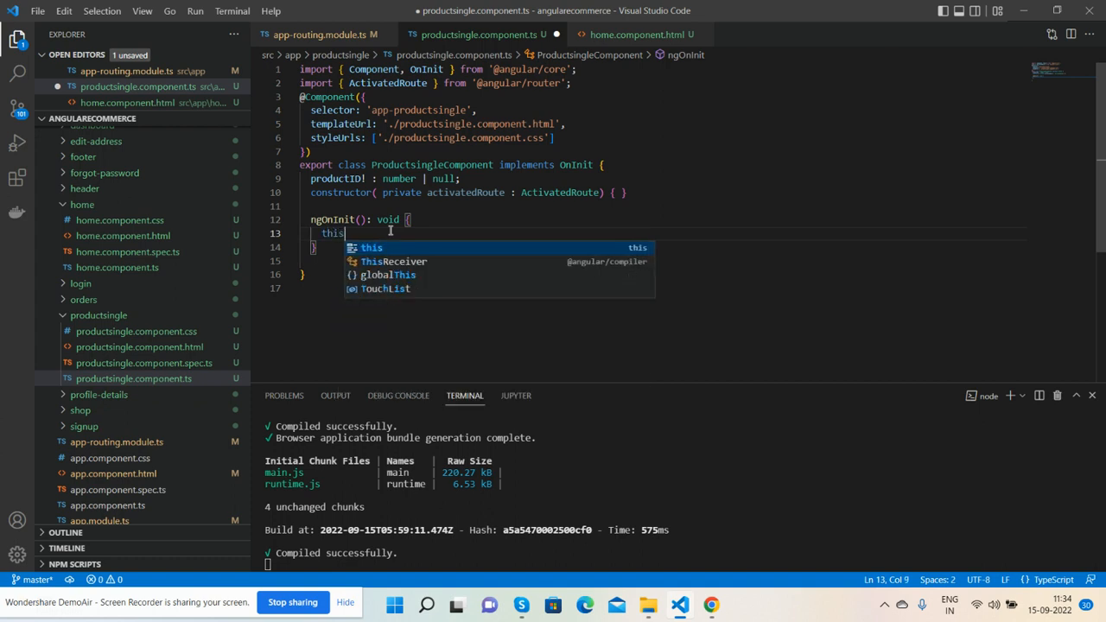
{"action": "type", "text": ".productID"}
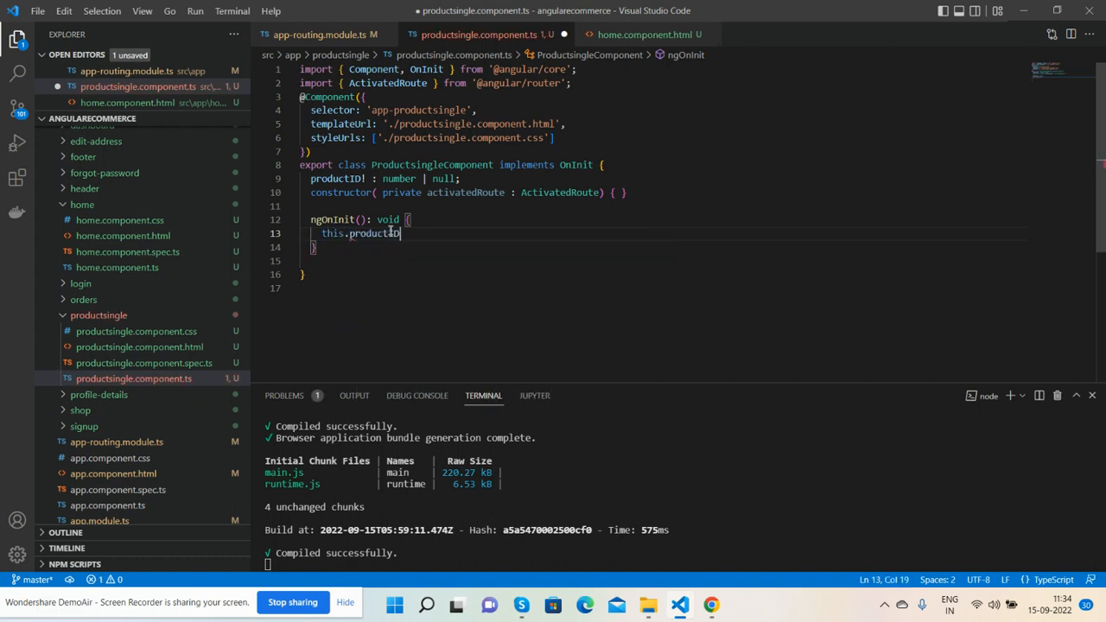
{"action": "type", "text": "= this.activatedRoute"}
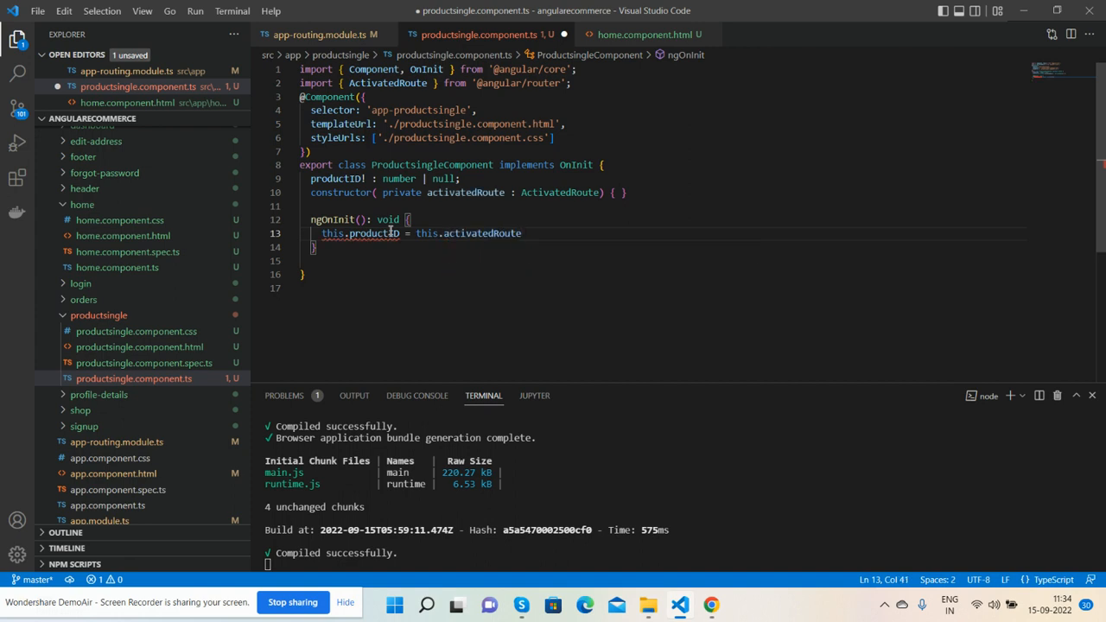
{"action": "type", "text": ".snapshot."}
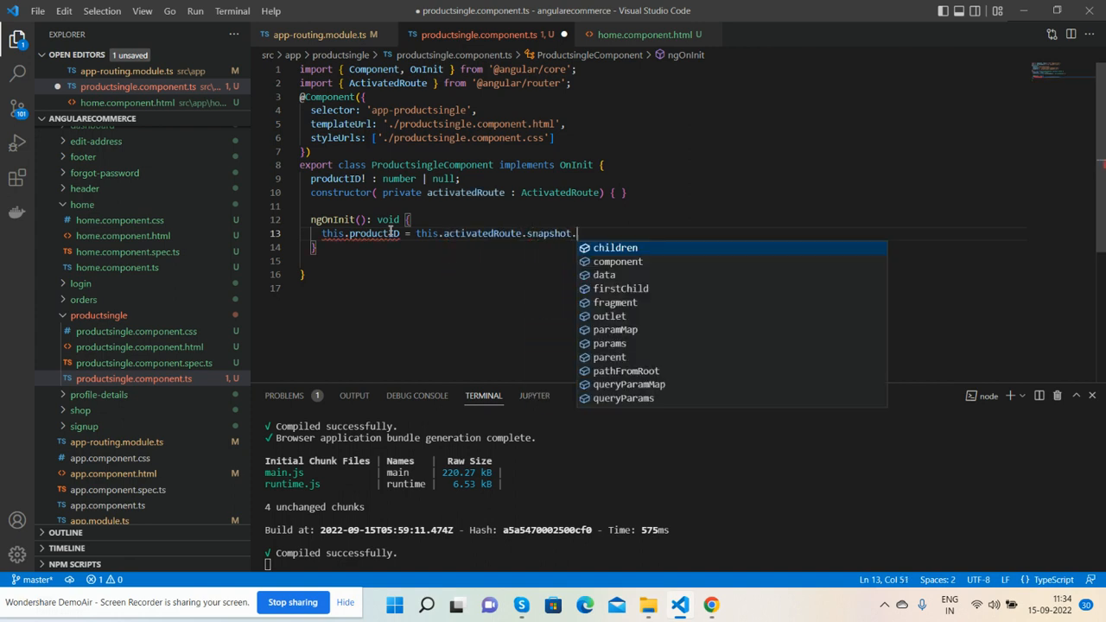
{"action": "type", "text": "paramMap"}
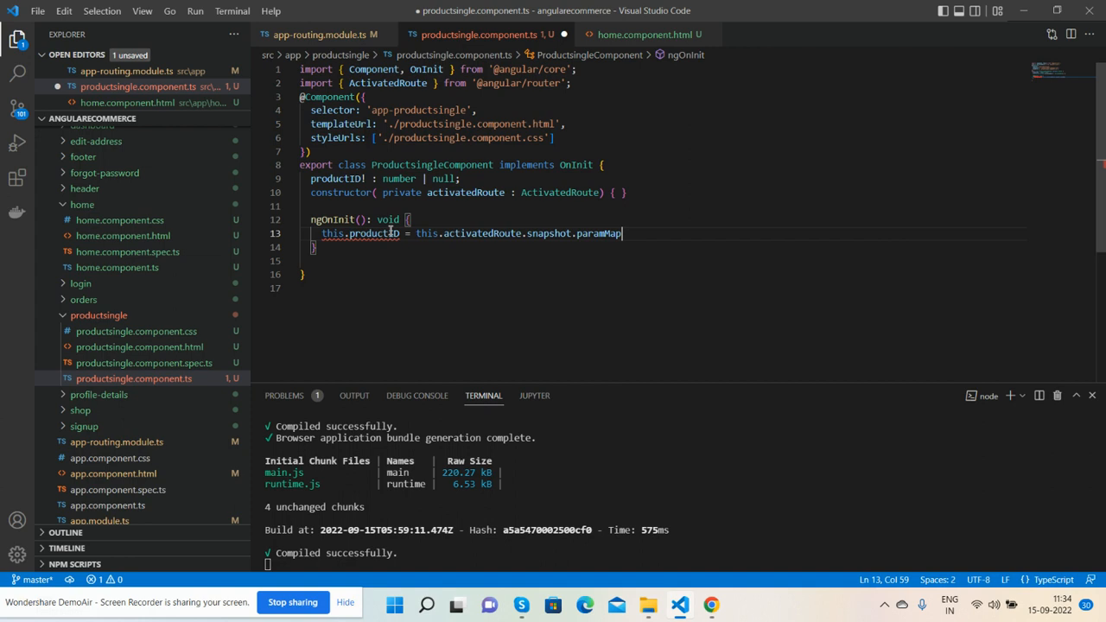
{"action": "type", "text": ".get("}
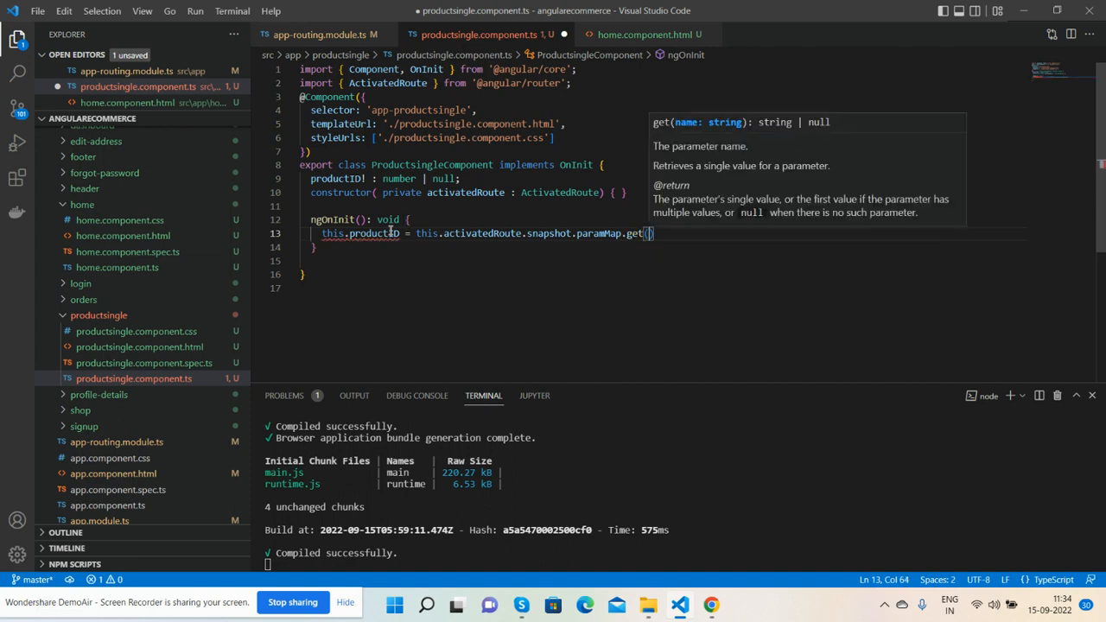
{"action": "type", "text": "\"id\""}
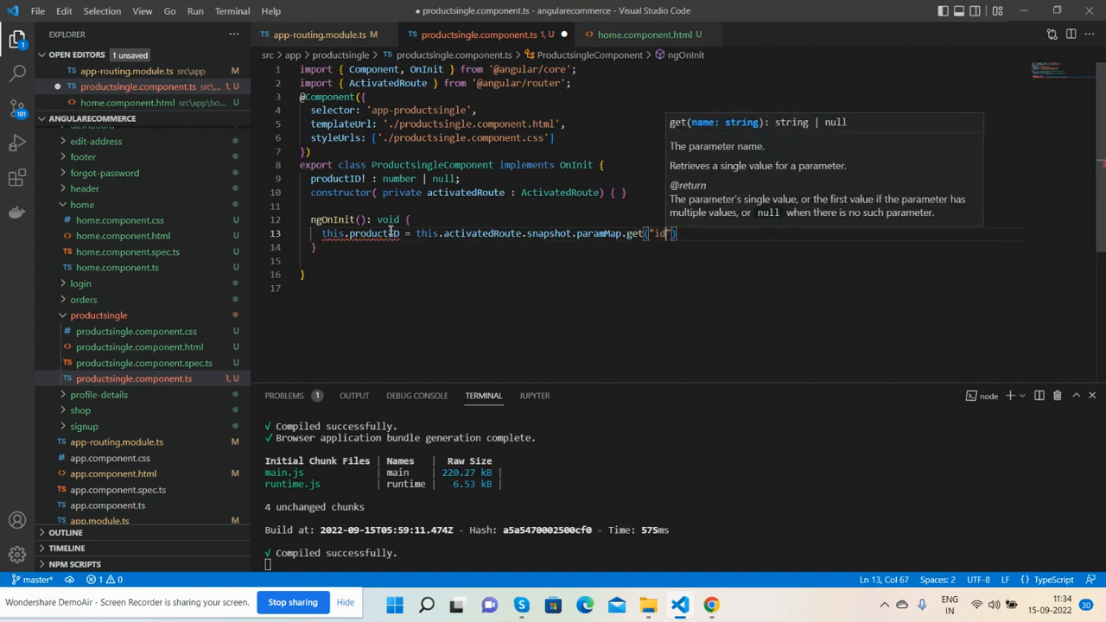
Confirm the product-single/:id route and retype productID as string or null.
{"action": "left_click", "coordinate": [324, 35]}
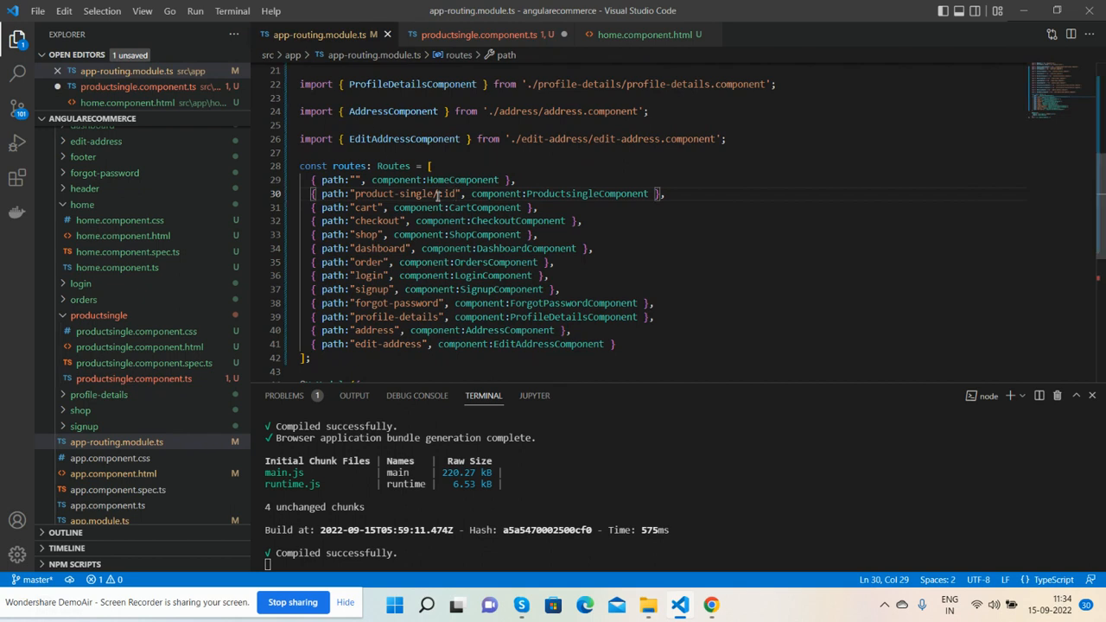
{"action": "left_click", "coordinate": [480, 35]}
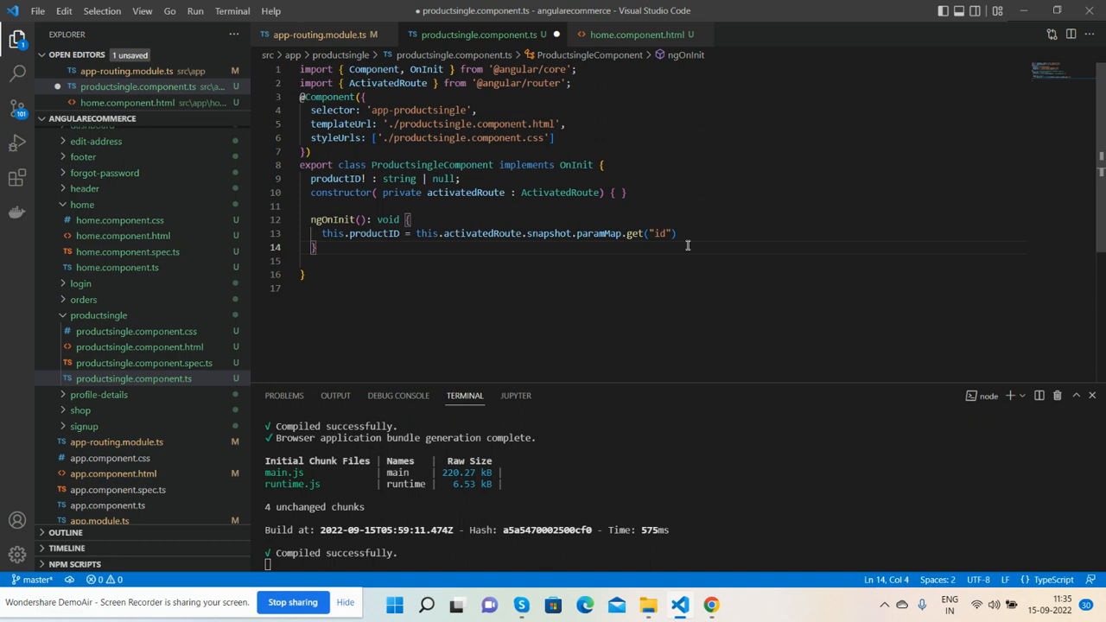
Add console.log(this.productID) after the paramMap get call in ngOnInit.
{"action": "type", "text": ";"}
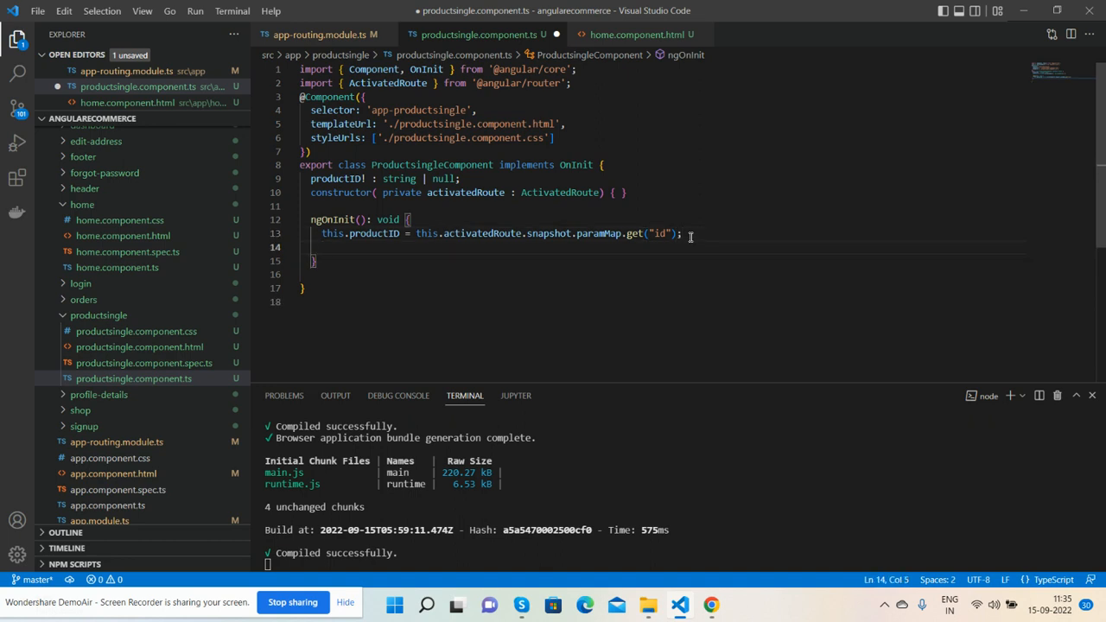
{"action": "type", "text": "console"}
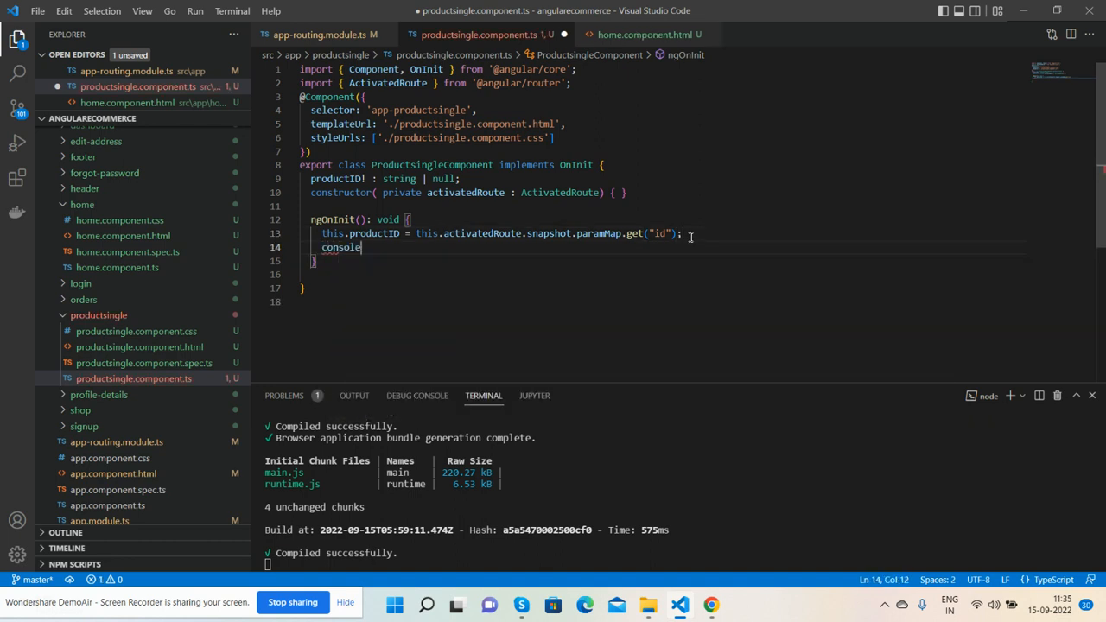
{"action": "type", "text": ".log();"}
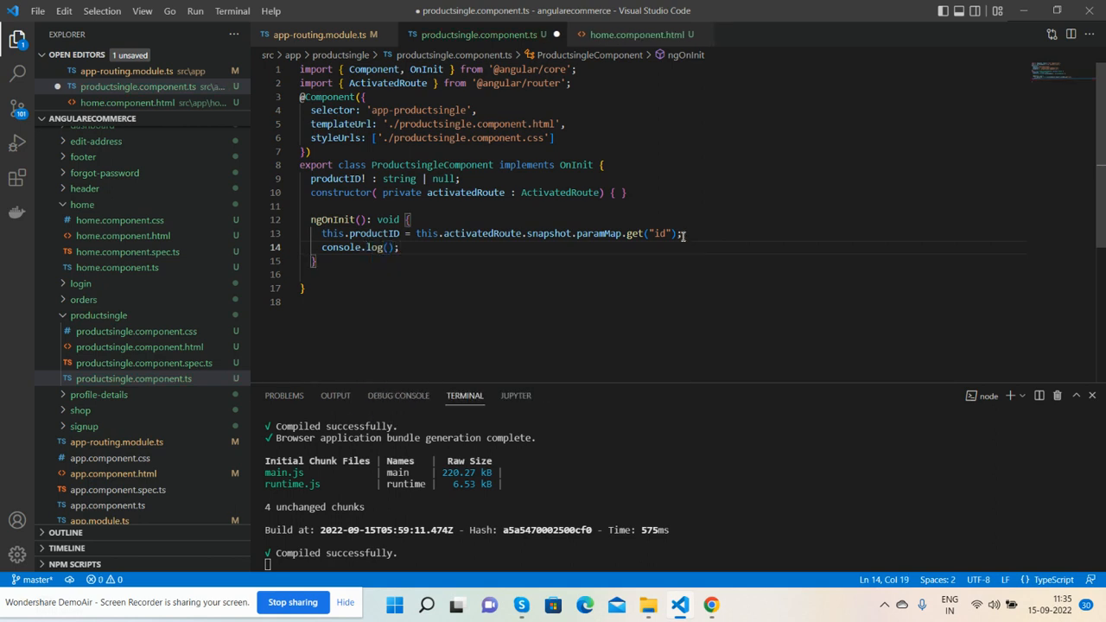
{"action": "type", "text": "this."}
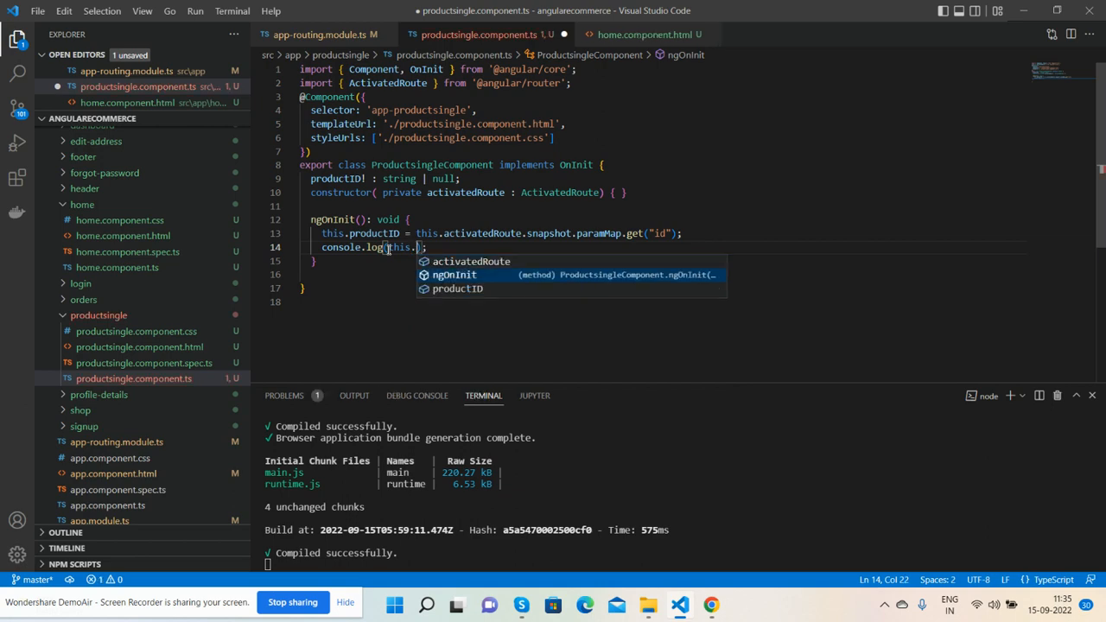
{"action": "type", "text": "productID"}
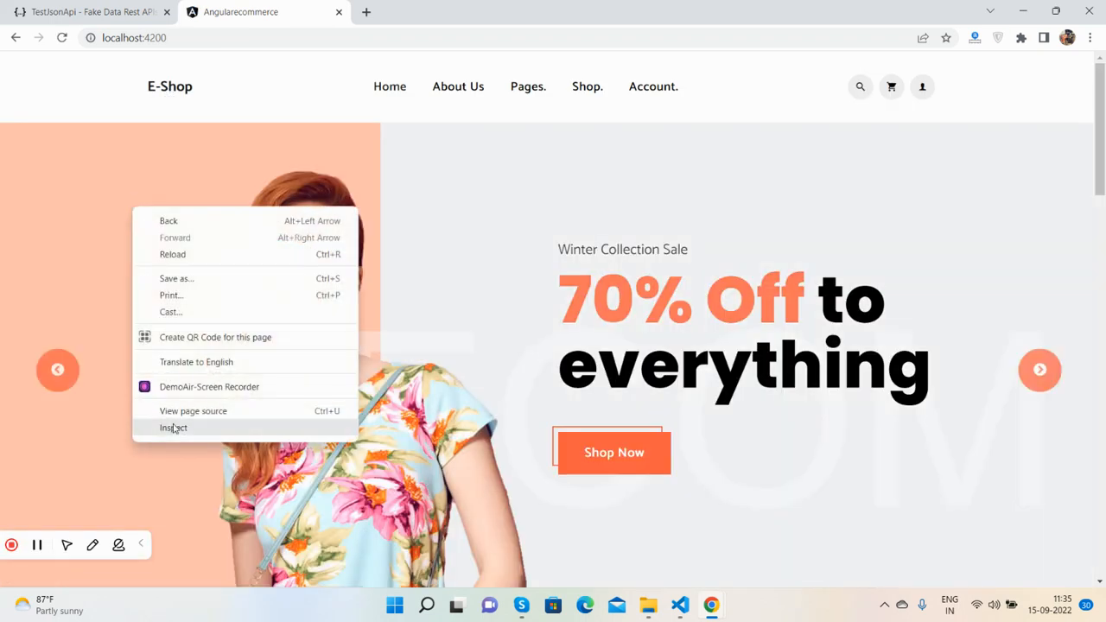
Open DevTools on a product-single page to see logged ids 8 and 7.
{"action": "left_click", "coordinate": [173, 427]}
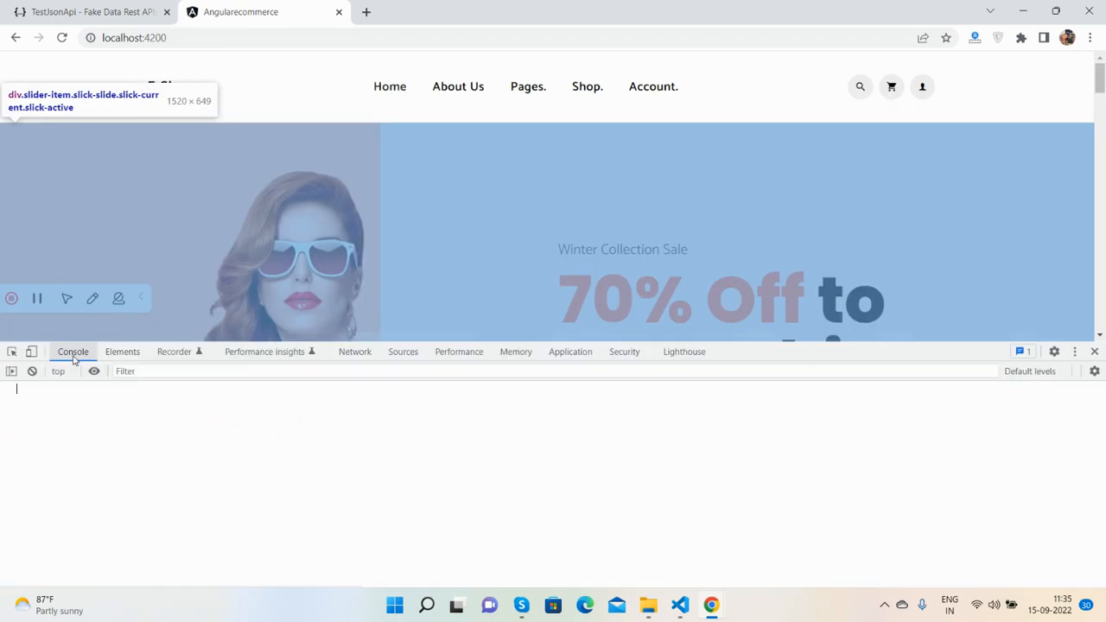
{"action": "scroll", "scroll_direction": "down", "scroll_amount": 3}
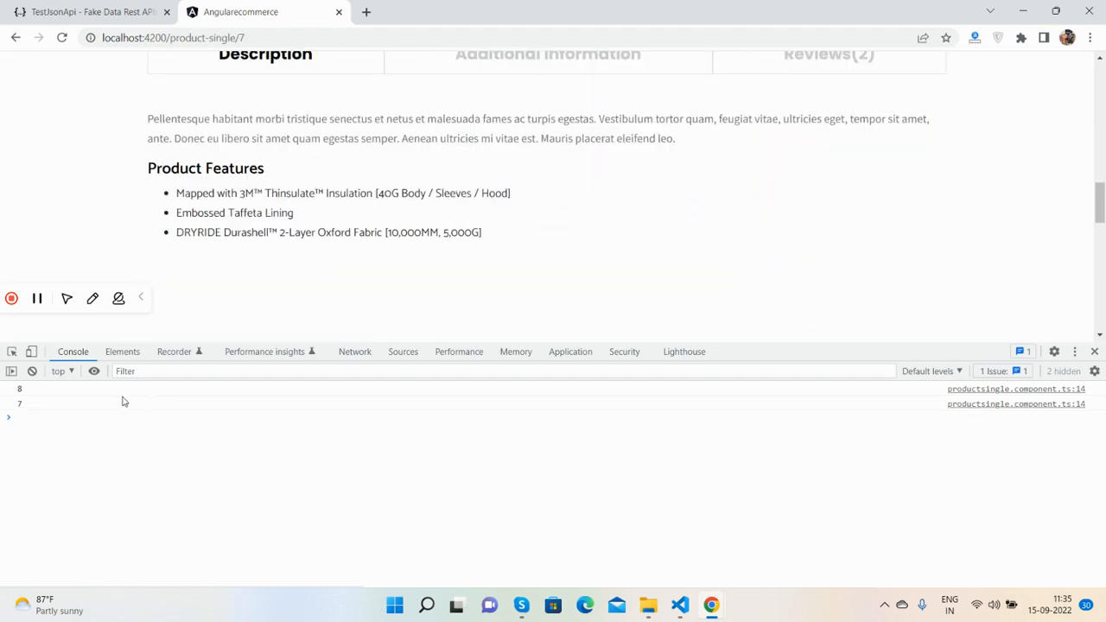
{"action": "scroll", "scroll_direction": "down", "scroll_amount": 3}
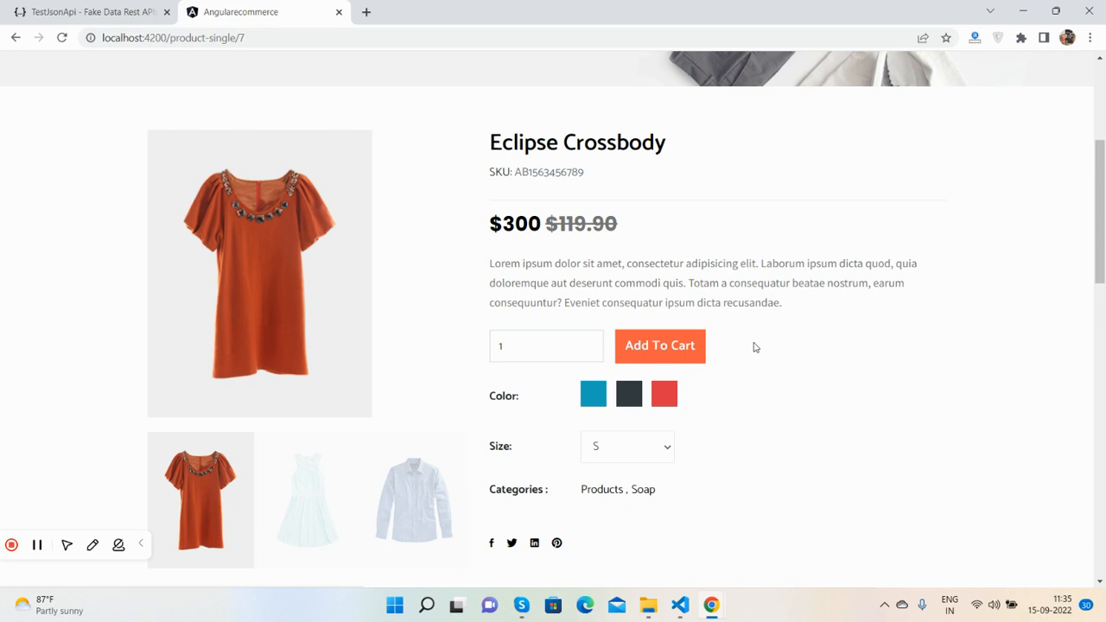
View the TestJsonApi /product/1 JSON with title, price, image and description.
{"action": "left_click", "coordinate": [86, 11]}
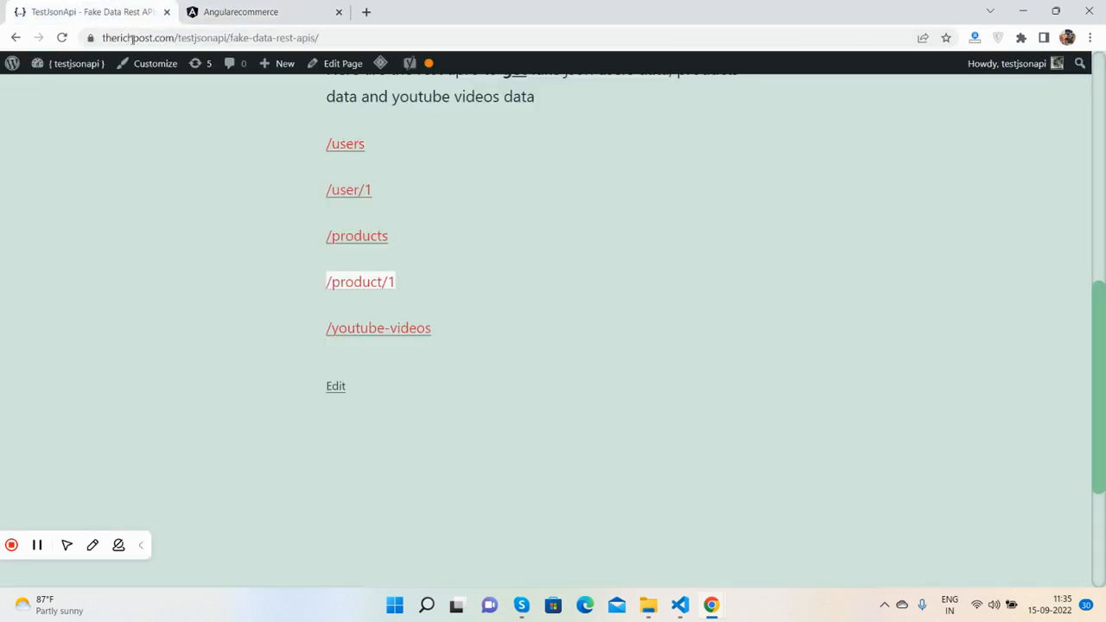
{"action": "left_click", "coordinate": [360, 281]}
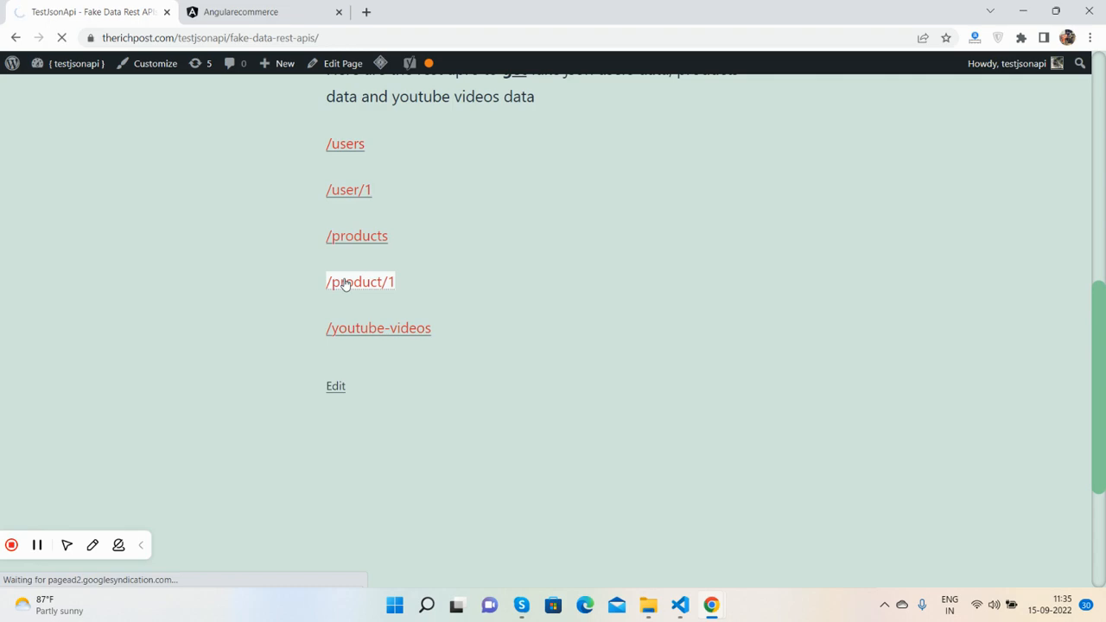
{"action": "left_click", "coordinate": [360, 280]}
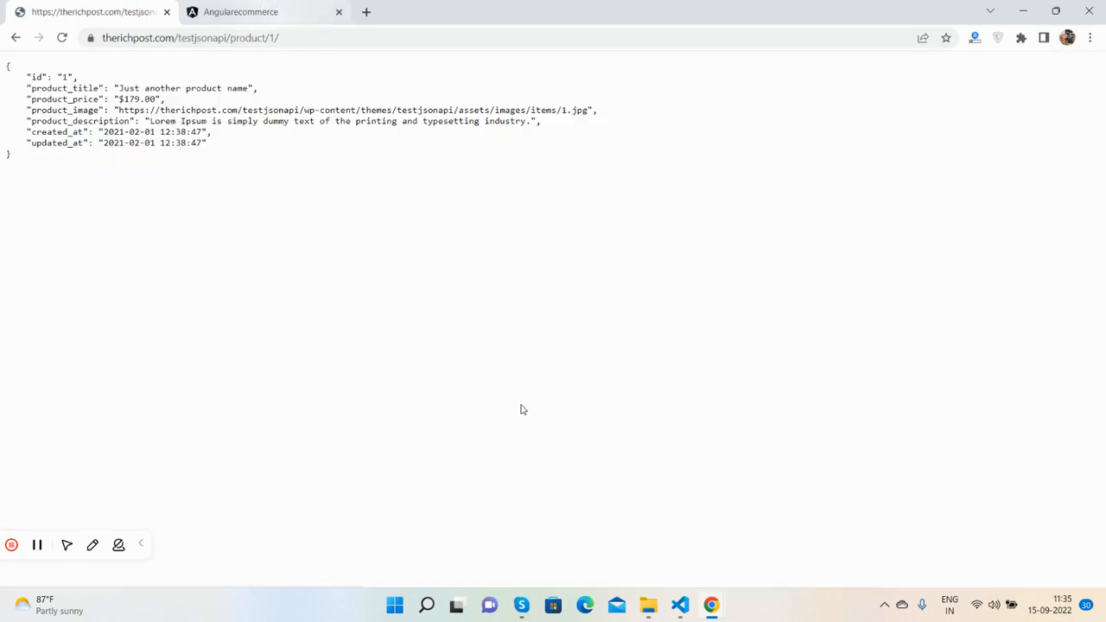
{"action": "left_click", "coordinate": [679, 604]}
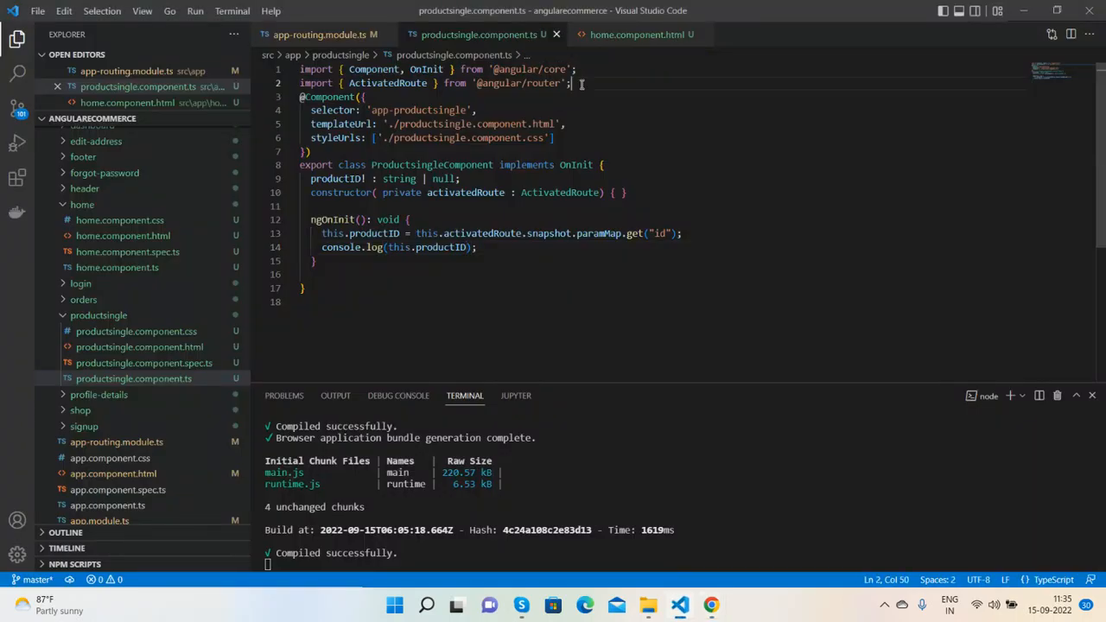
{"action": "type", "text": "implemen"}
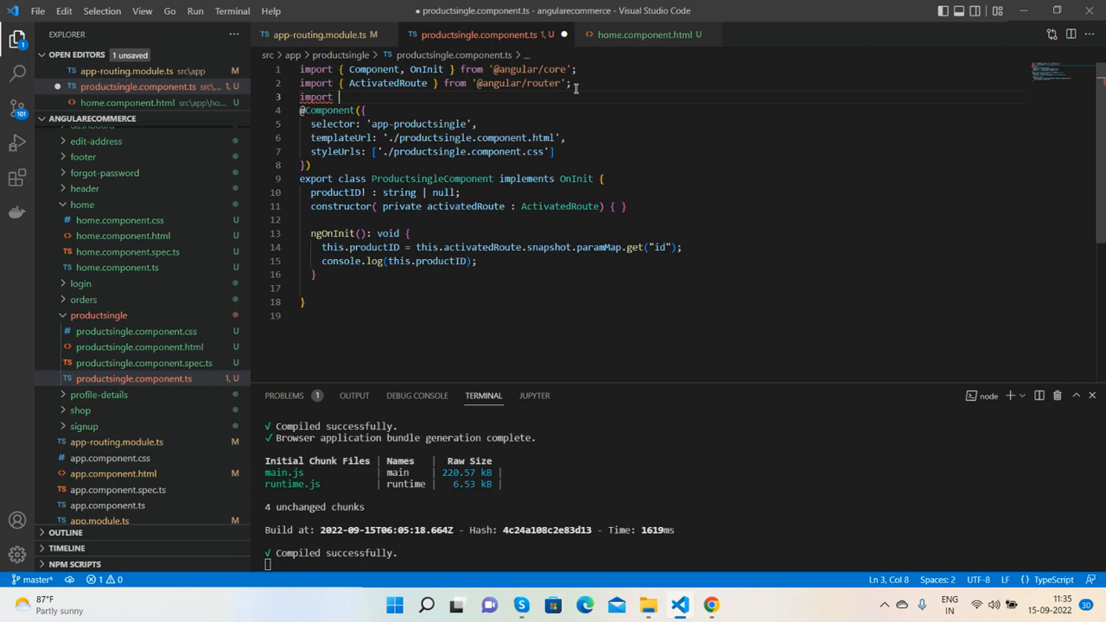
{"action": "type", "text": "{ h }"}
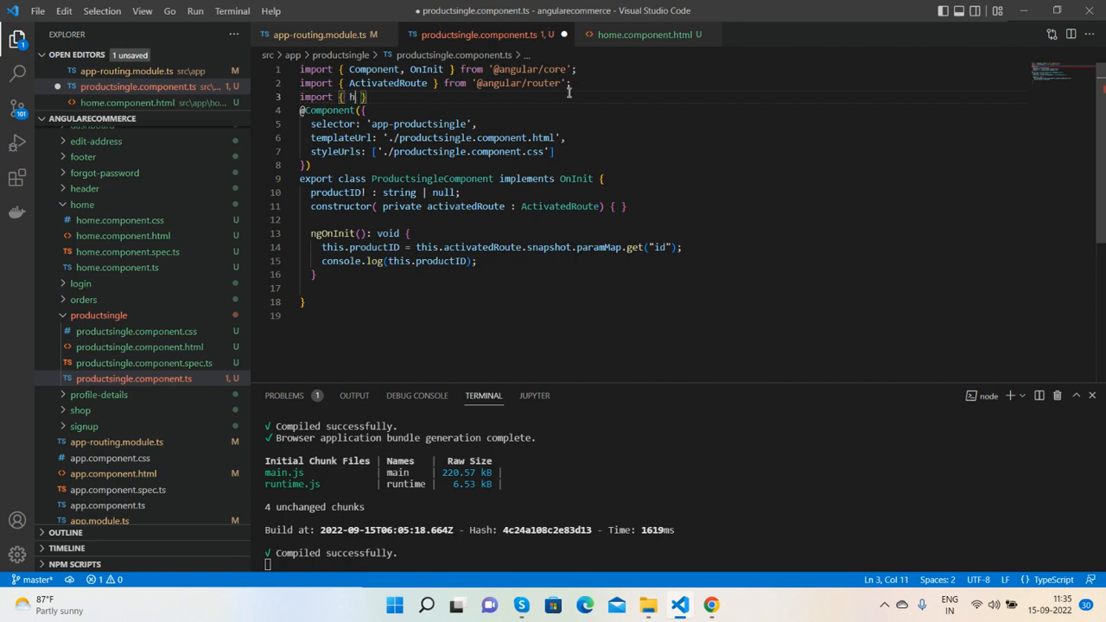
{"action": "type", "text": "ht"}
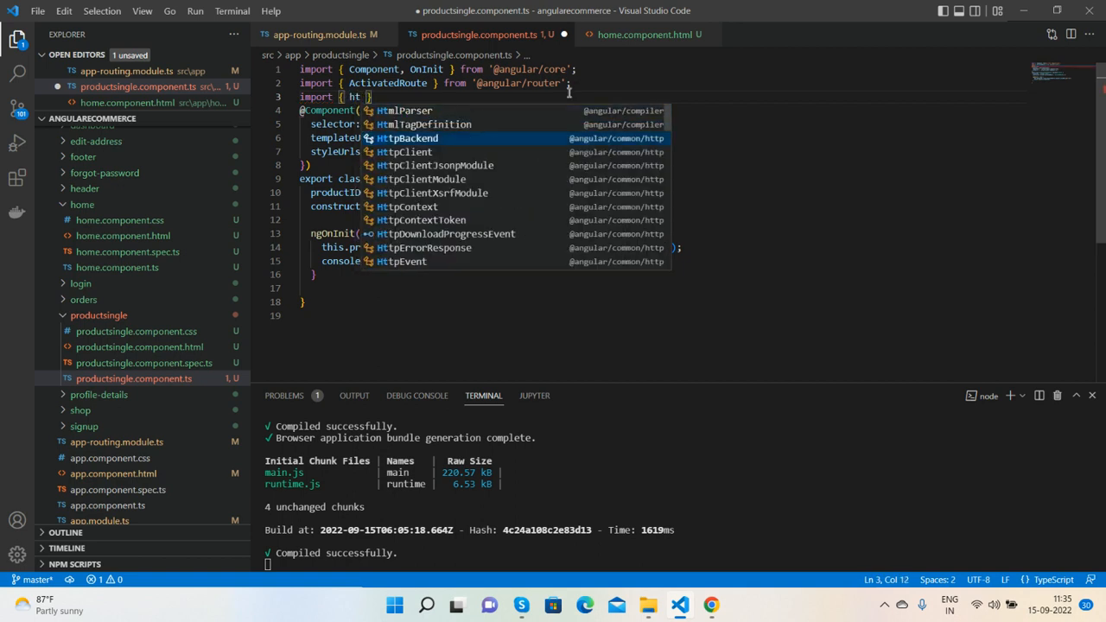
{"action": "type", "text": "HttpClient"}
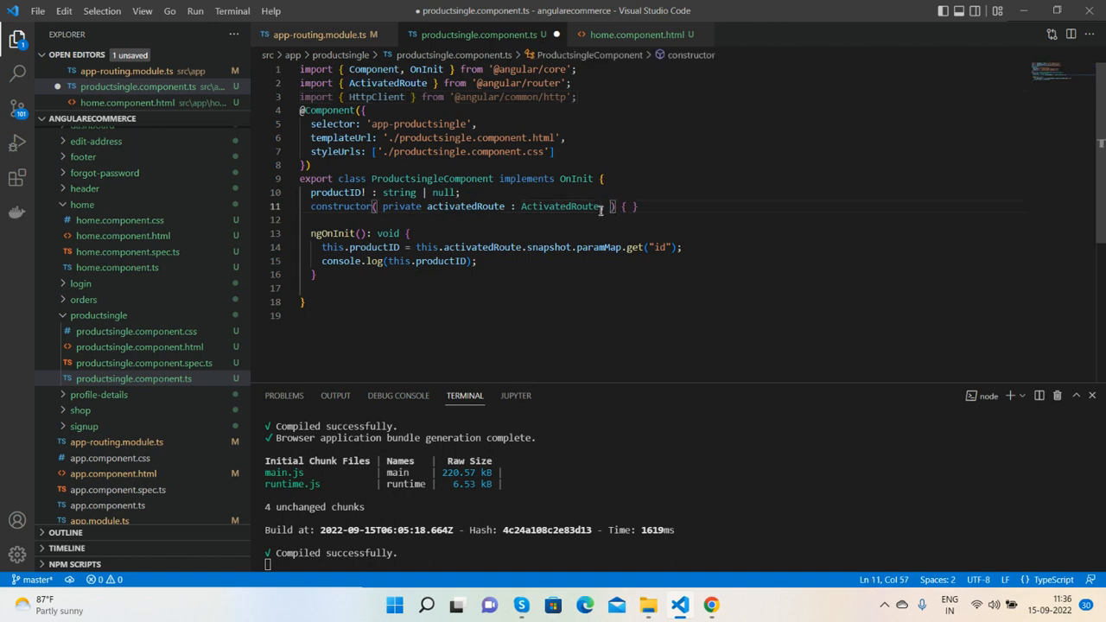
Inject private http: HttpClient through the constructor.
{"action": "type", "text": "private"}
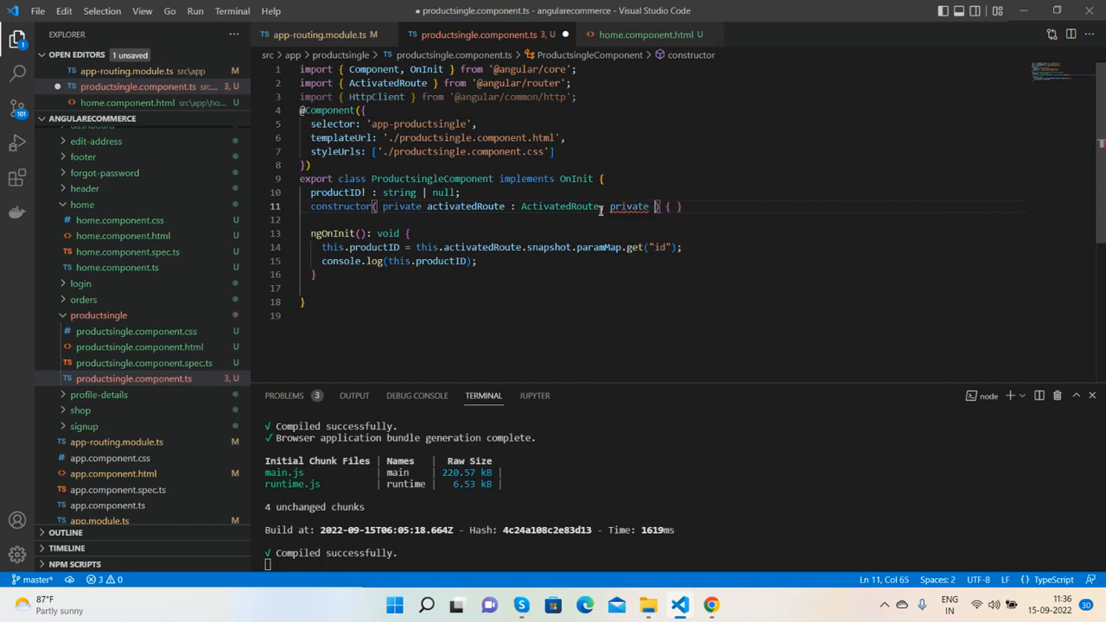
{"action": "type", "text": "http"}
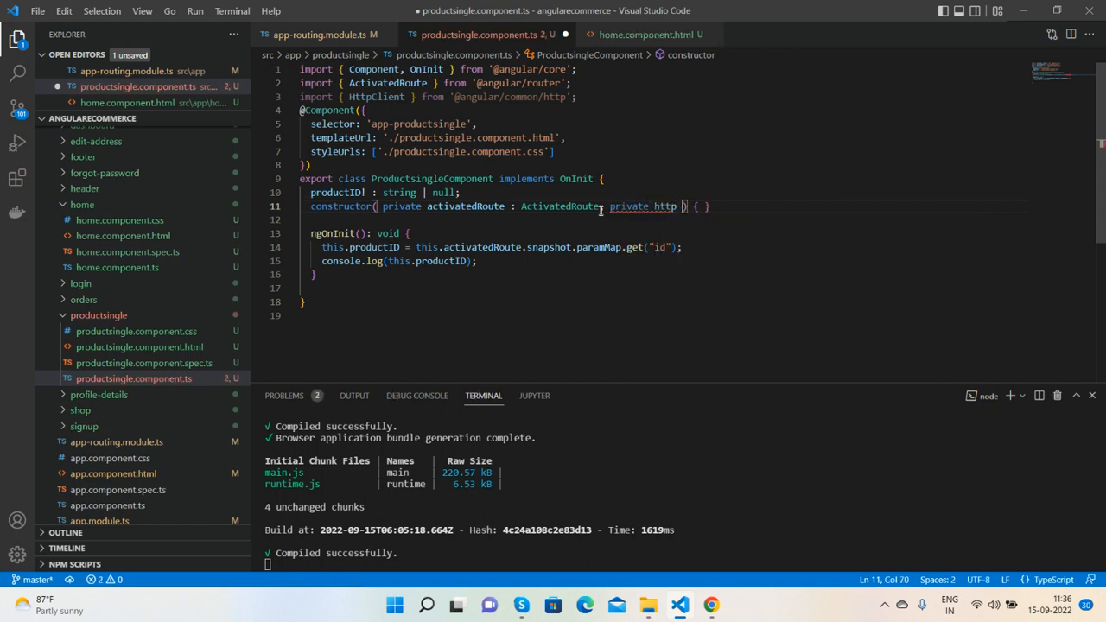
{"action": "type", "text": ":"}
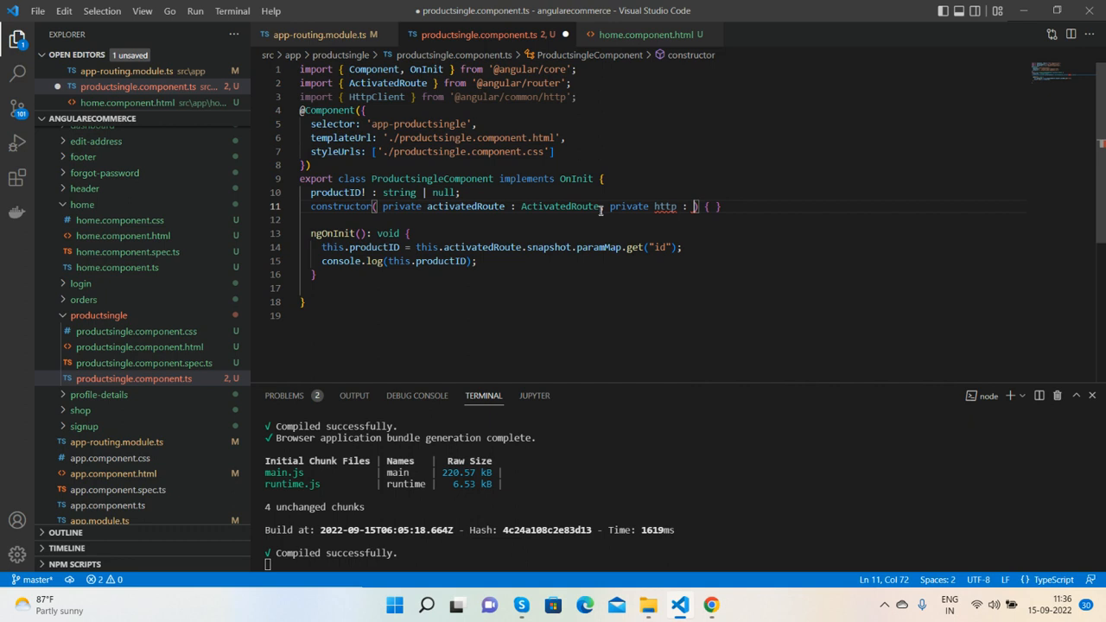
{"action": "type", "text": "HttpClient"}
{"action": "left_click", "coordinate": [400, 261]}
{"action": "type", "text": "//"}
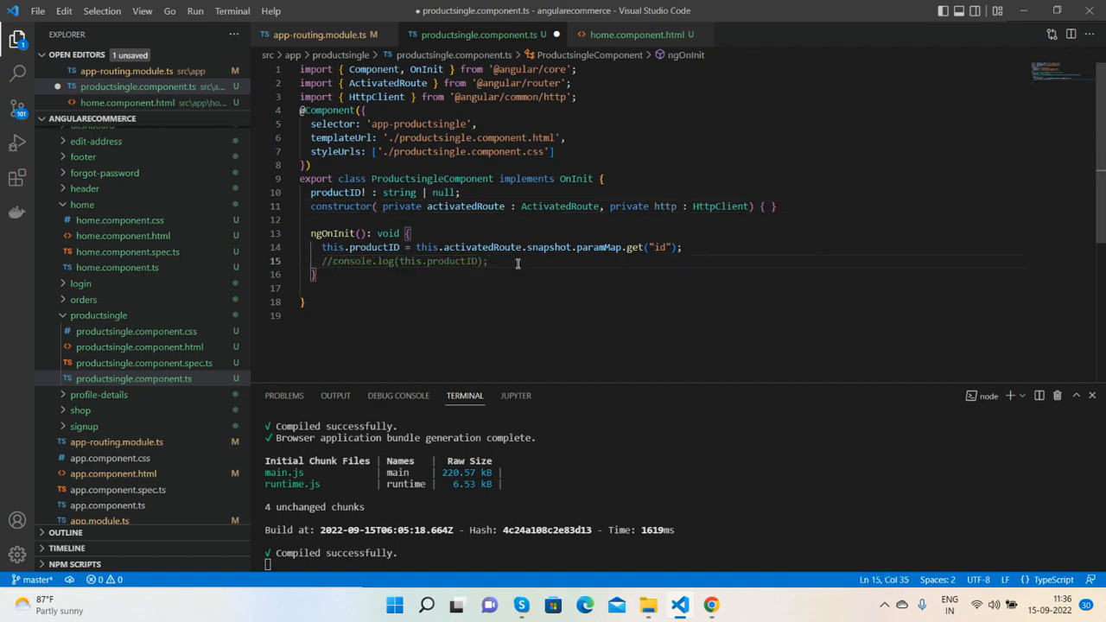
Start a this.http.get() request in ngOnInit.
{"action": "type", "text": "this.h"}
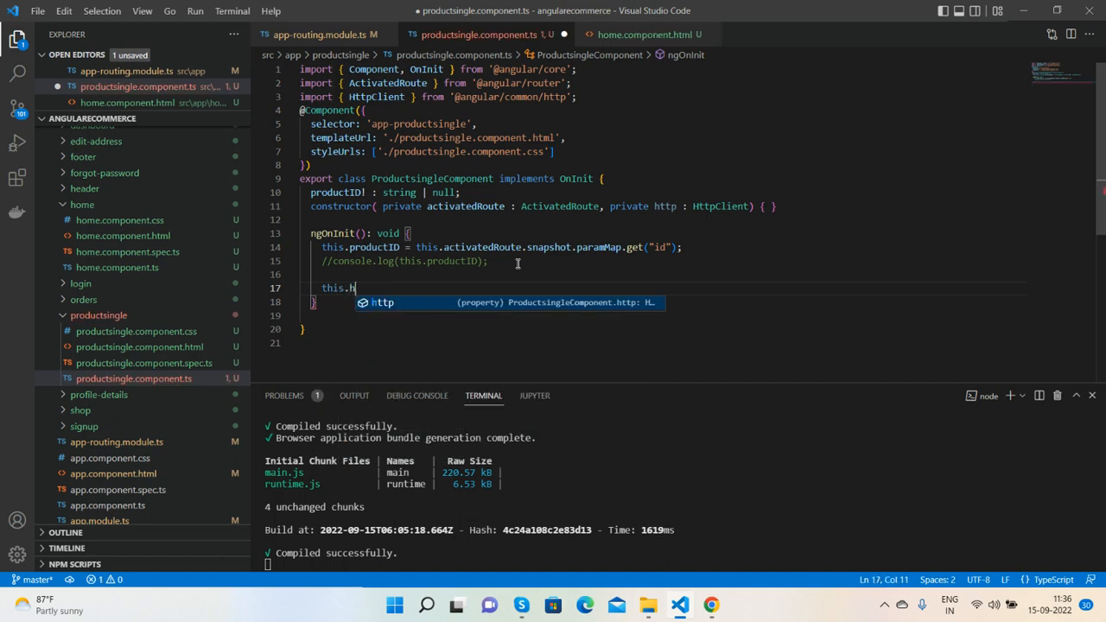
{"action": "type", "text": "ttp"}
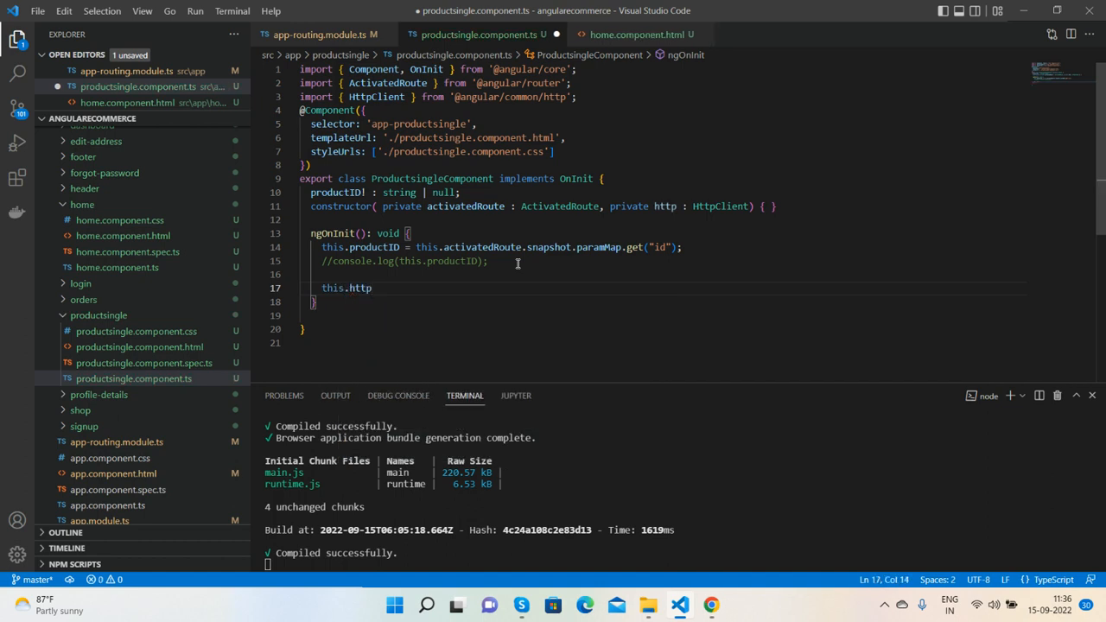
{"action": "type", "text": "."}
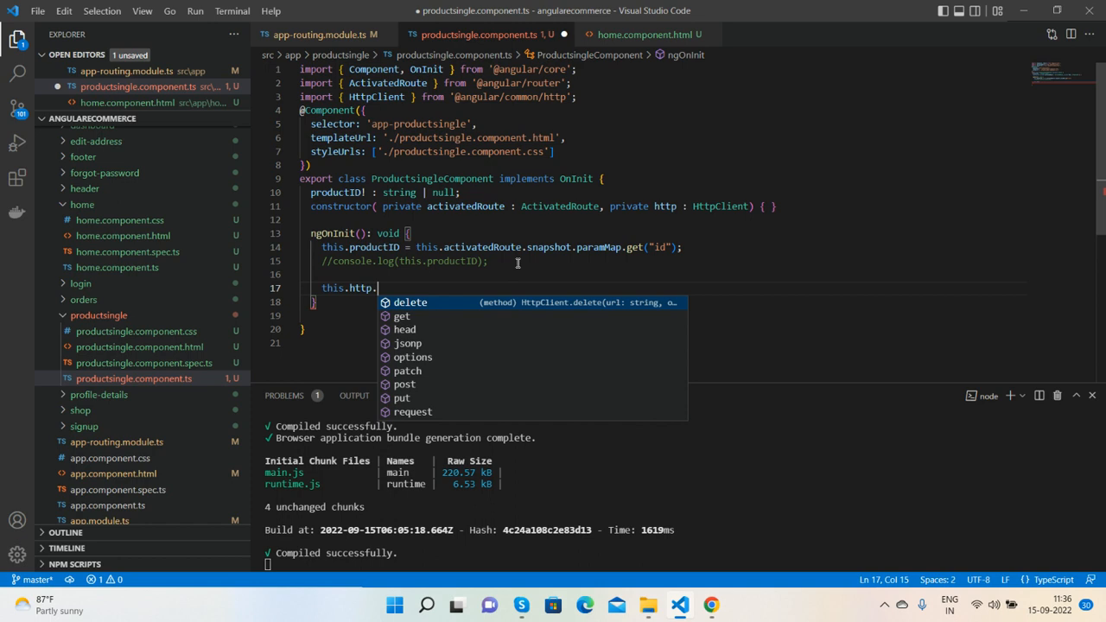
{"action": "type", "text": "get"}
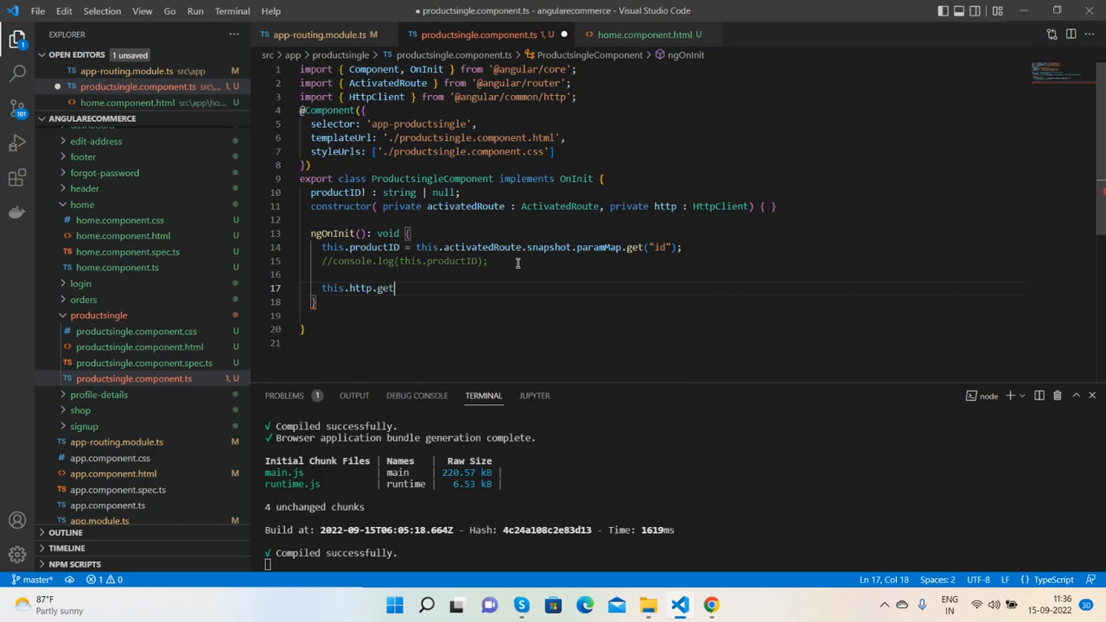
{"action": "type", "text": "()"}
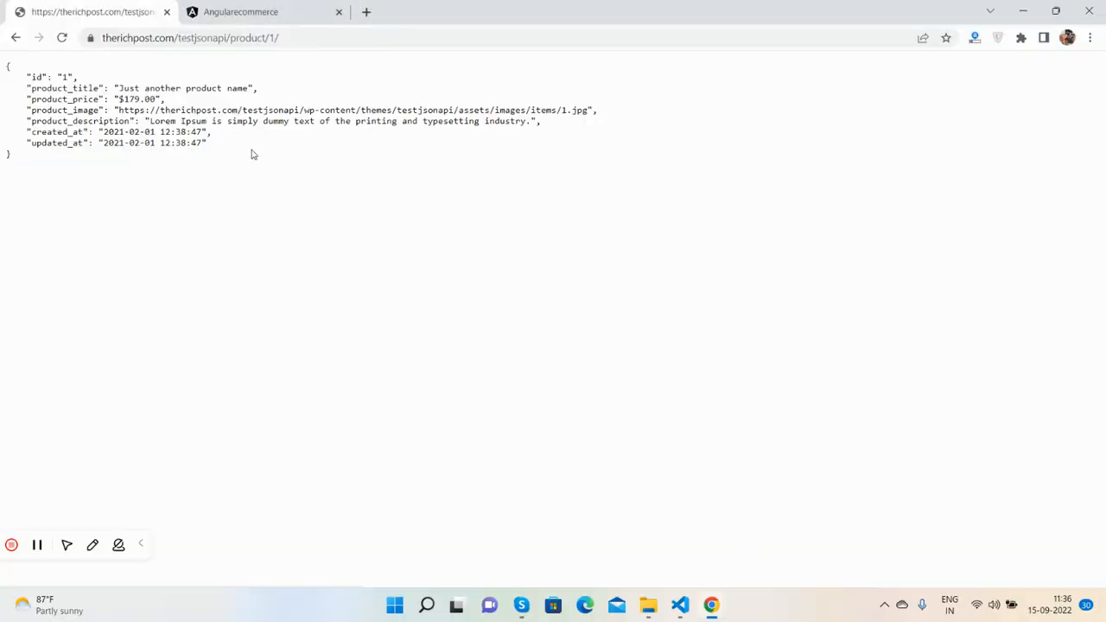
Copy the single-product endpoint URL from Chrome into the get() call.
{"action": "left_click", "coordinate": [208, 37]}
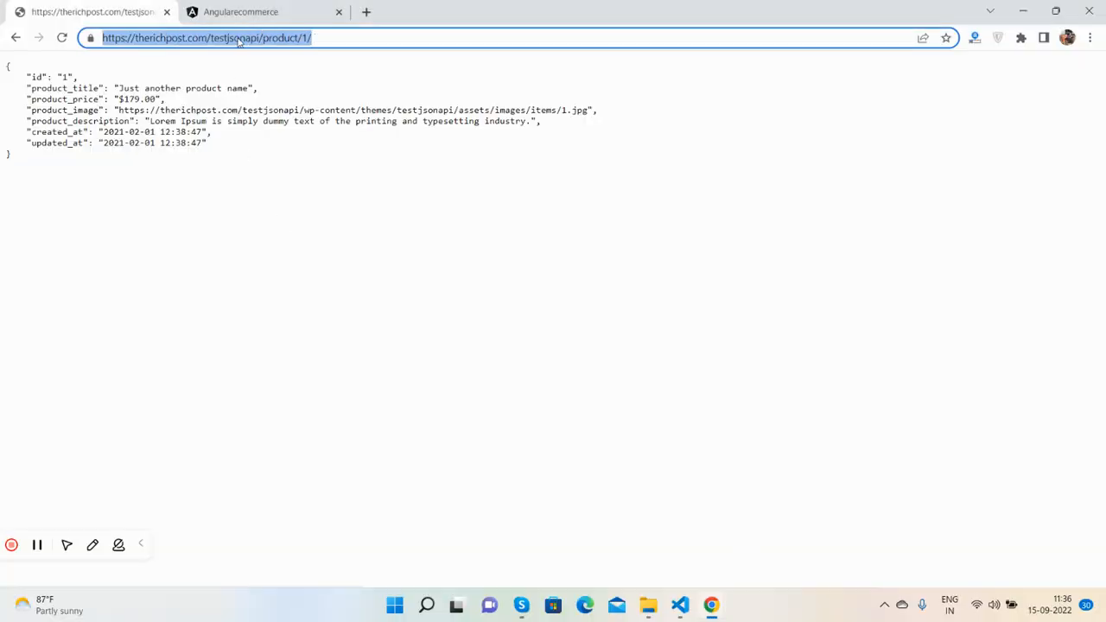
{"action": "left_click", "coordinate": [680, 604]}
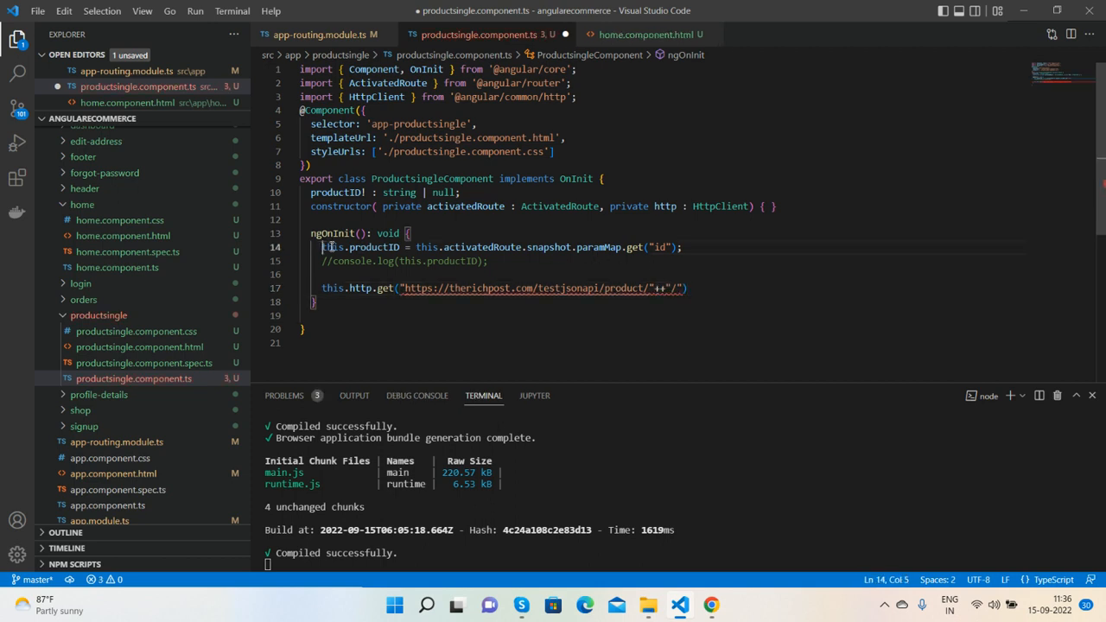
Append productID to the request URL and begin a .subscribe( call.
{"action": "double_click", "coordinate": [359, 247]}
{"action": "type", "text": "this.productID"}
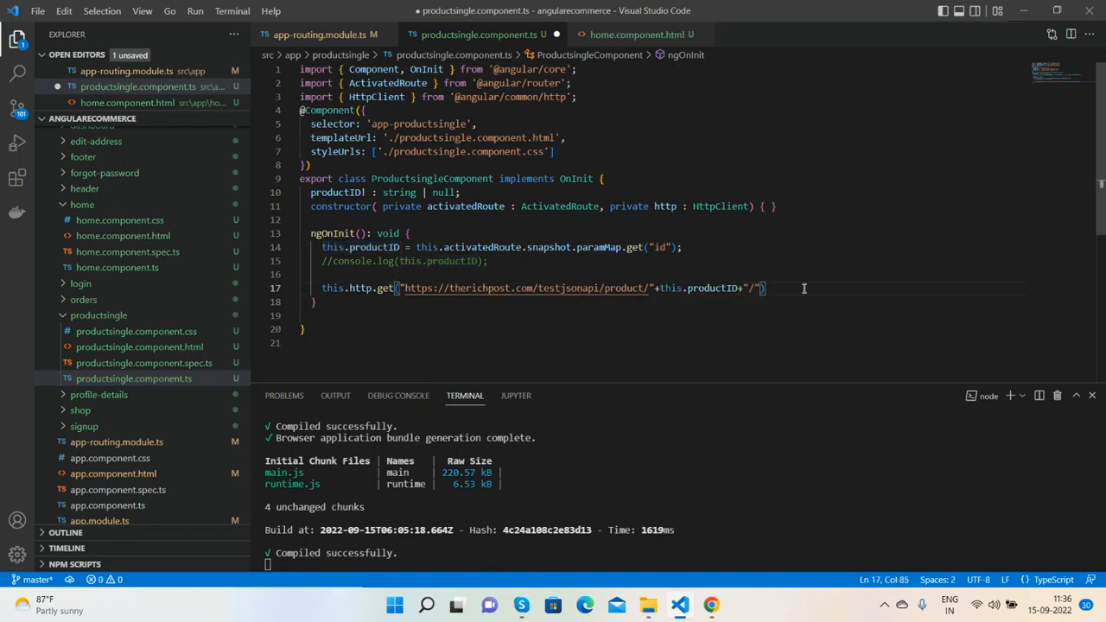
{"action": "type", "text": "."}
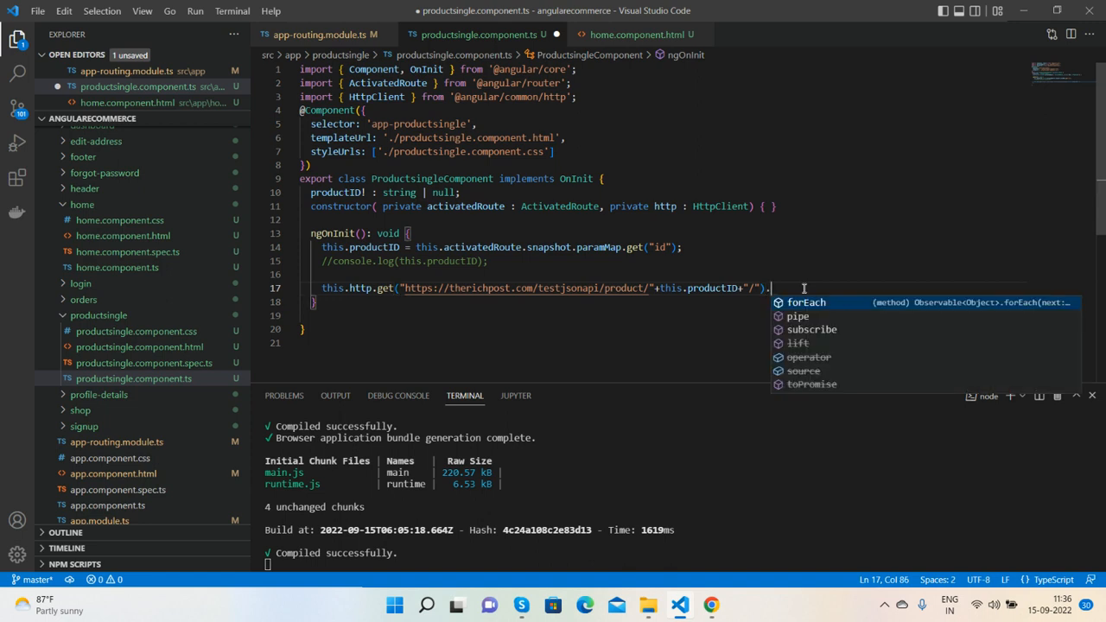
{"action": "type", "text": "subscribe"}
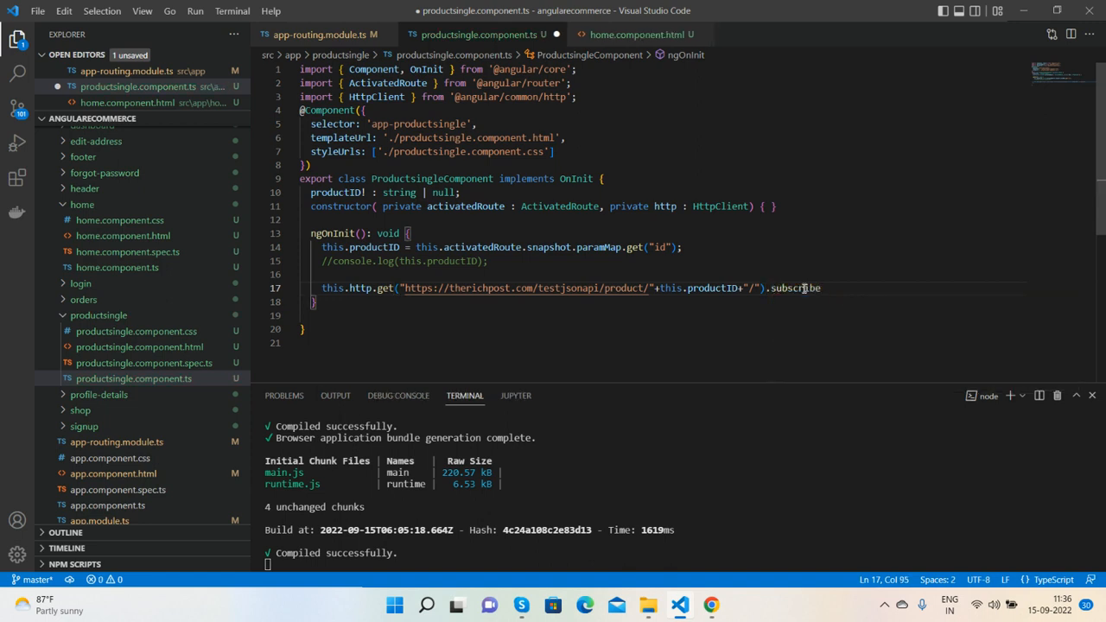
{"action": "type", "text": "(data=>{"}
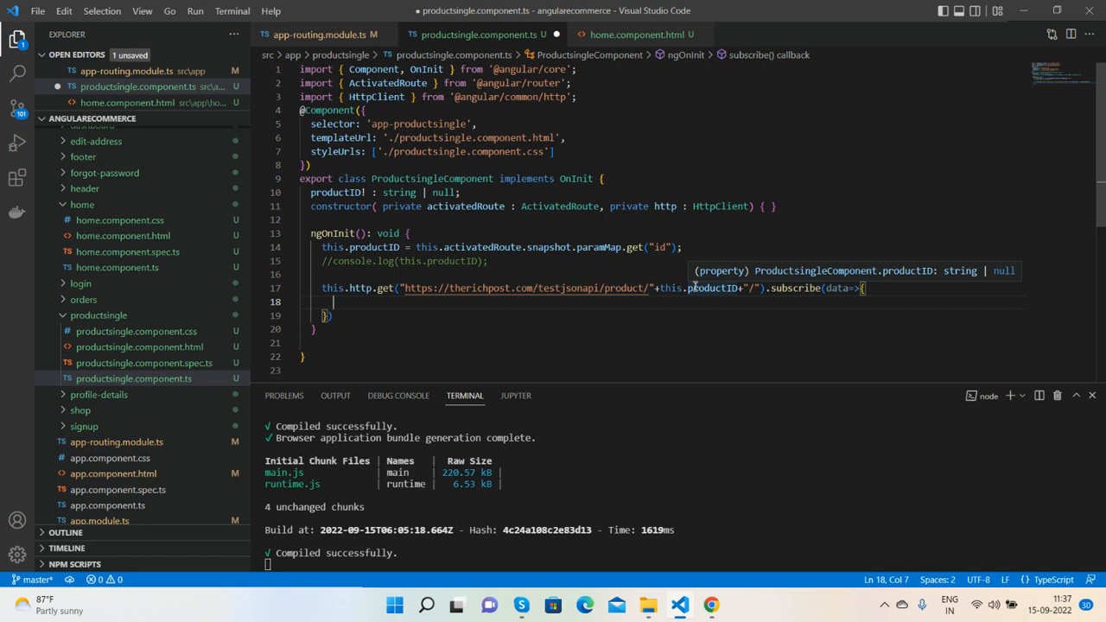
Declare productData: any as a class property instead of inside ngOnInit.
{"action": "left_click", "coordinate": [487, 260]}
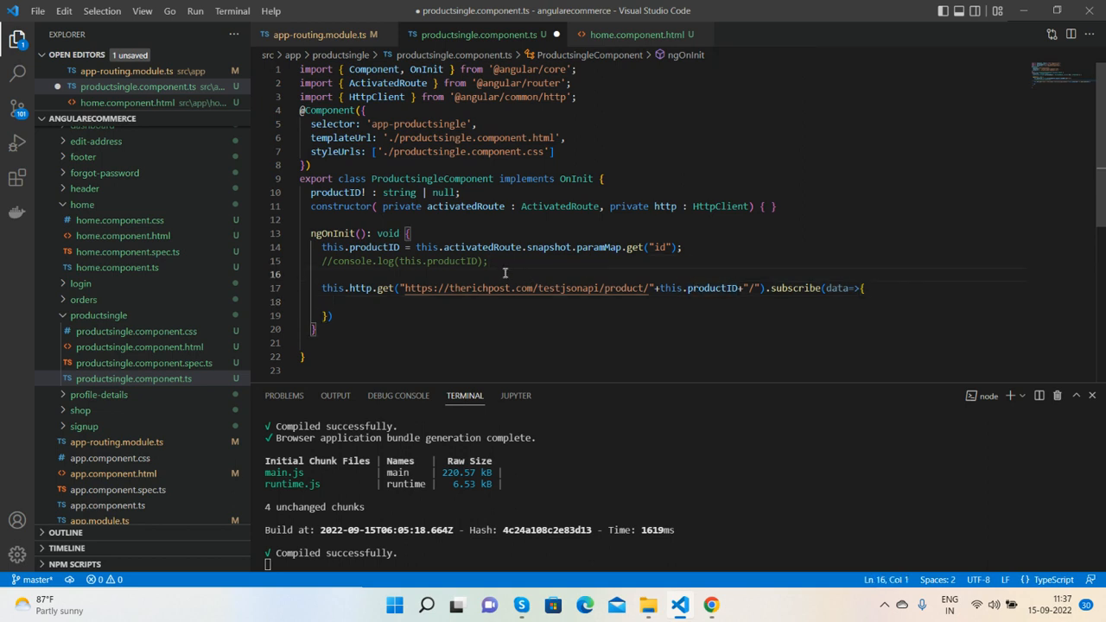
{"action": "type", "text": "p"}
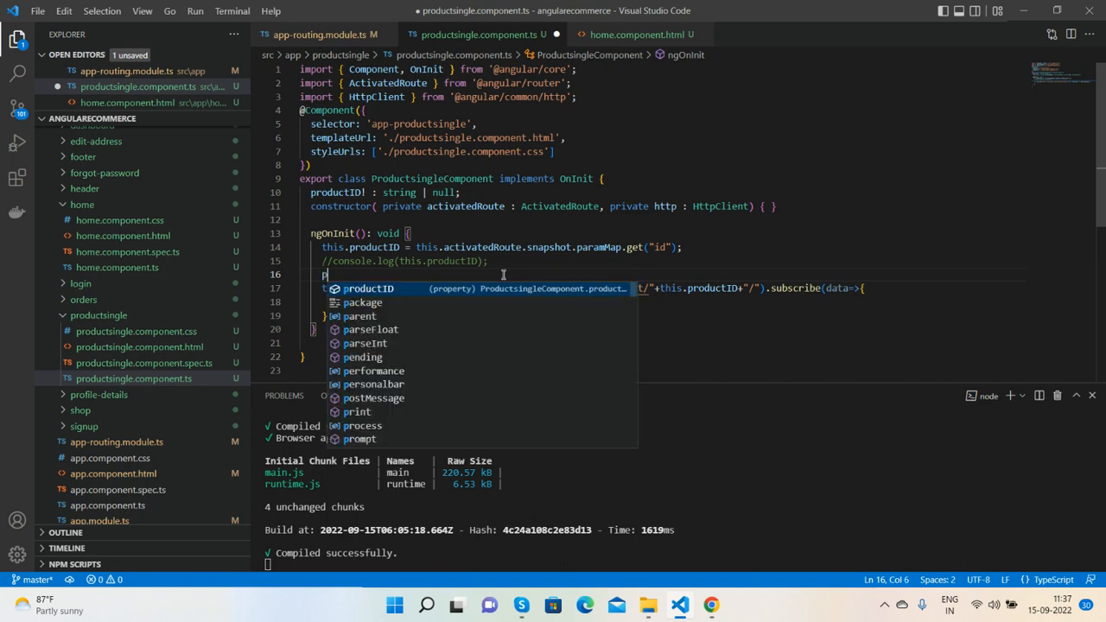
{"action": "type", "text": "ro"}
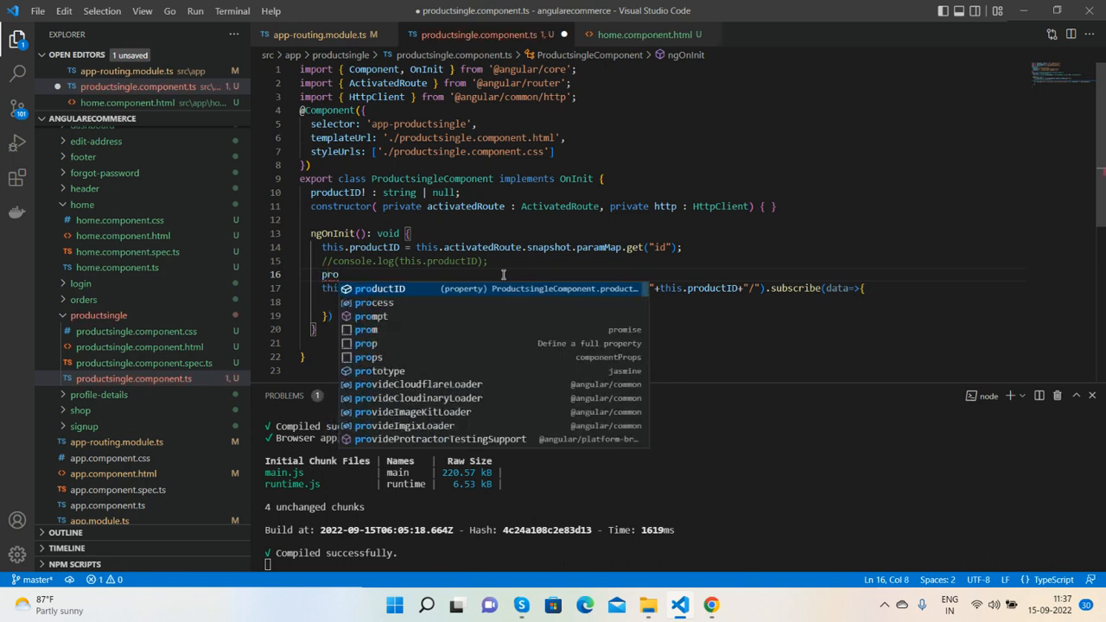
{"action": "type", "text": "ductData"}
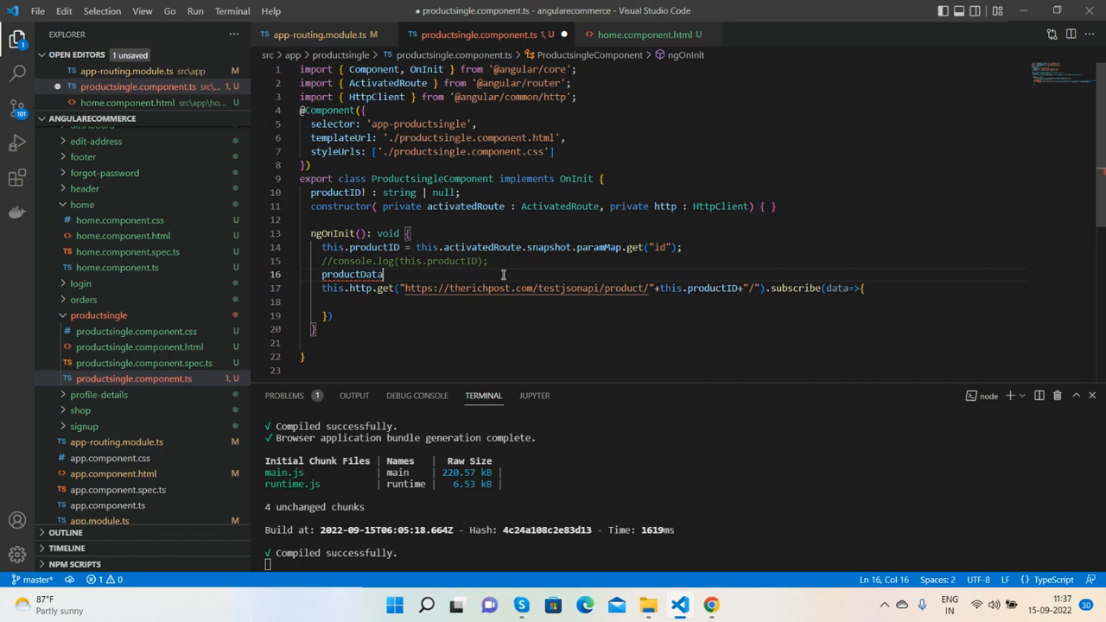
{"action": "type", "text": ": any"}
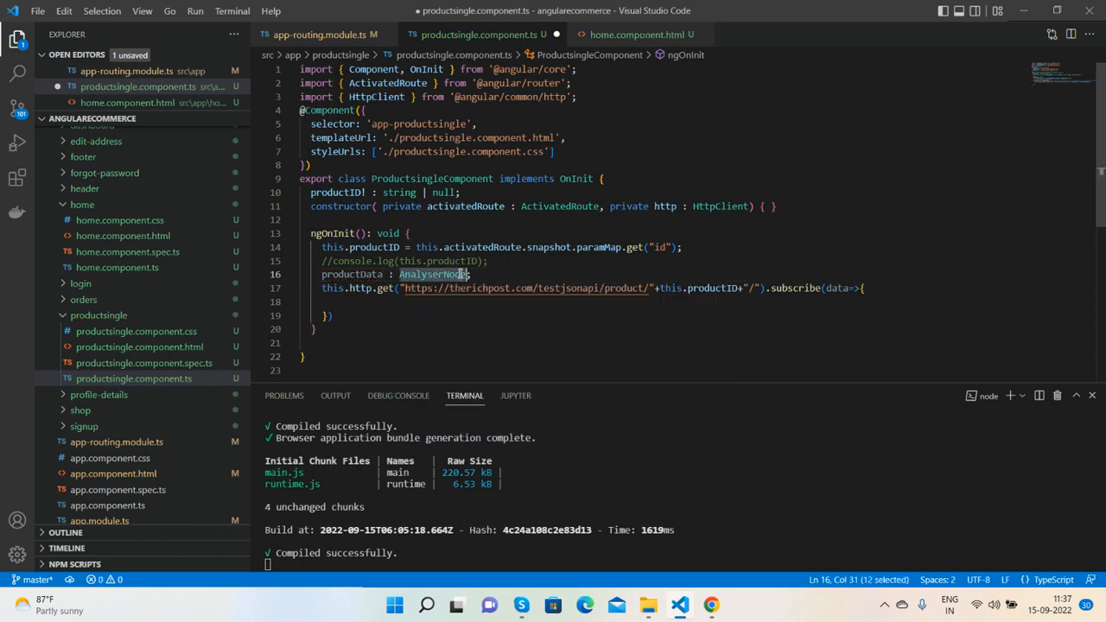
{"action": "type", "text": "any"}
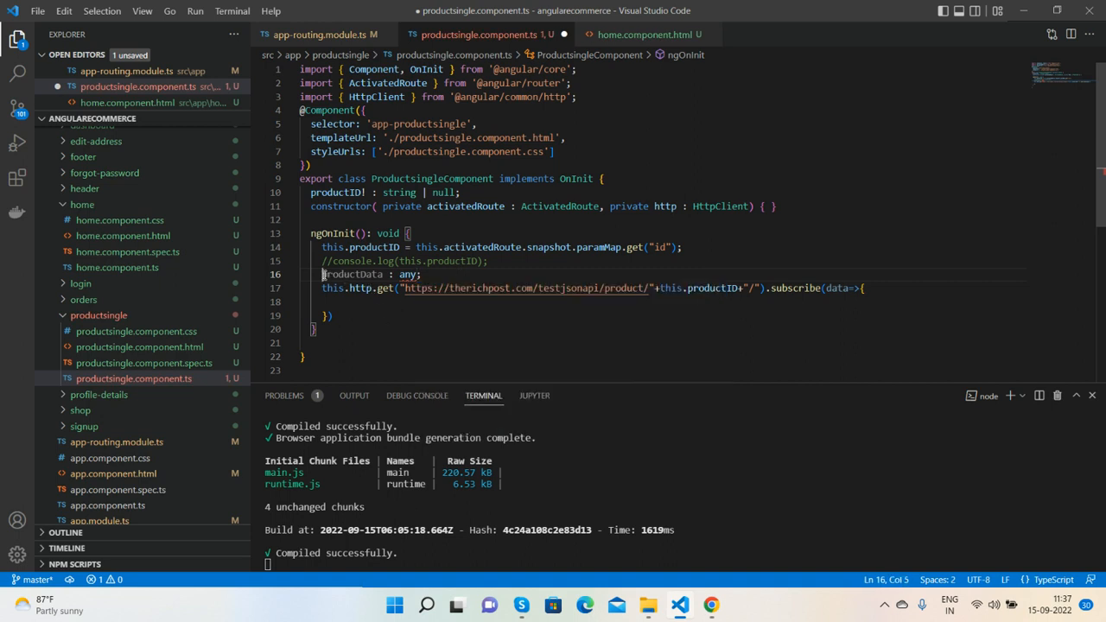
{"action": "key", "text": "Delete"}
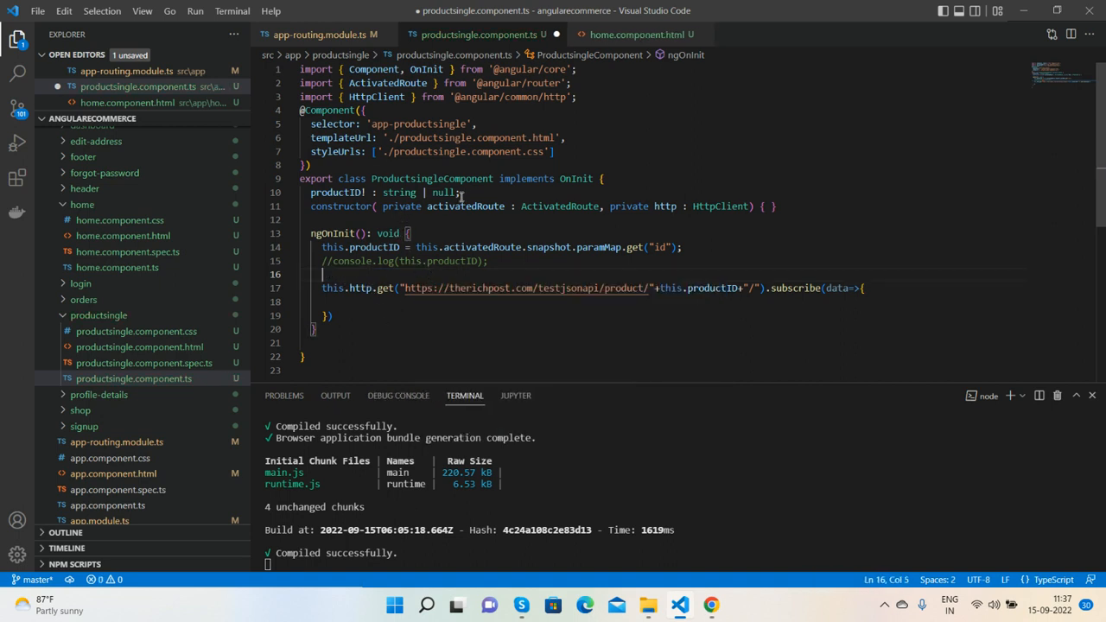
{"action": "type", "text": "productData : any;"}
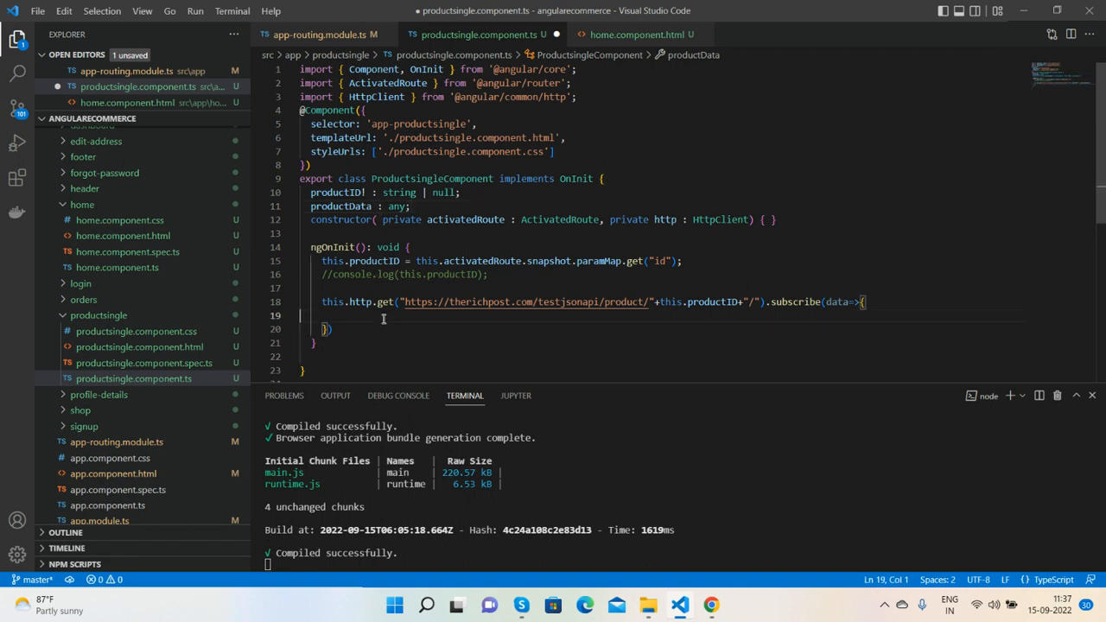
Store the response with this.productData = data inside the subscribe callback.
{"action": "type", "text": "this"}
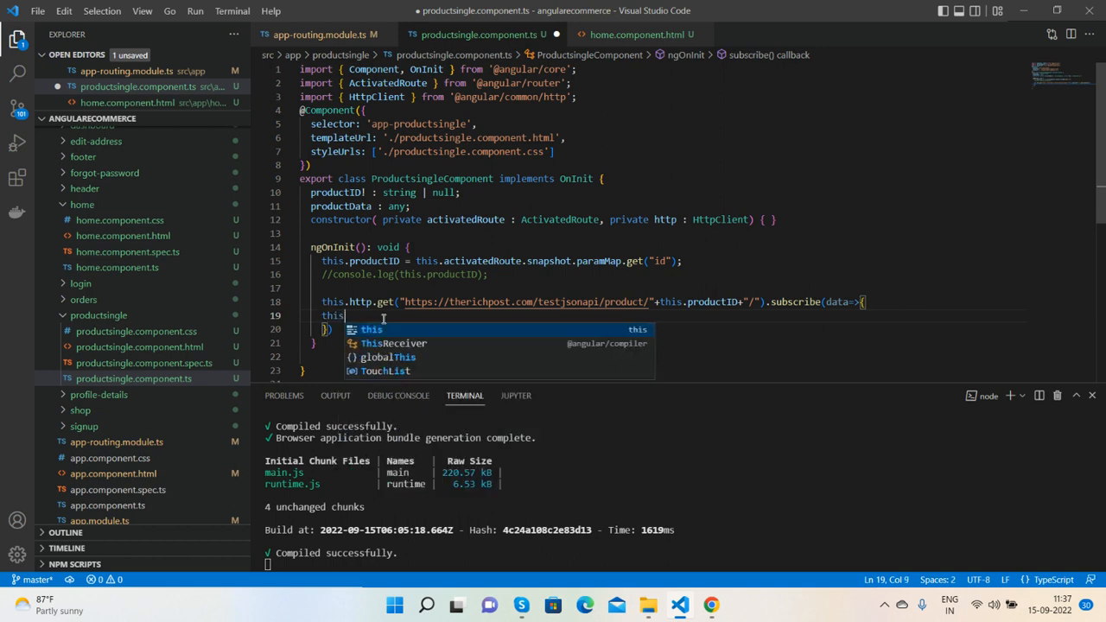
{"action": "type", "text": "."}
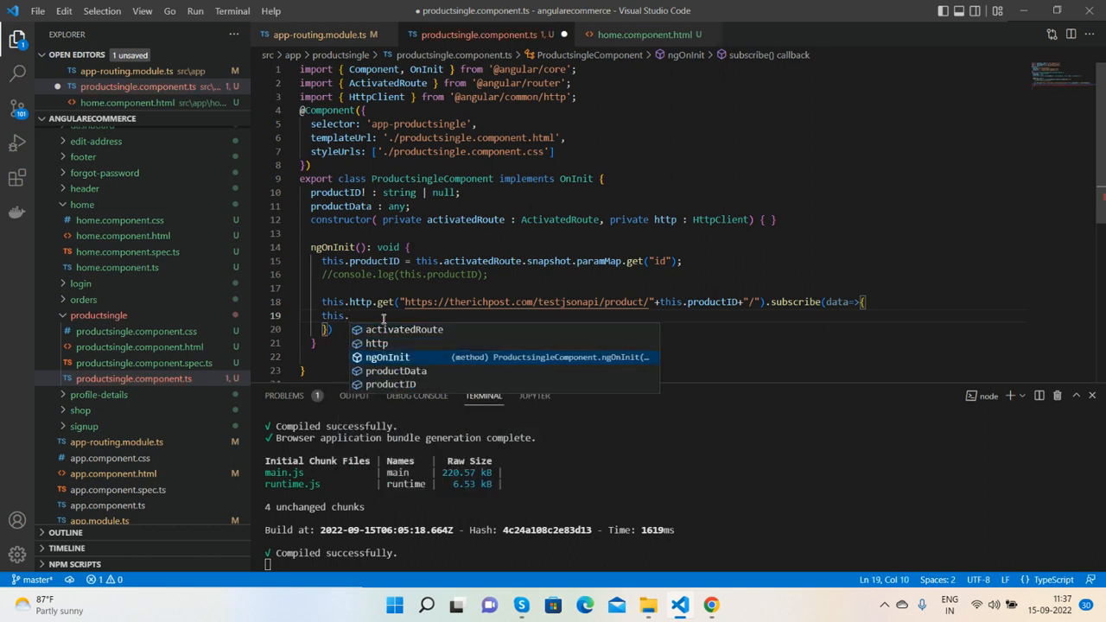
{"action": "type", "text": "productData ="}
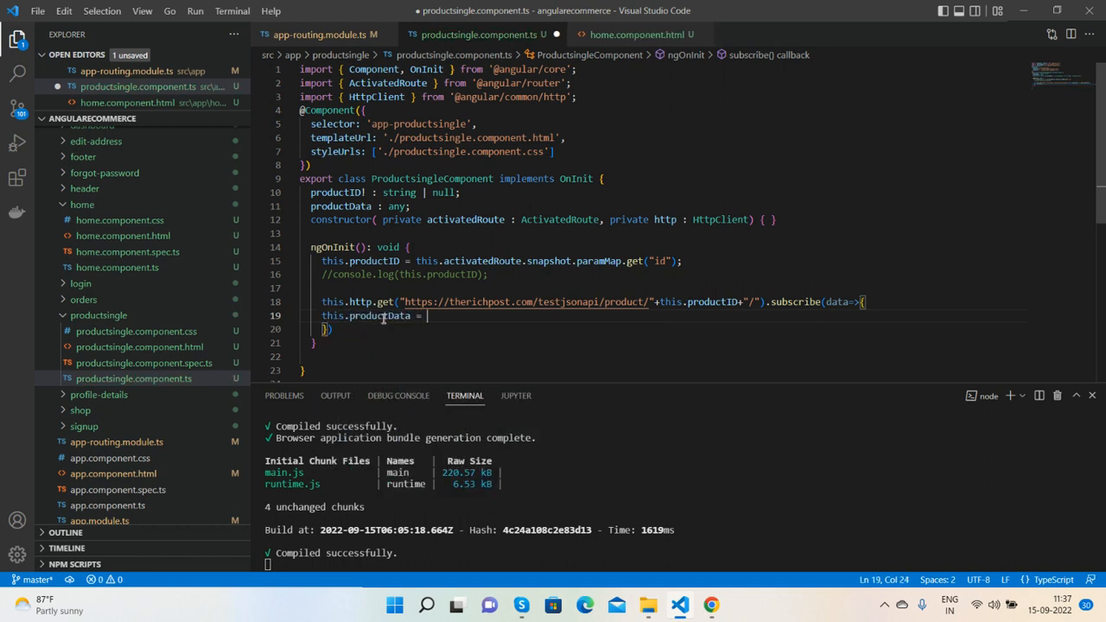
{"action": "type", "text": "data;"}
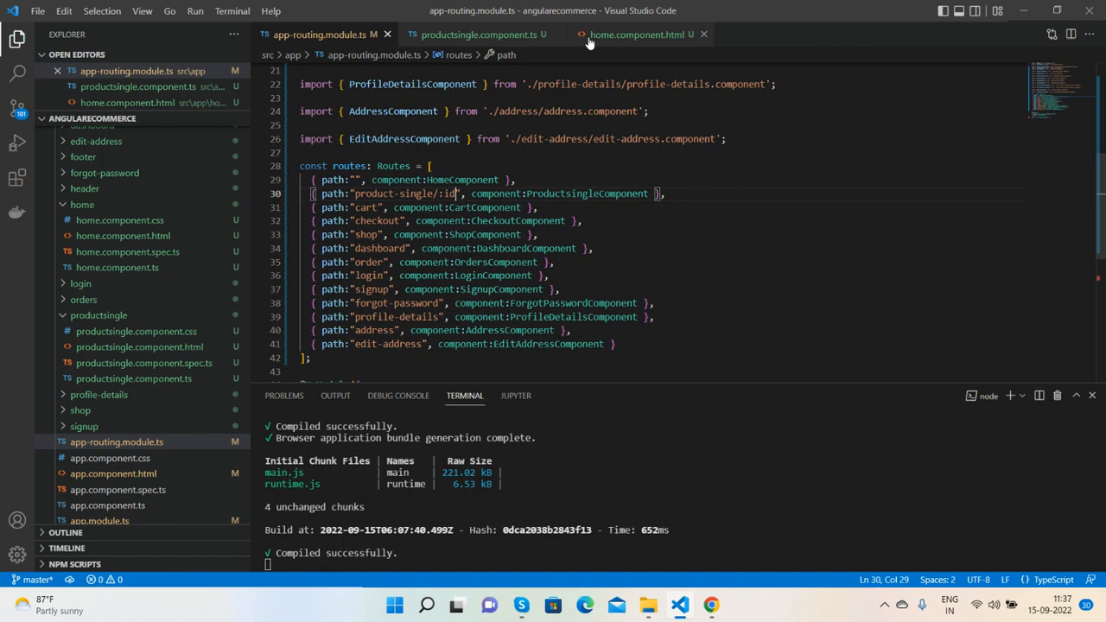
Open productsingle.component.html, find the first carousel image, then bring back the product JSON.
{"action": "left_click", "coordinate": [637, 35]}
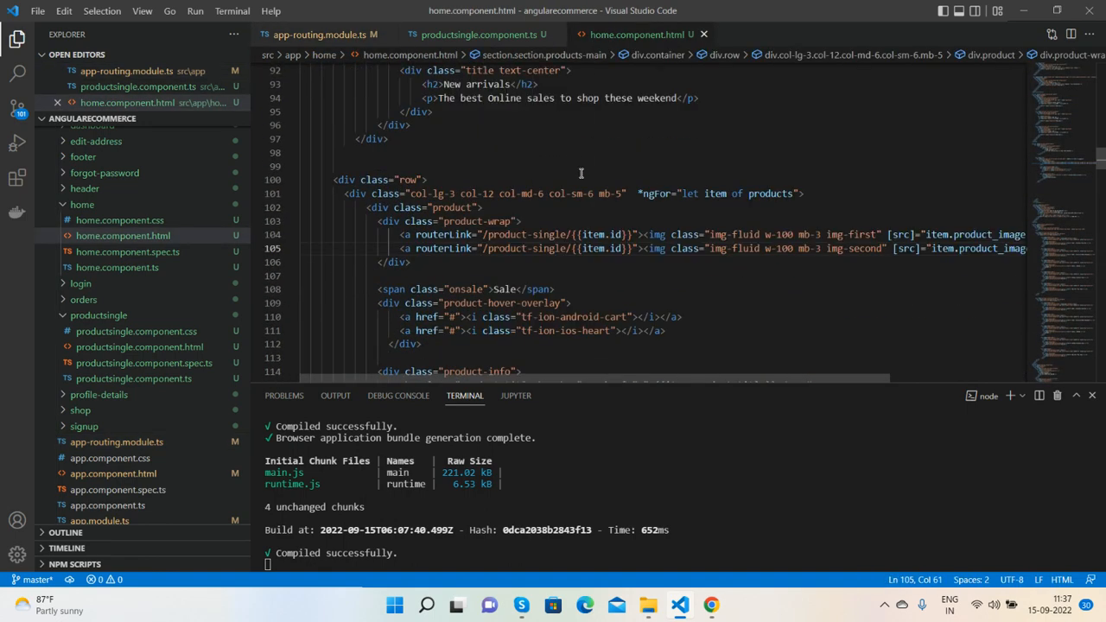
{"action": "left_click", "coordinate": [475, 35]}
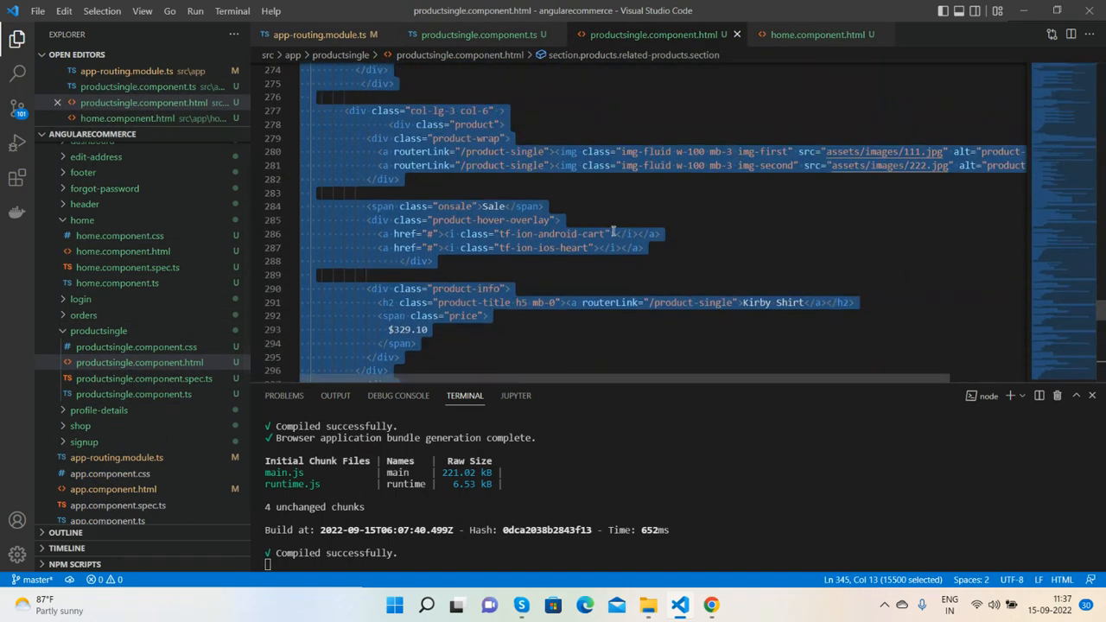
{"action": "scroll", "scroll_direction": "up", "scroll_amount": 3}
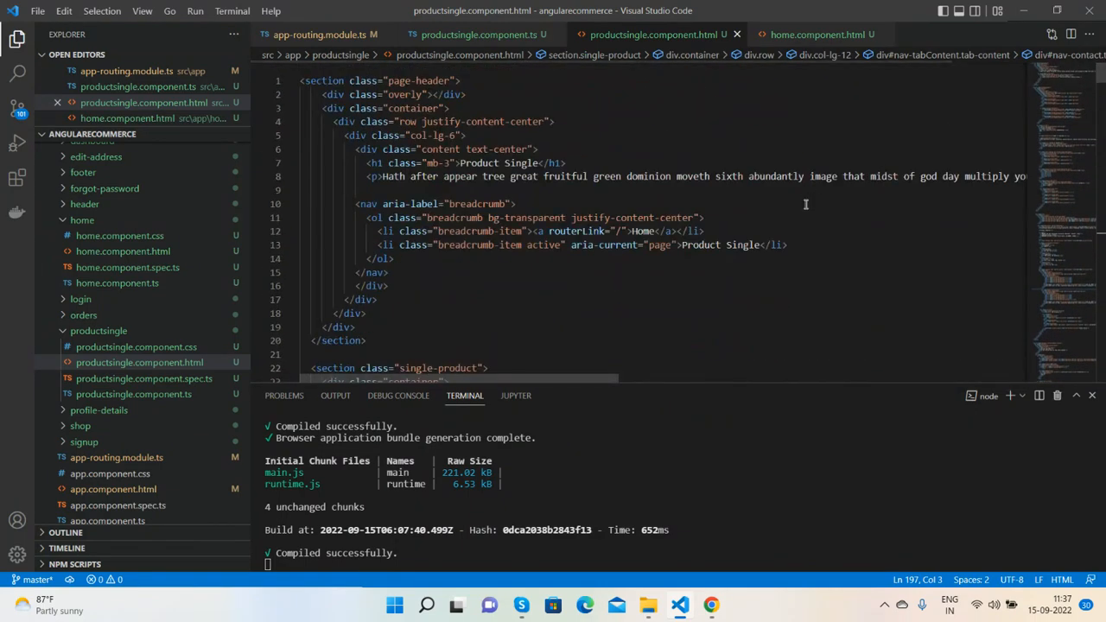
{"action": "scroll", "scroll_direction": "down", "scroll_amount": 3}
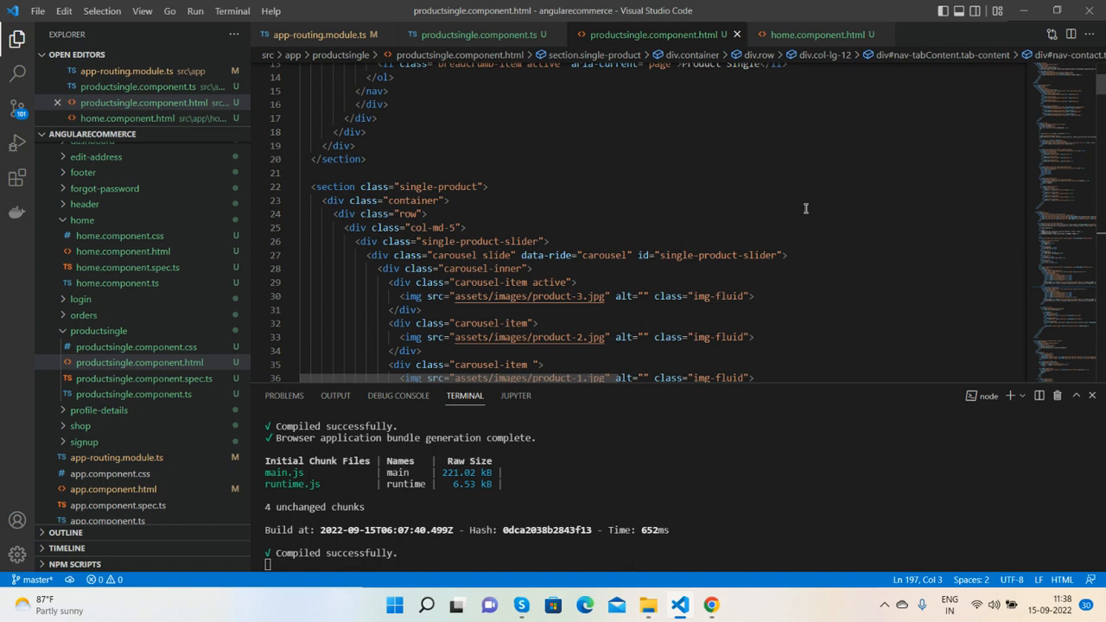
{"action": "scroll", "scroll_direction": "down", "scroll_amount": 3}
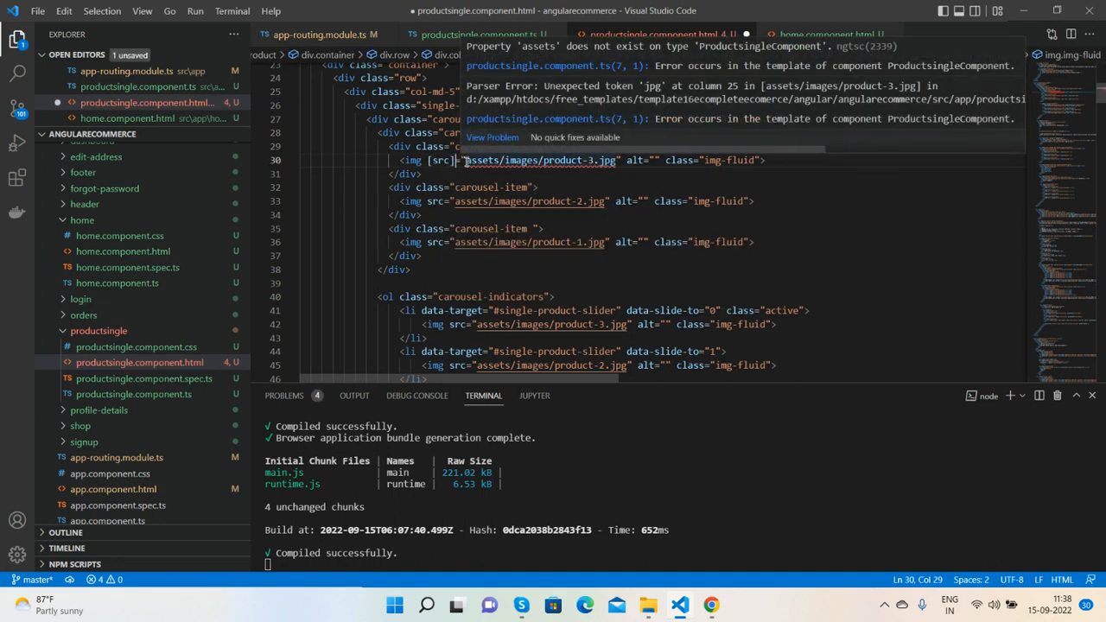
{"action": "left_click", "coordinate": [479, 34]}
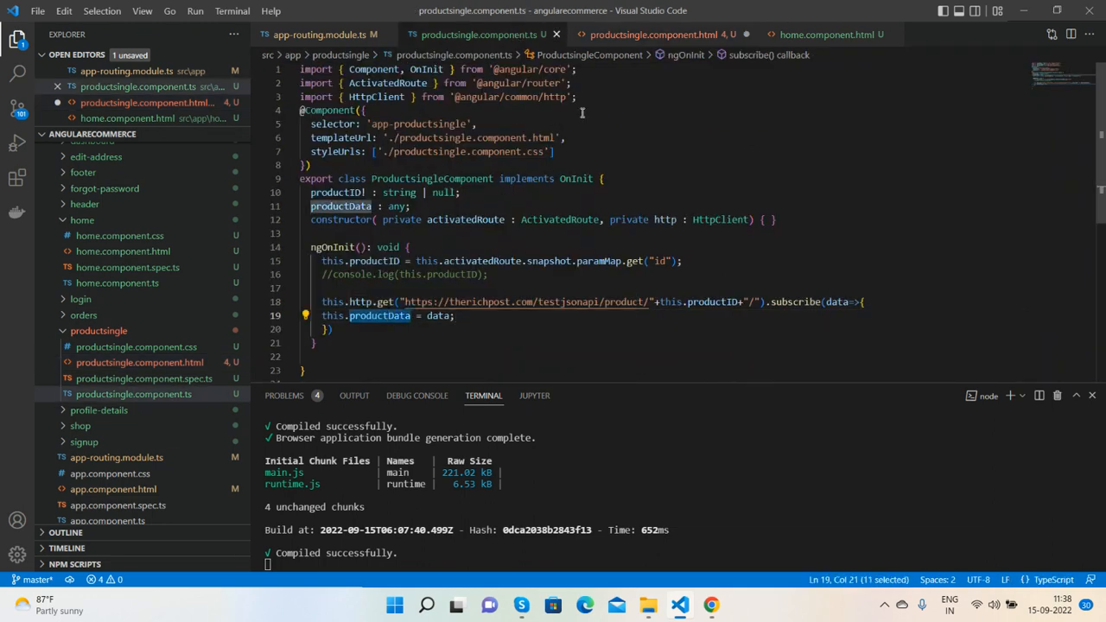
{"action": "left_click", "coordinate": [661, 35]}
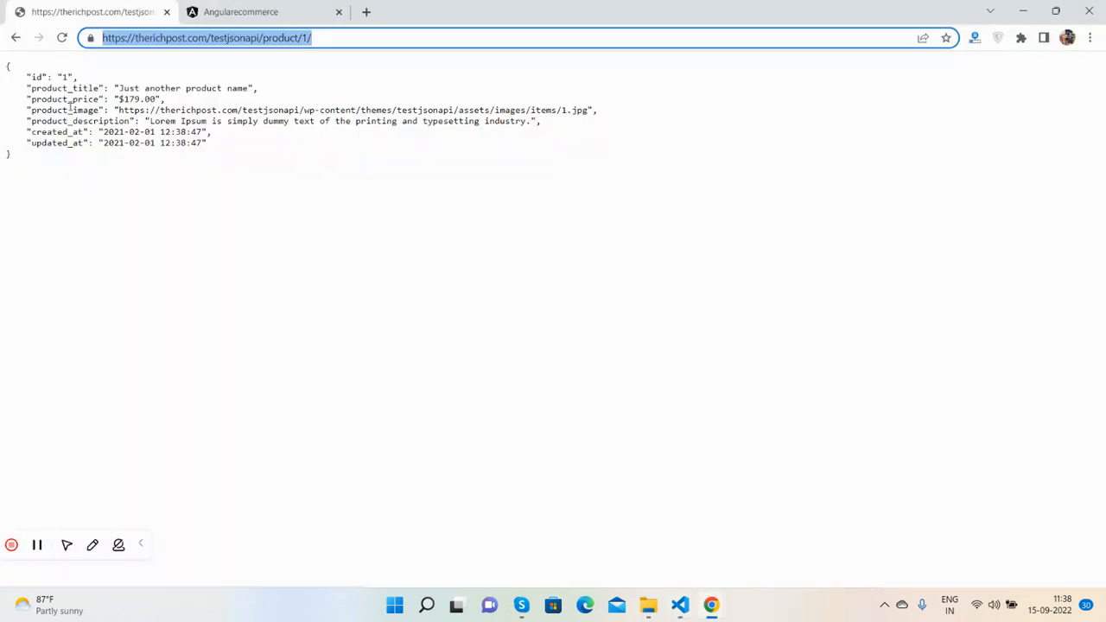
Inspect the product JSON field names in the testjsonapi response.
{"action": "double_click", "coordinate": [65, 110]}
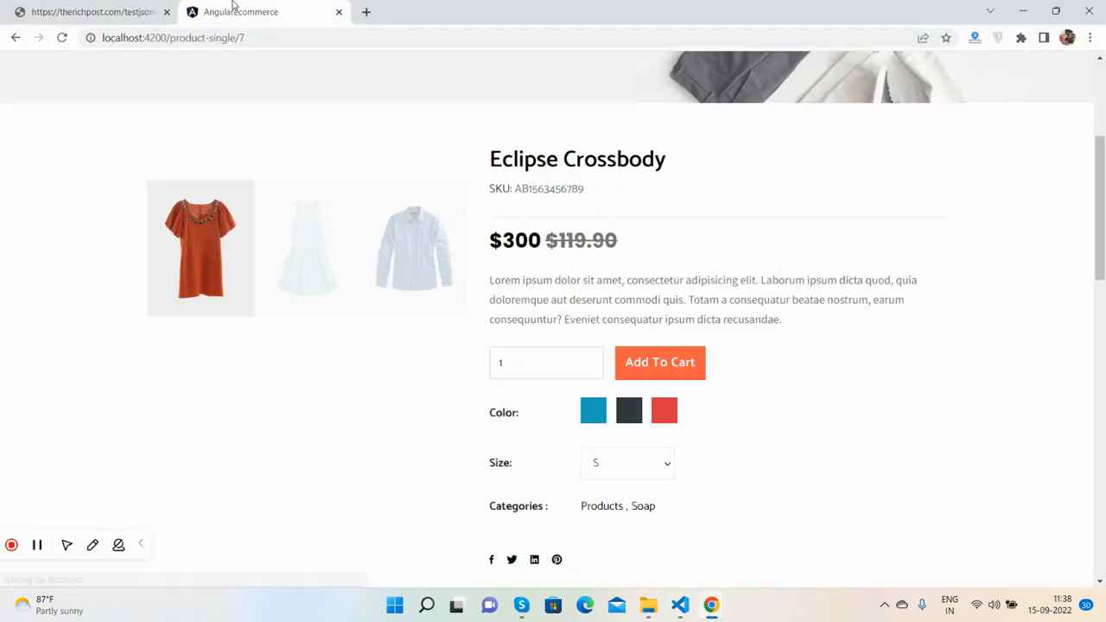
{"action": "scroll", "scroll_direction": "down", "scroll_amount": 3}
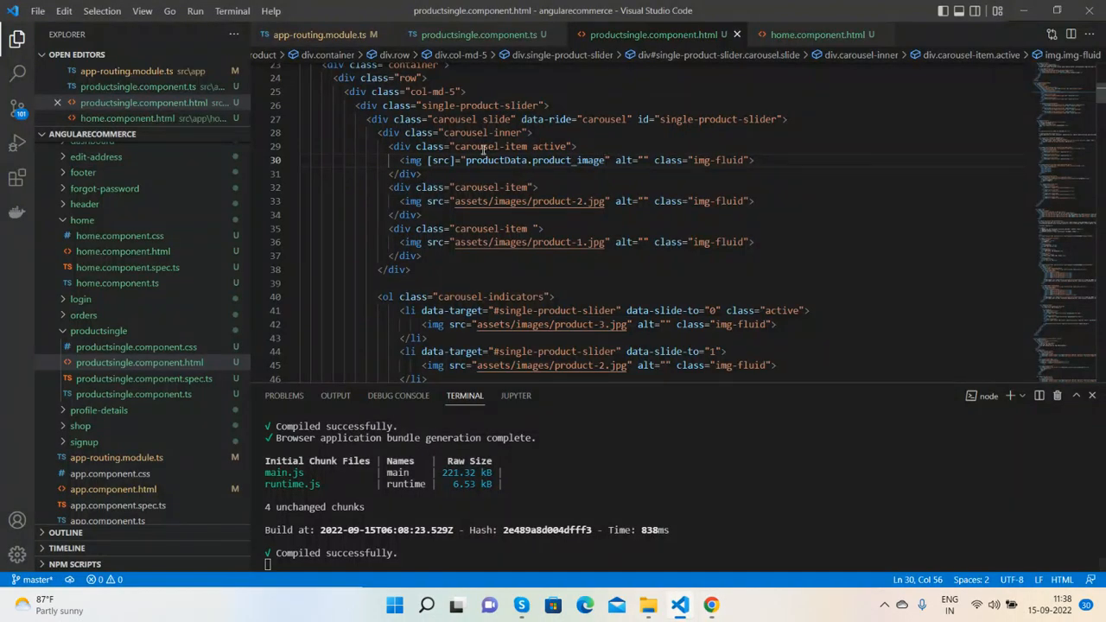
Paste [src]="productData.product_image" over the second carousel image and select the indicator image source.
{"action": "left_click_drag", "start_coordinate": [430, 160], "coordinate": [606, 159]}
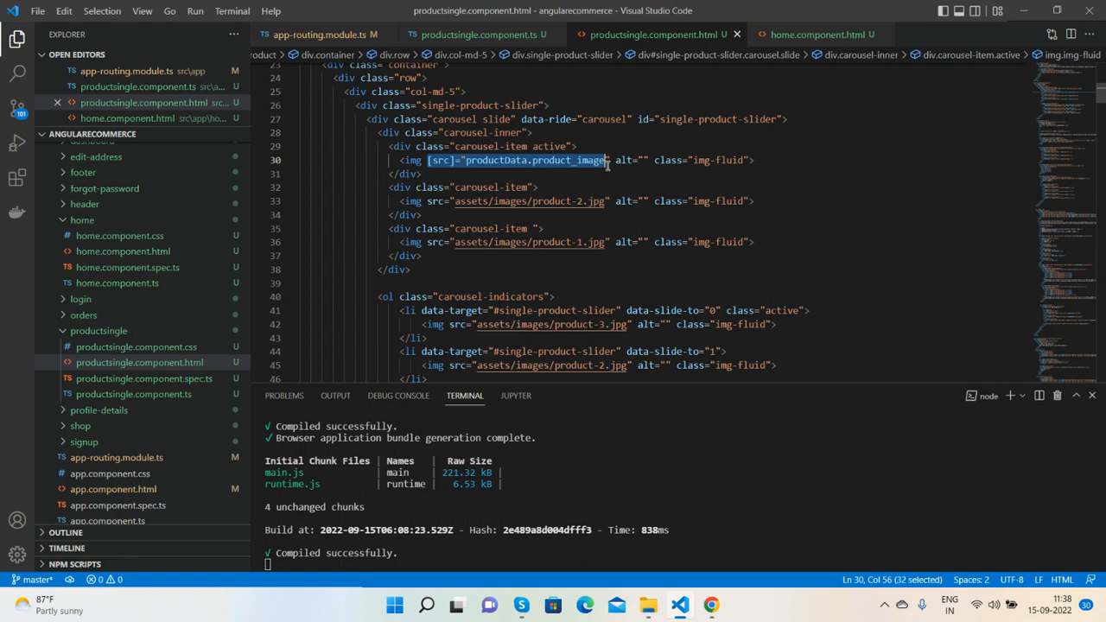
{"action": "left_click", "coordinate": [427, 201]}
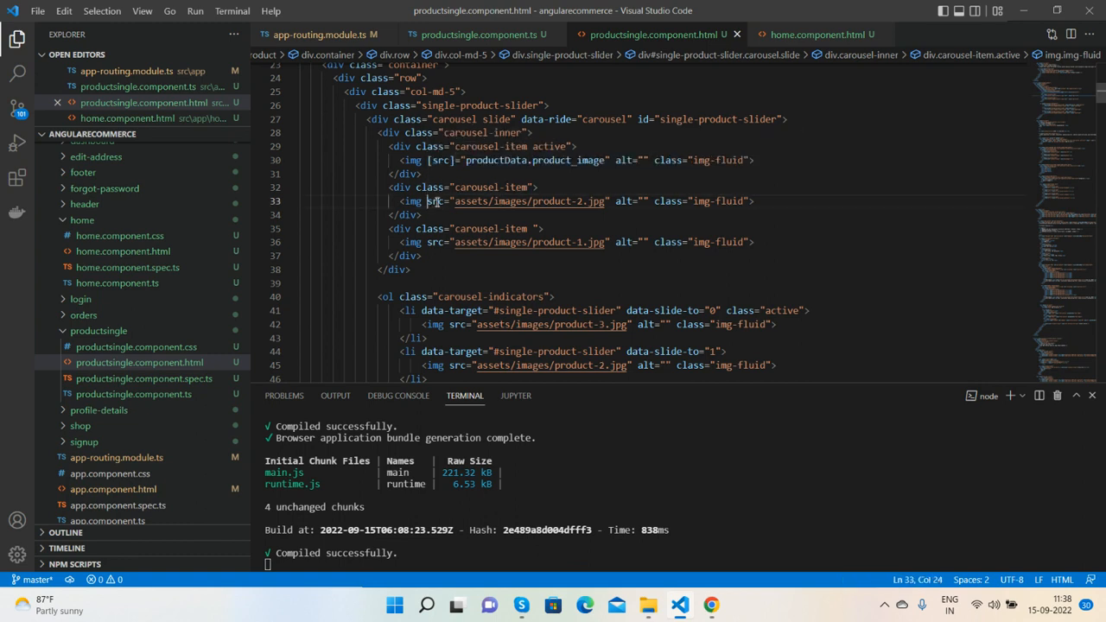
{"action": "type", "text": "[src]=\"productData.product_image\""}
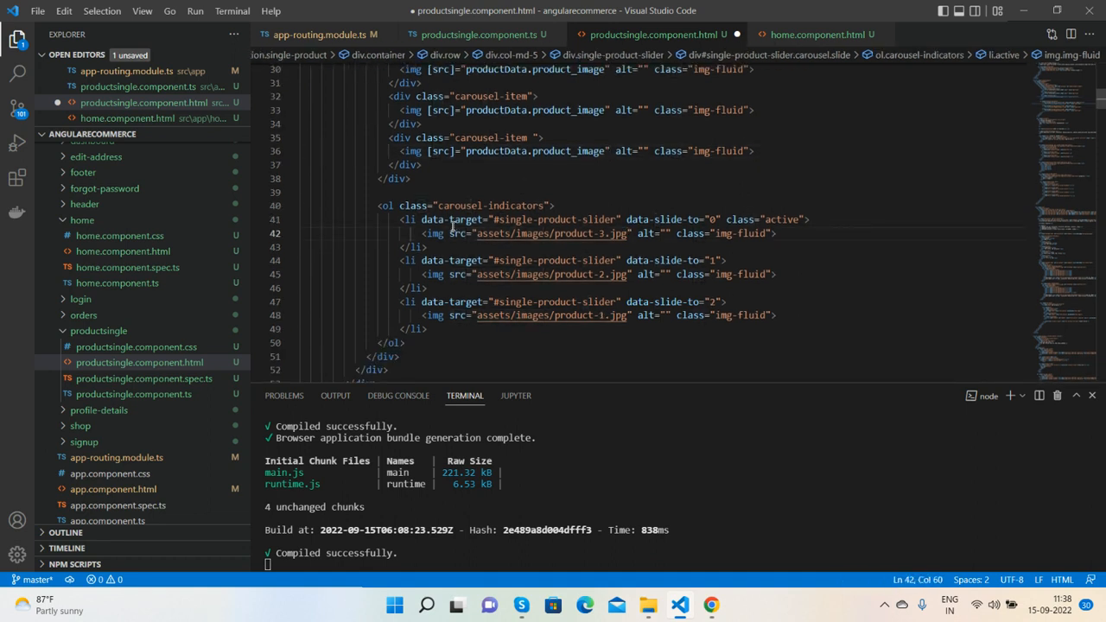
{"action": "left_click_drag", "start_coordinate": [449, 234], "coordinate": [630, 233]}
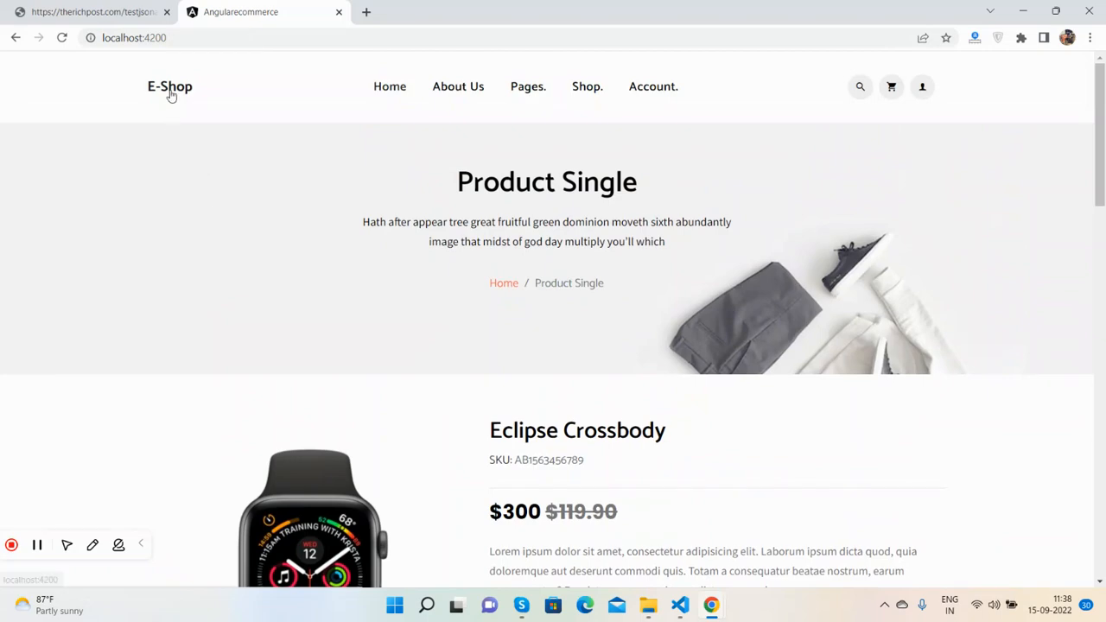
Scroll to the product-price heading and select the hardcoded $300 price.
{"action": "scroll", "scroll_direction": "down", "scroll_amount": 3}
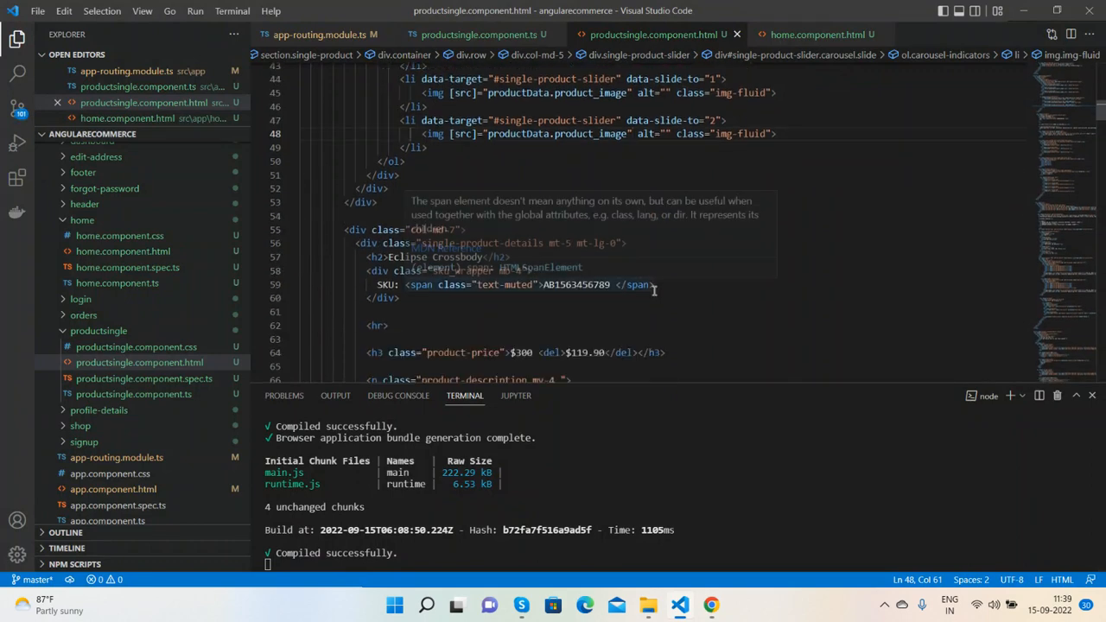
{"action": "scroll", "scroll_direction": "down", "scroll_amount": 3}
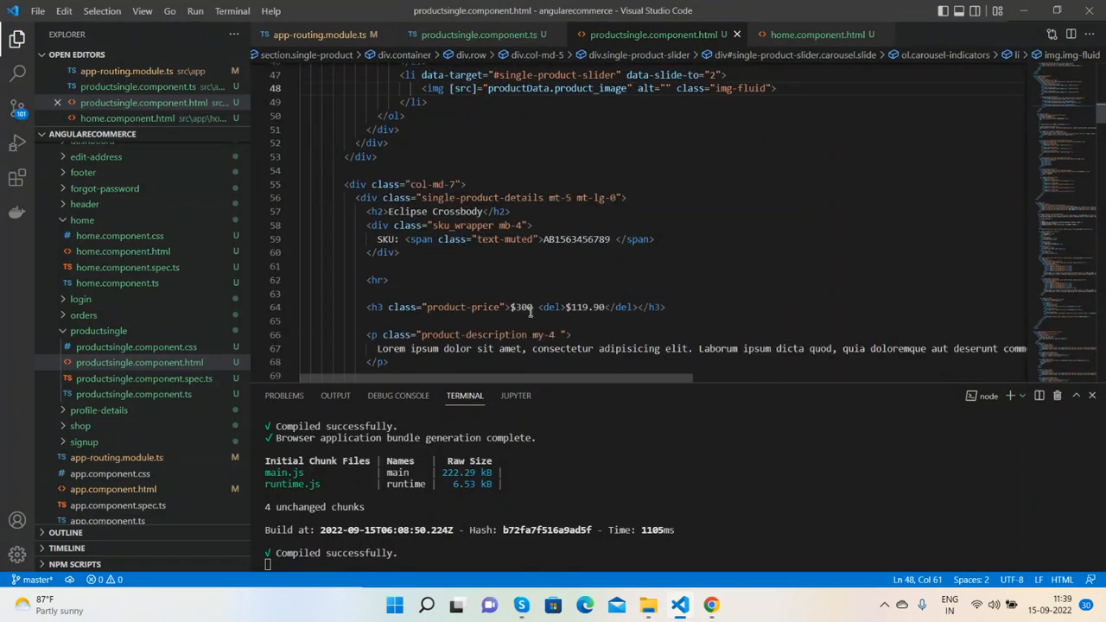
{"action": "left_click", "coordinate": [510, 306]}
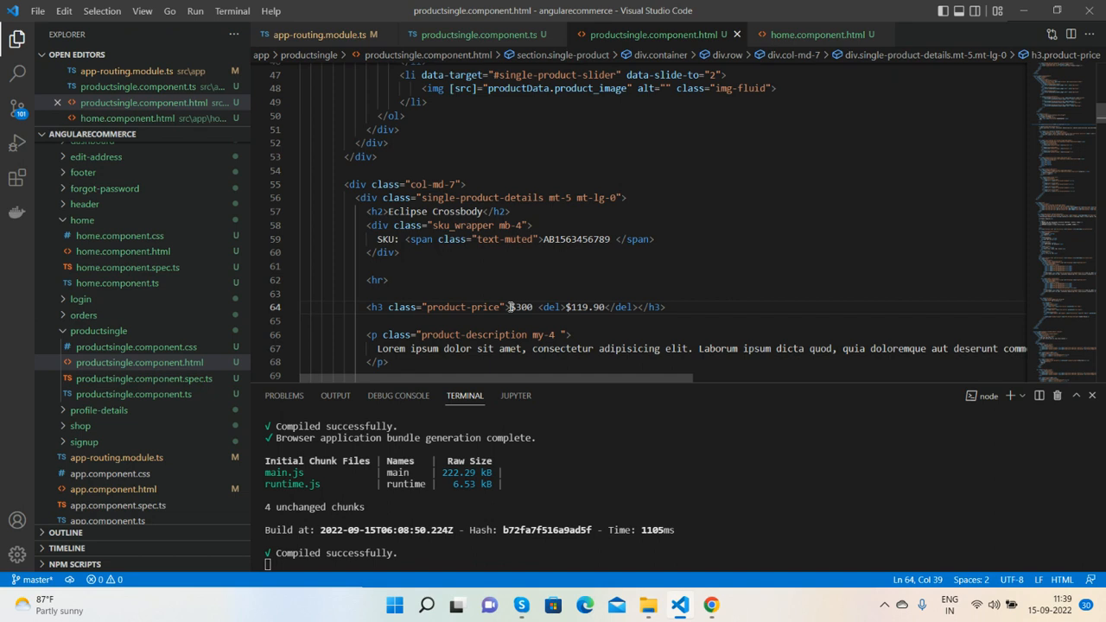
{"action": "left_click_drag", "start_coordinate": [511, 306], "coordinate": [639, 307]}
{"action": "type", "text": "{{productData.product_price}}"}
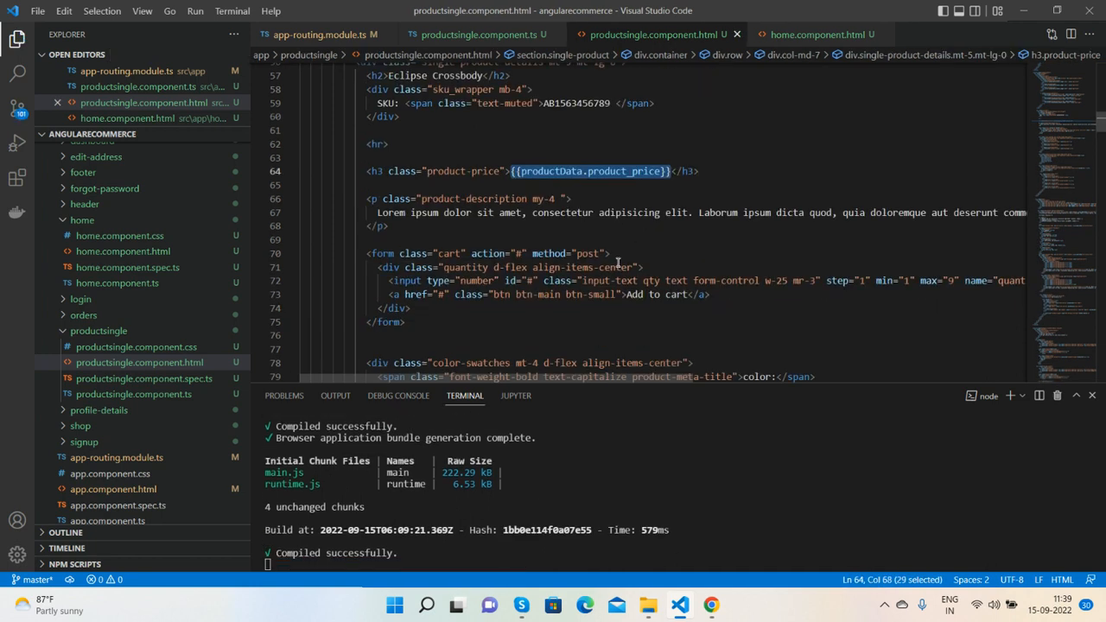
{"action": "mouse_move", "coordinate": [711, 605]}
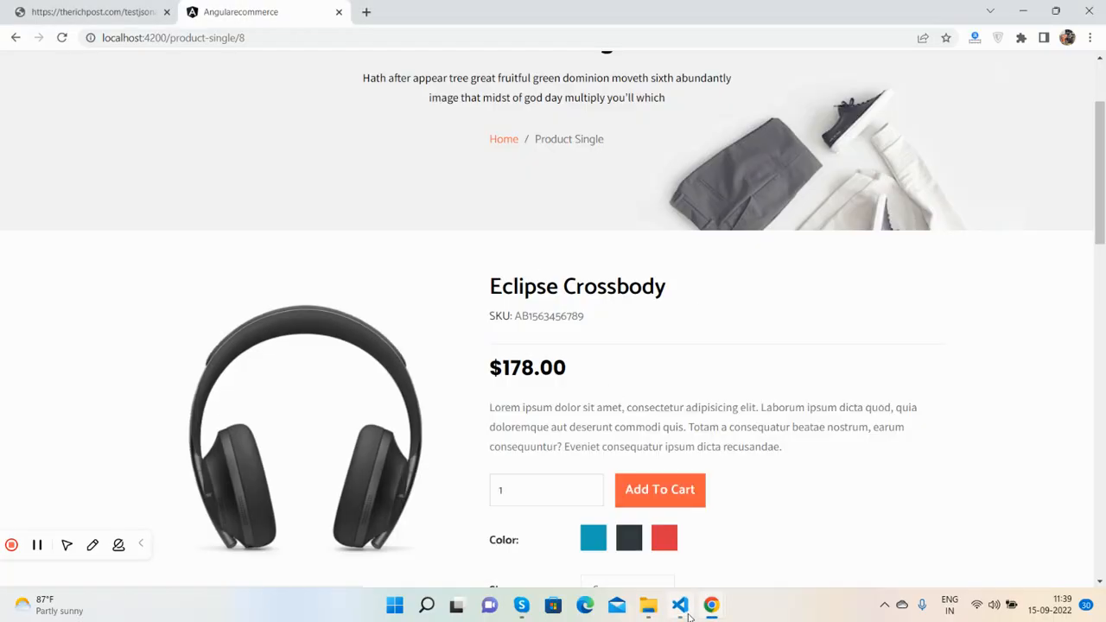
Select 'Eclipse Crossbody' in the h2 heading, then check the product page in Chrome.
{"action": "left_click", "coordinate": [679, 603]}
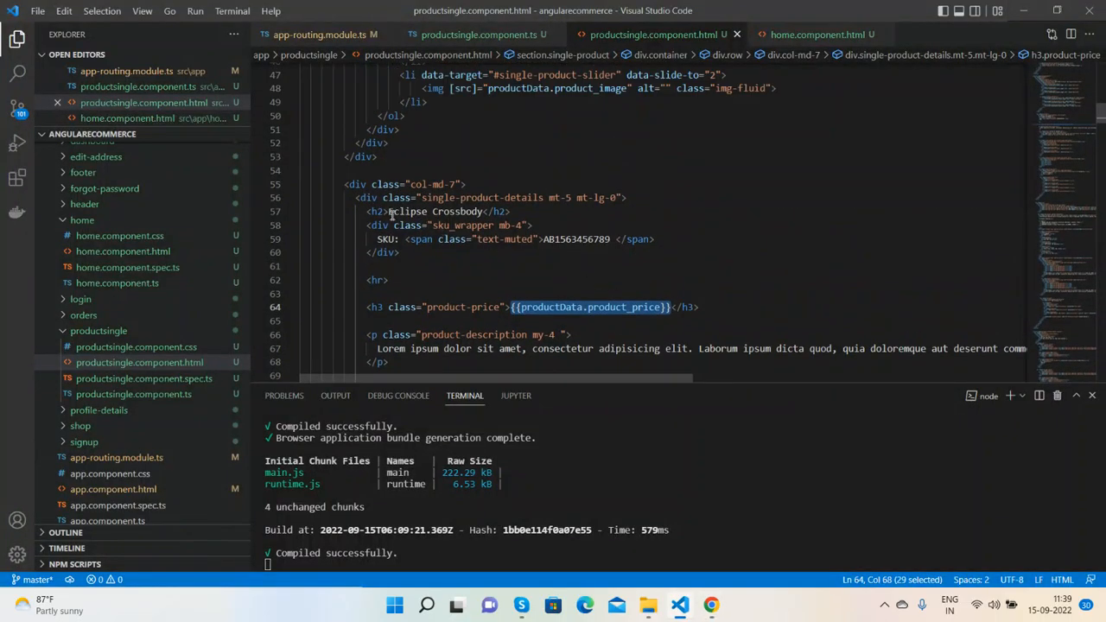
{"action": "double_click", "coordinate": [436, 211]}
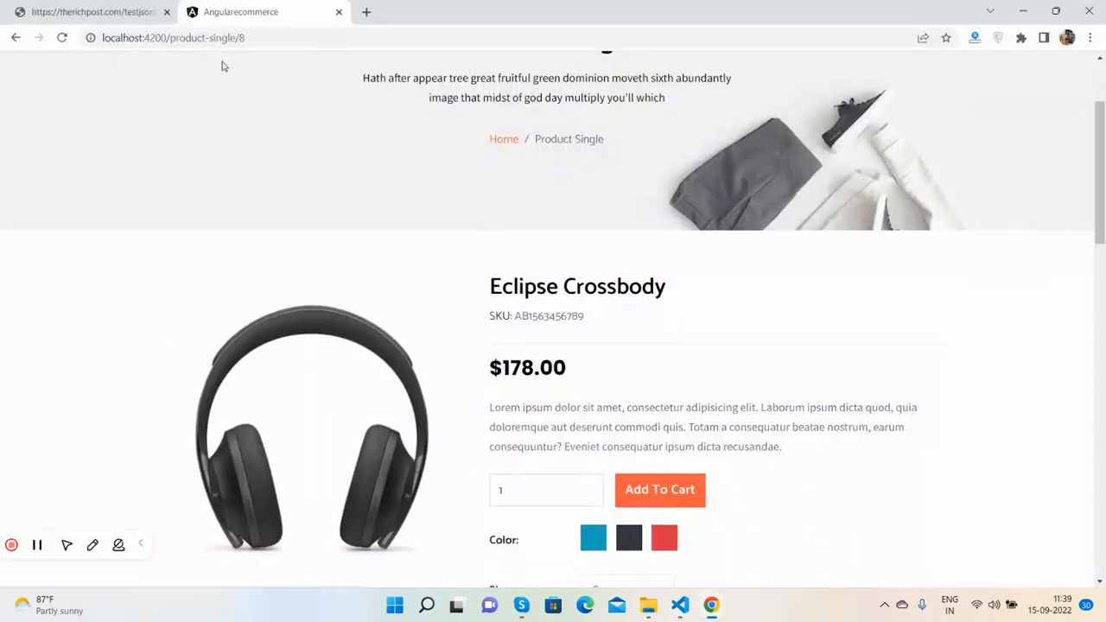
{"action": "left_click", "coordinate": [87, 11]}
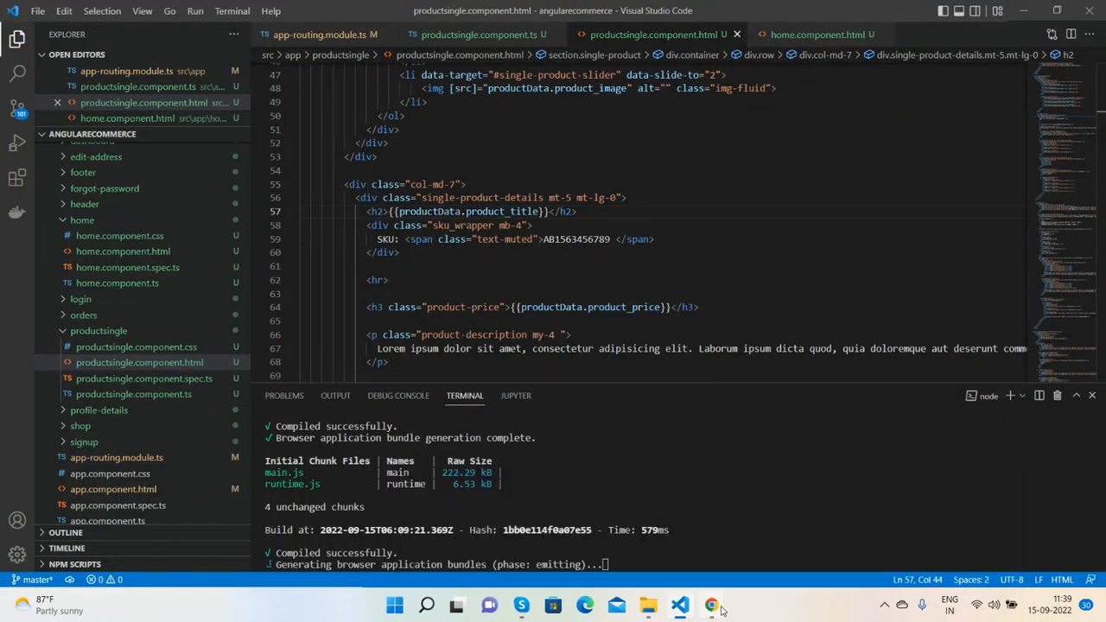
{"action": "left_click", "coordinate": [711, 604]}
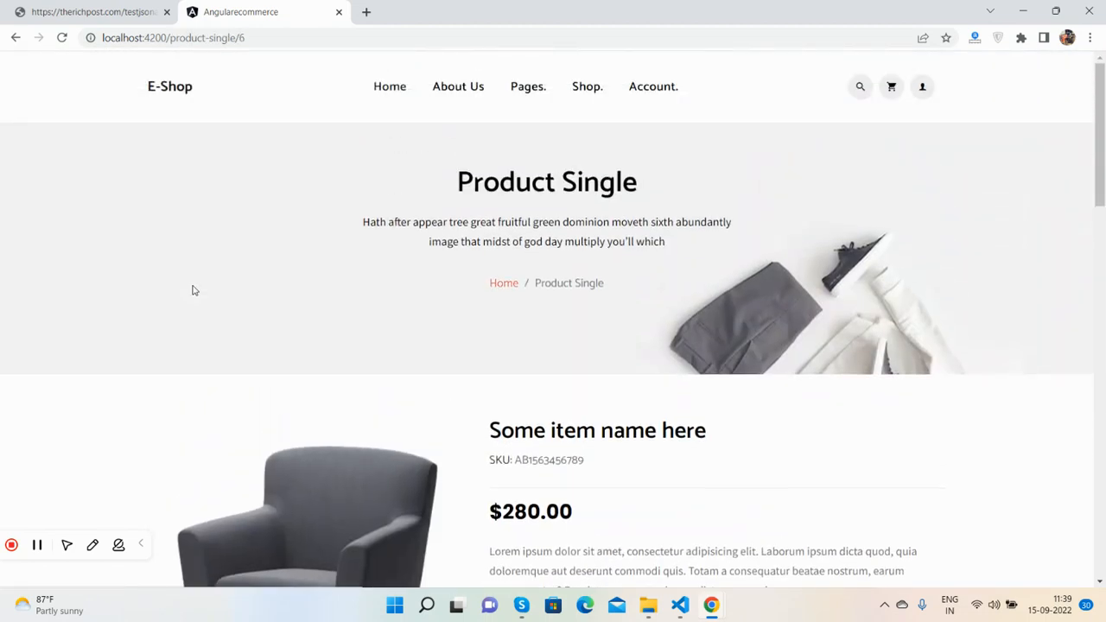
View the denim shorts product page from Home, then switch to the product JSON tab.
{"action": "scroll", "scroll_direction": "down", "scroll_amount": 3}
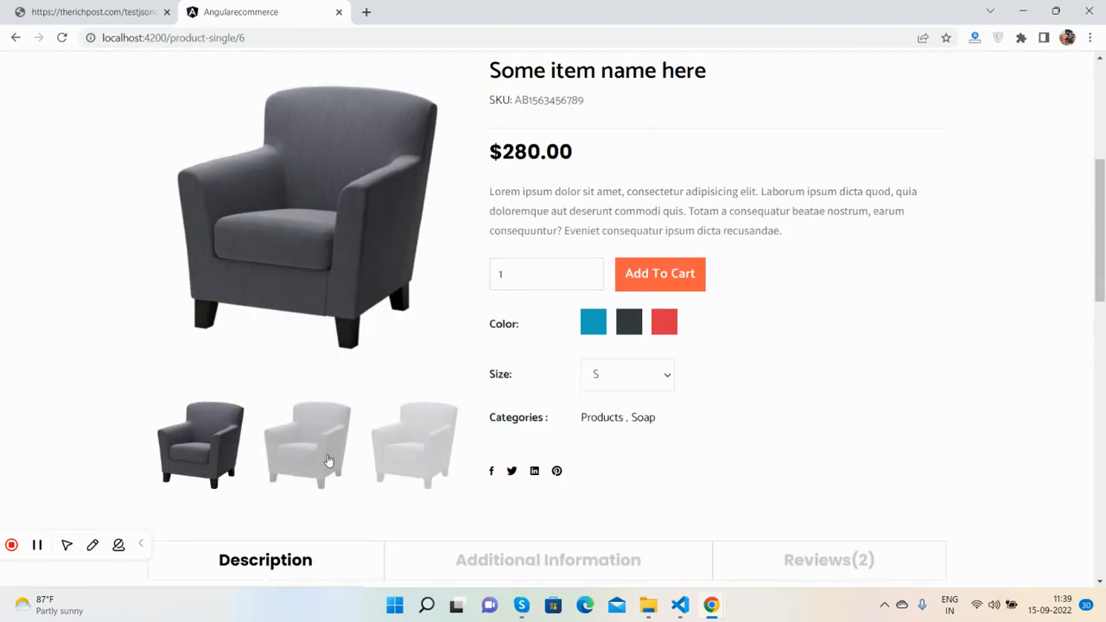
{"action": "left_click", "coordinate": [91, 11]}
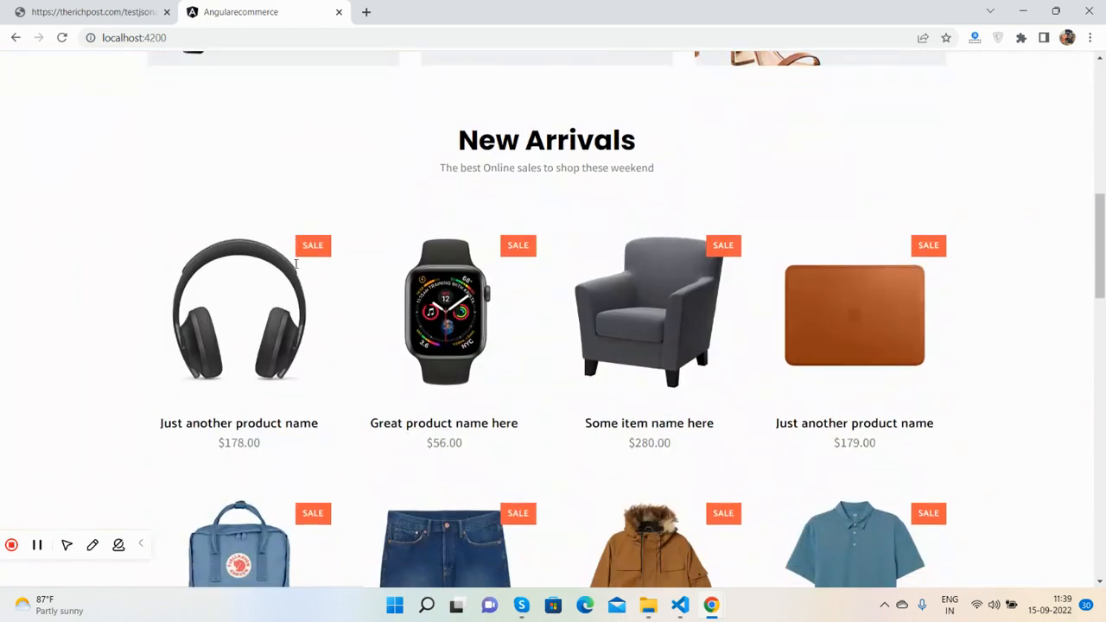
{"action": "left_click", "coordinate": [444, 312]}
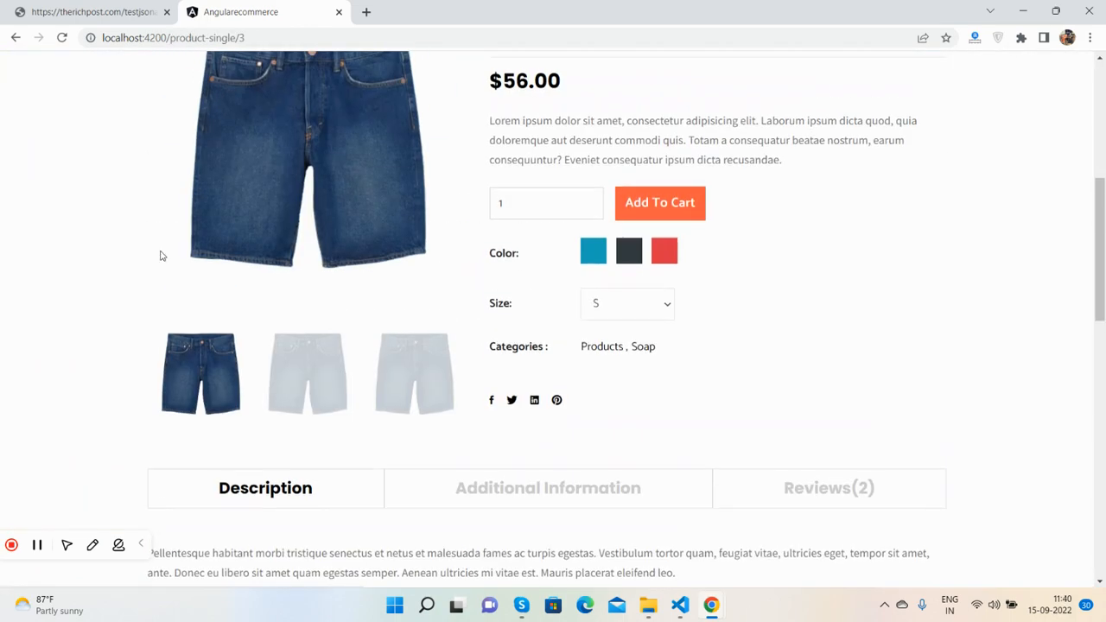
{"action": "scroll", "scroll_direction": "up", "scroll_amount": 3}
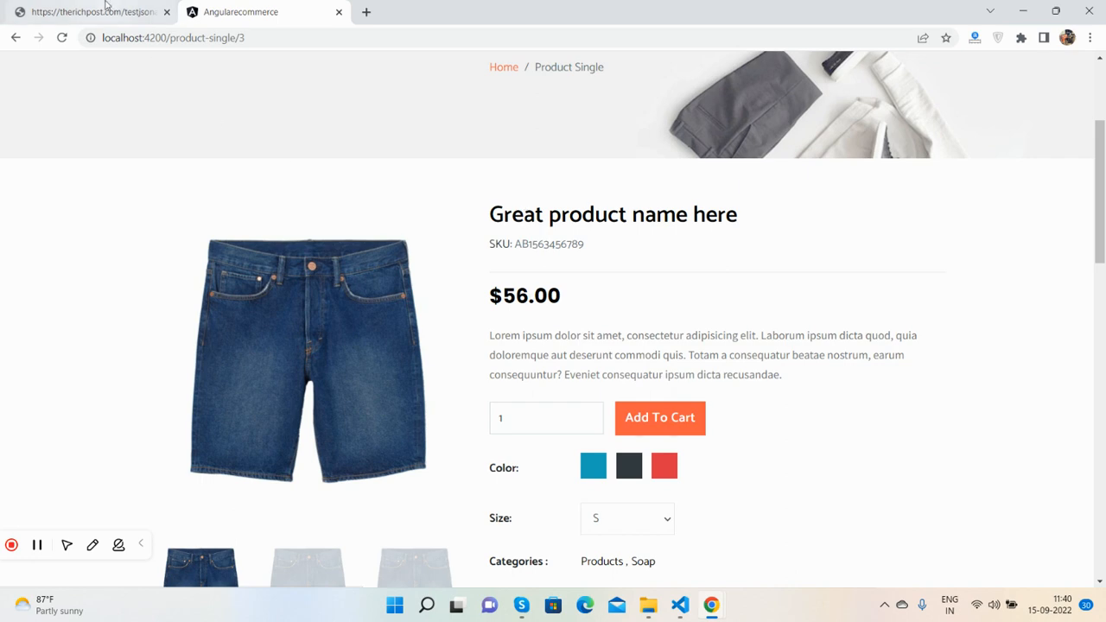
{"action": "left_click", "coordinate": [86, 12]}
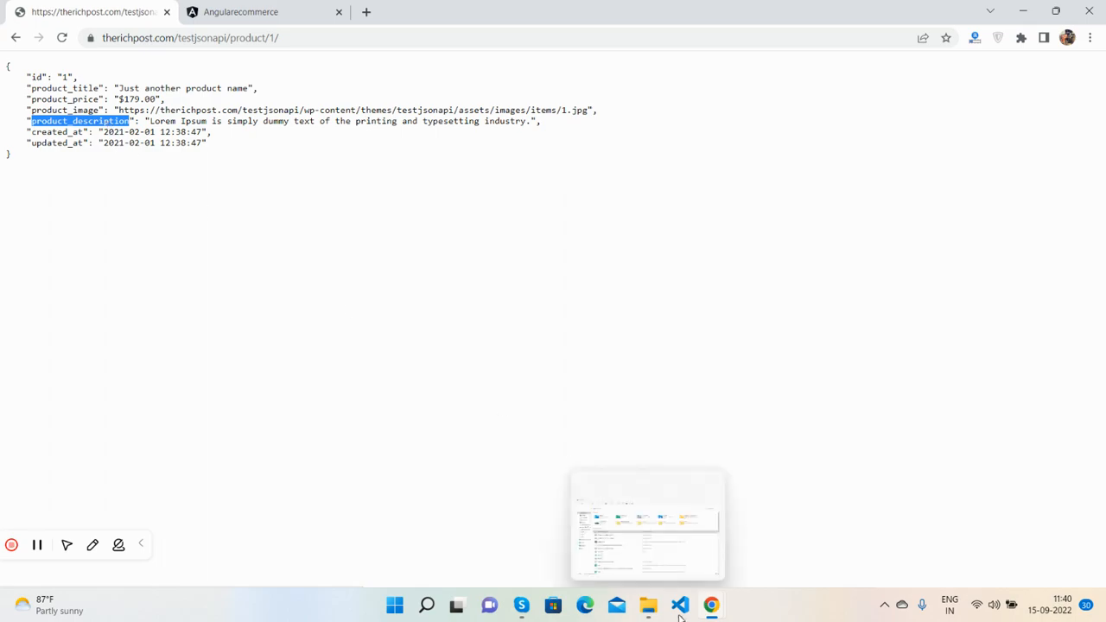
Open the blue polo shirt product from Home and browse its images and description.
{"action": "left_click", "coordinate": [679, 604]}
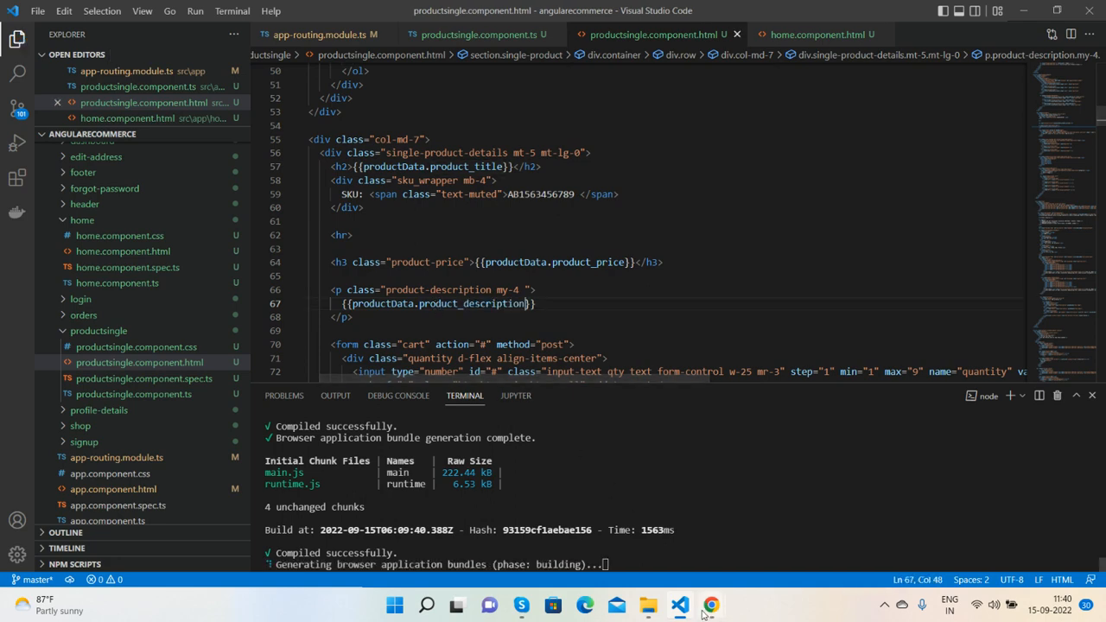
{"action": "left_click", "coordinate": [711, 604]}
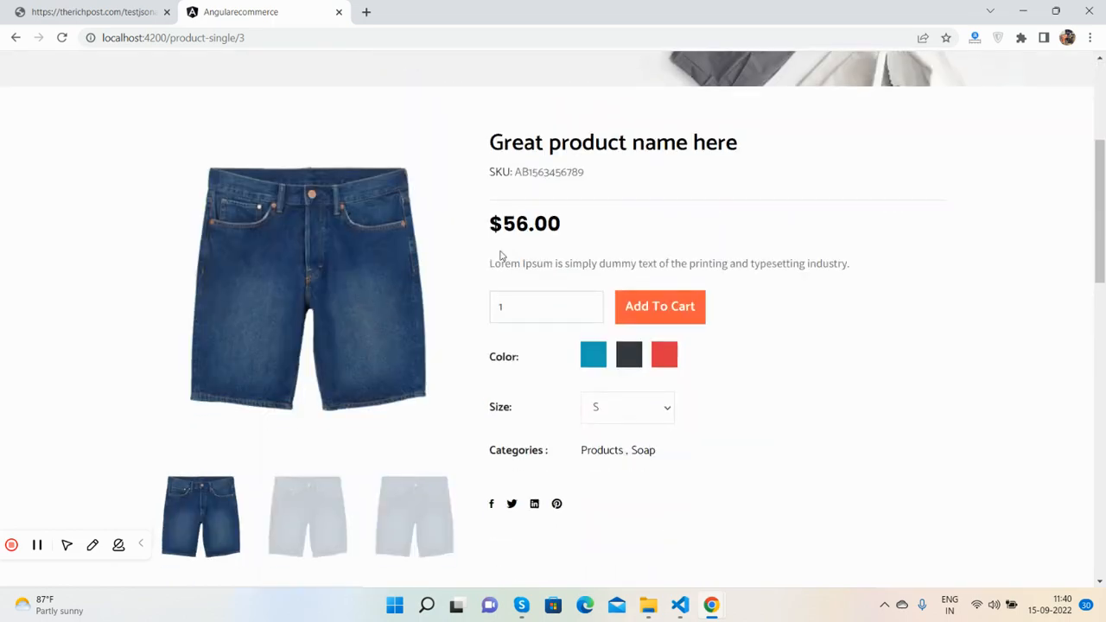
{"action": "left_click", "coordinate": [169, 86]}
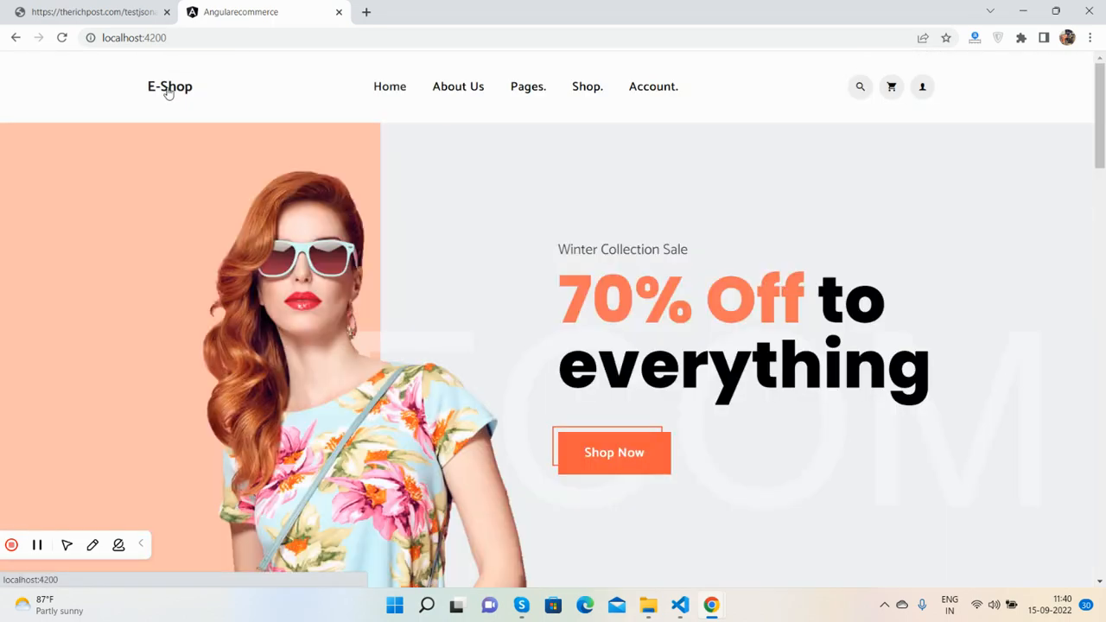
{"action": "scroll", "scroll_direction": "down", "scroll_amount": 3}
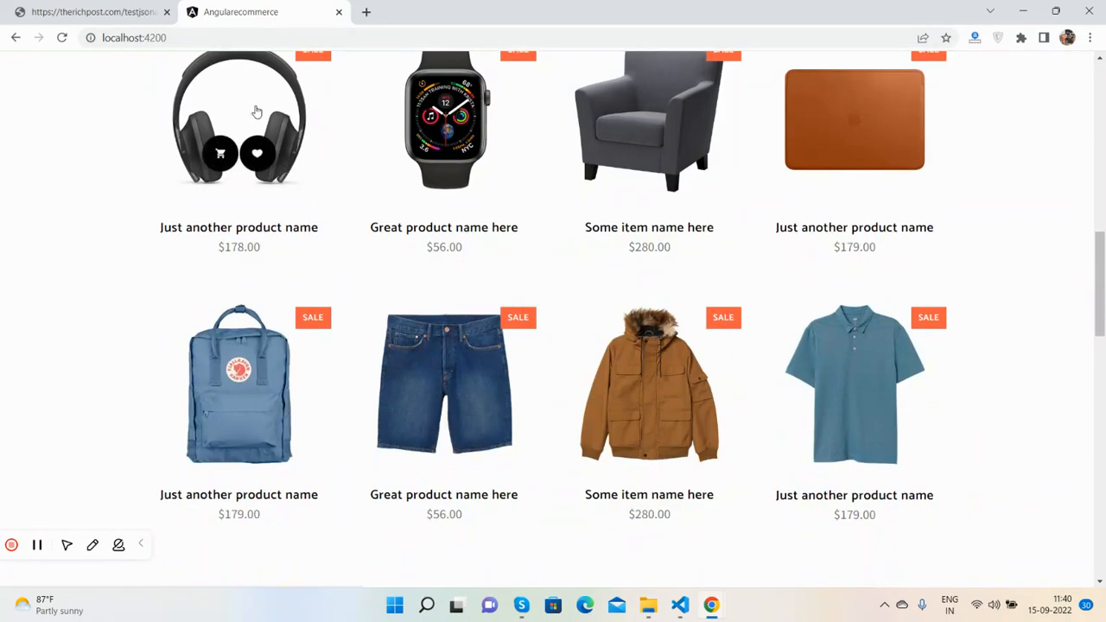
{"action": "left_click", "coordinate": [238, 121]}
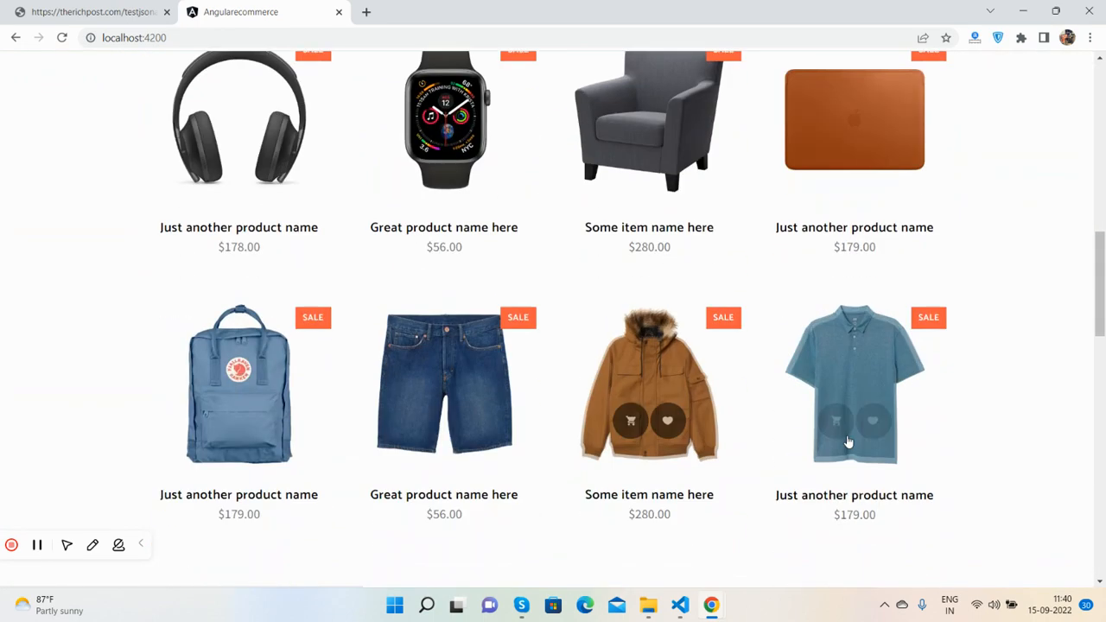
{"action": "left_click", "coordinate": [854, 383]}
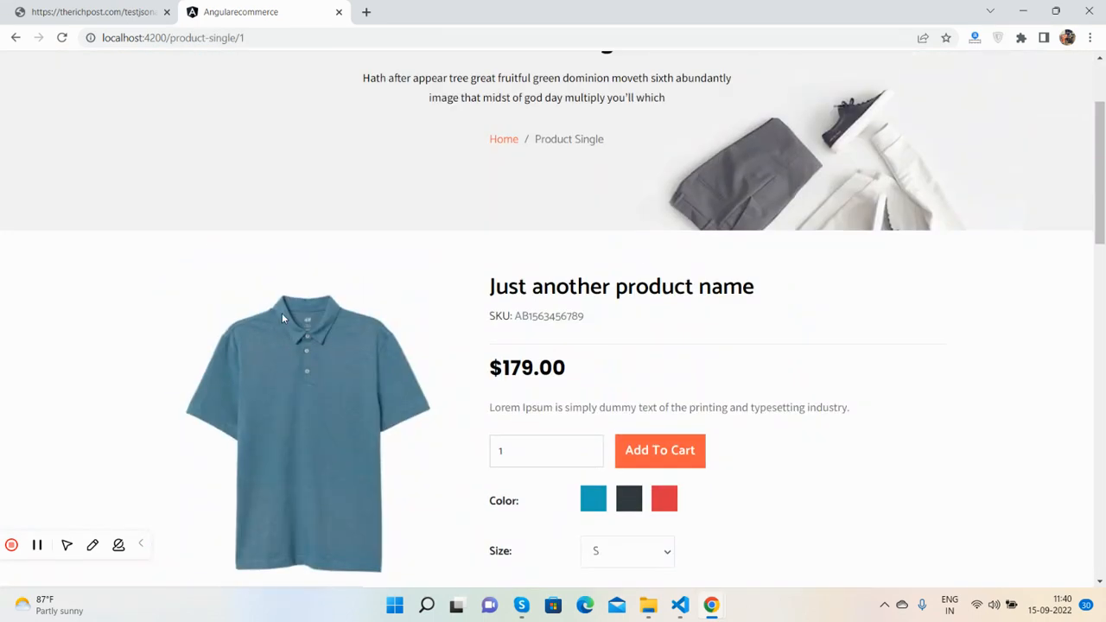
{"action": "scroll", "scroll_direction": "down", "scroll_amount": 3}
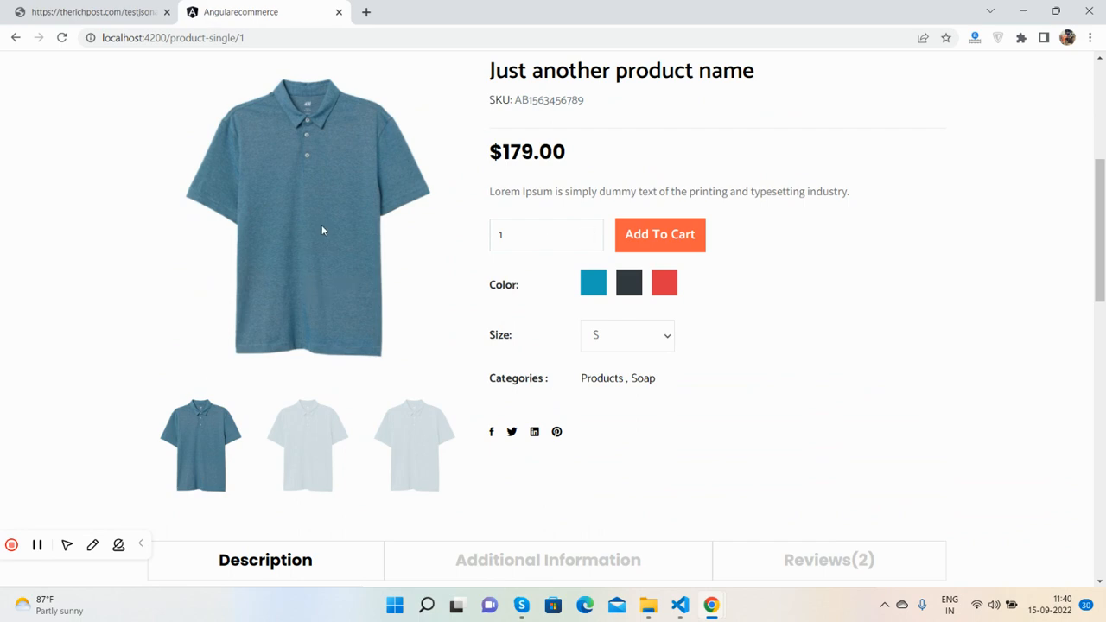
{"action": "left_click", "coordinate": [306, 445]}
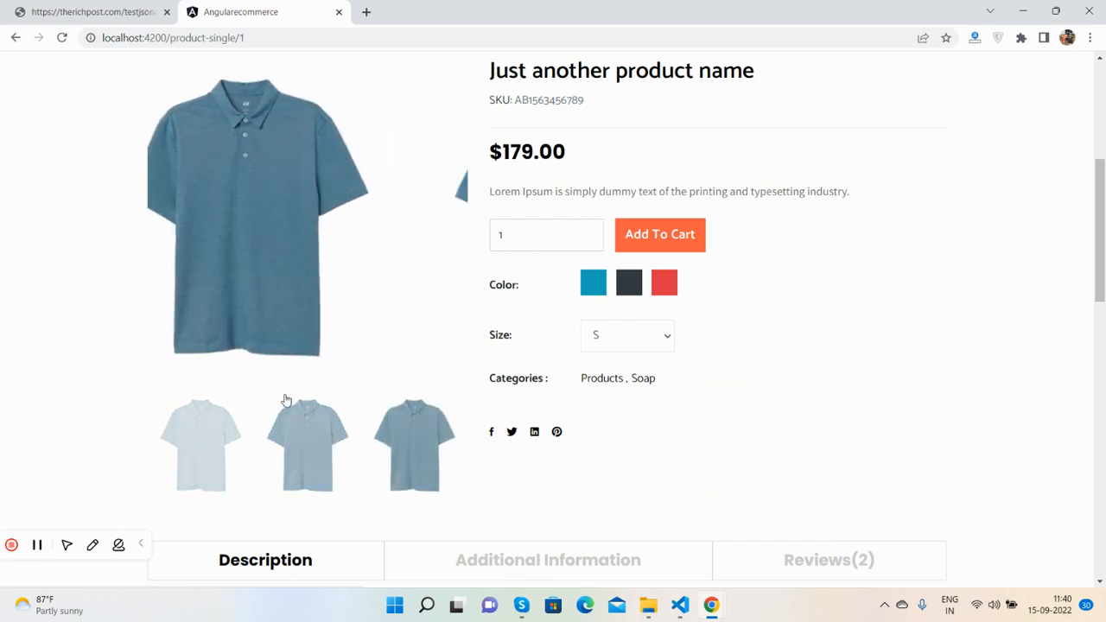
{"action": "scroll", "scroll_direction": "down", "scroll_amount": 3}
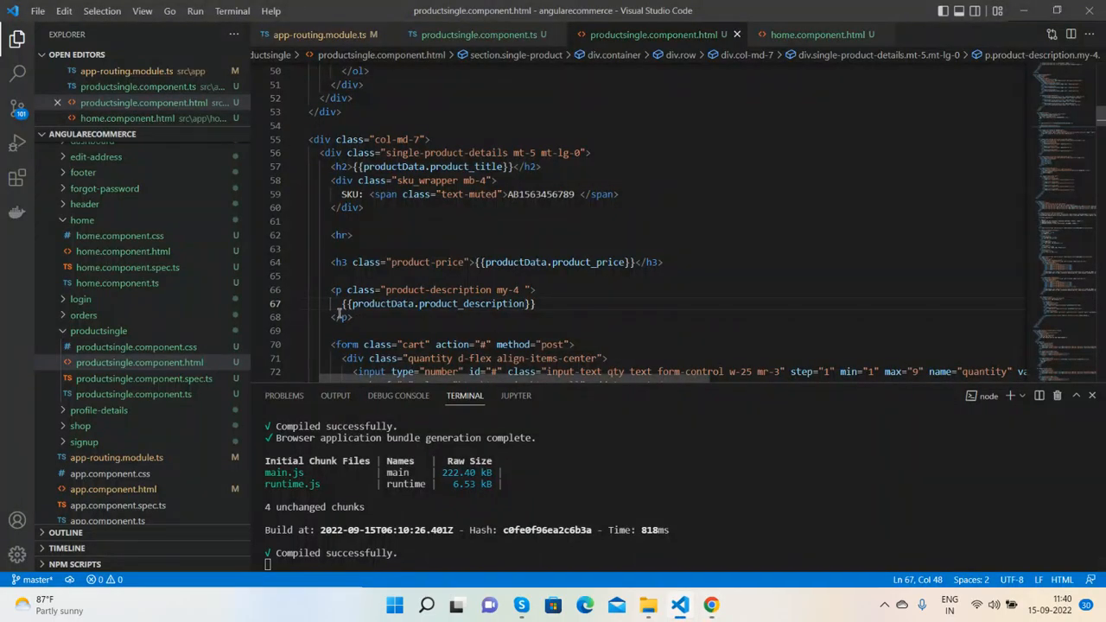
{"action": "scroll", "scroll_direction": "down", "scroll_amount": 3}
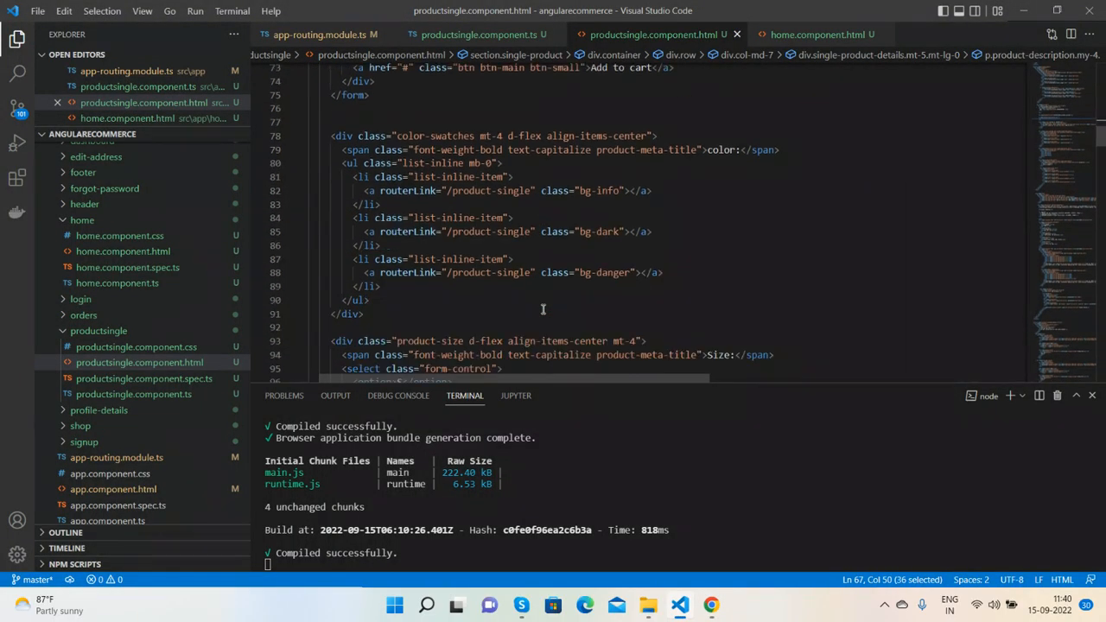
{"action": "scroll", "scroll_direction": "down", "scroll_amount": 3}
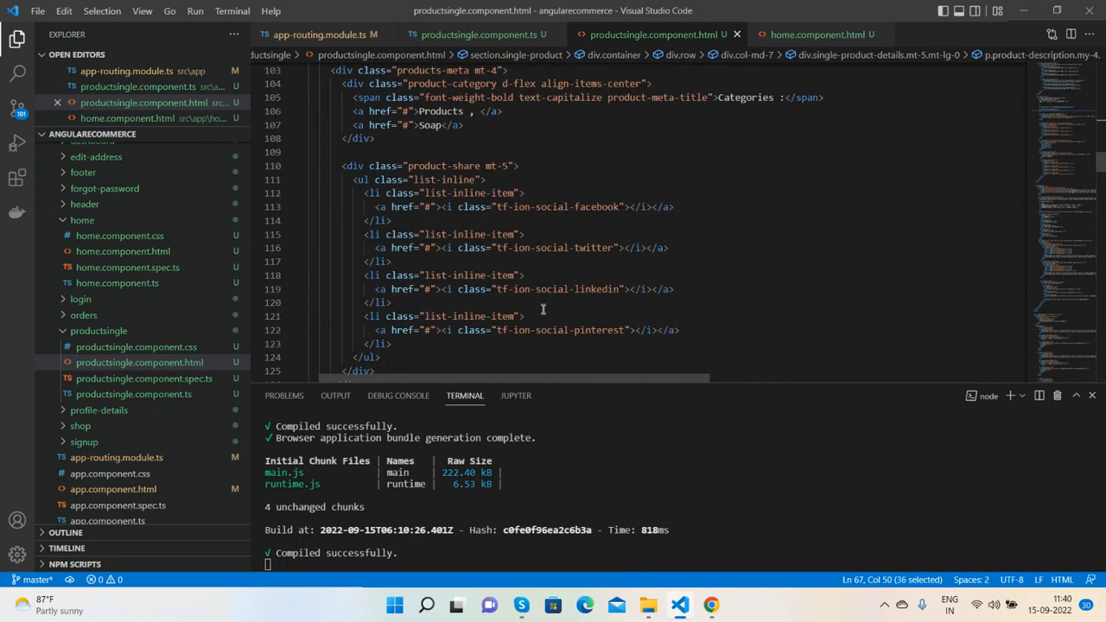
{"action": "scroll", "scroll_direction": "down", "scroll_amount": 3}
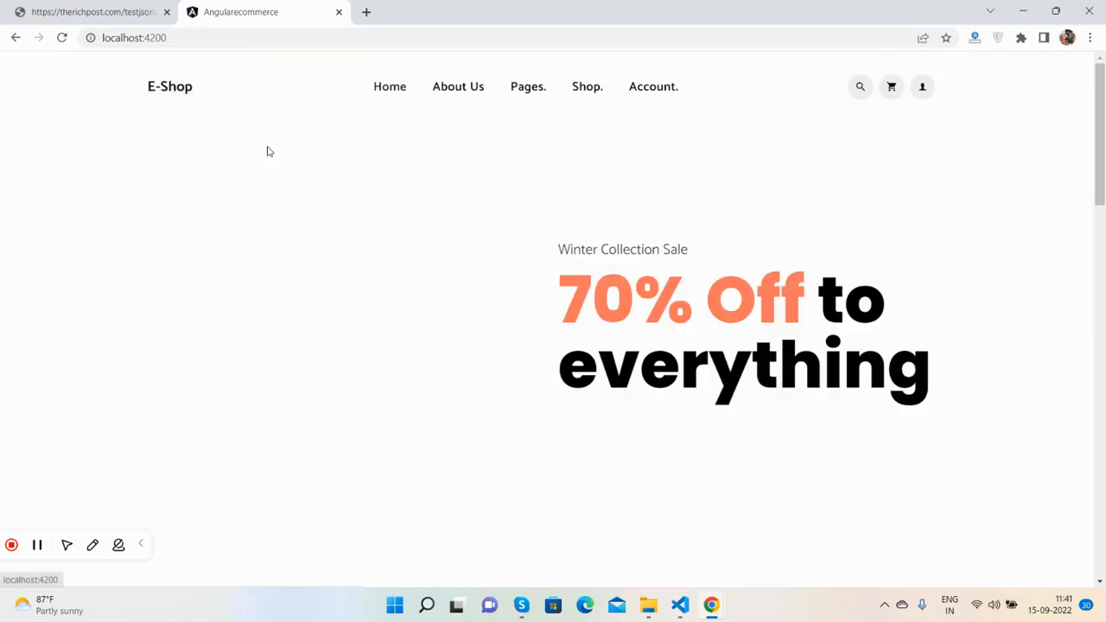
Review the headphones product page, then open the Shop listing showing 17 results.
{"action": "scroll", "scroll_direction": "down", "scroll_amount": 3}
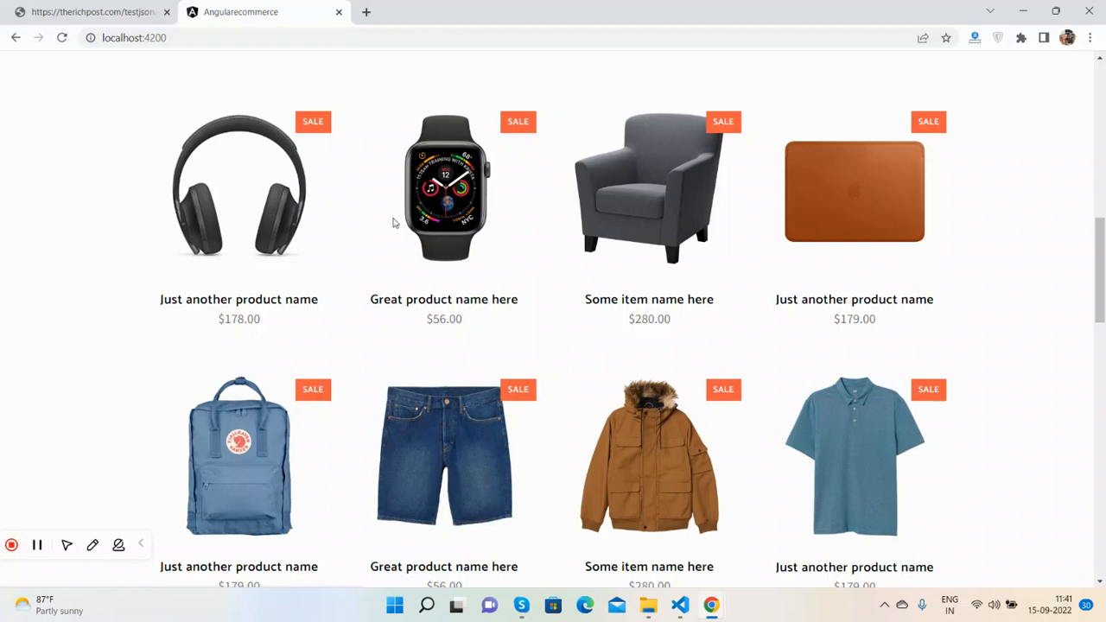
{"action": "mouse_move", "coordinate": [247, 169]}
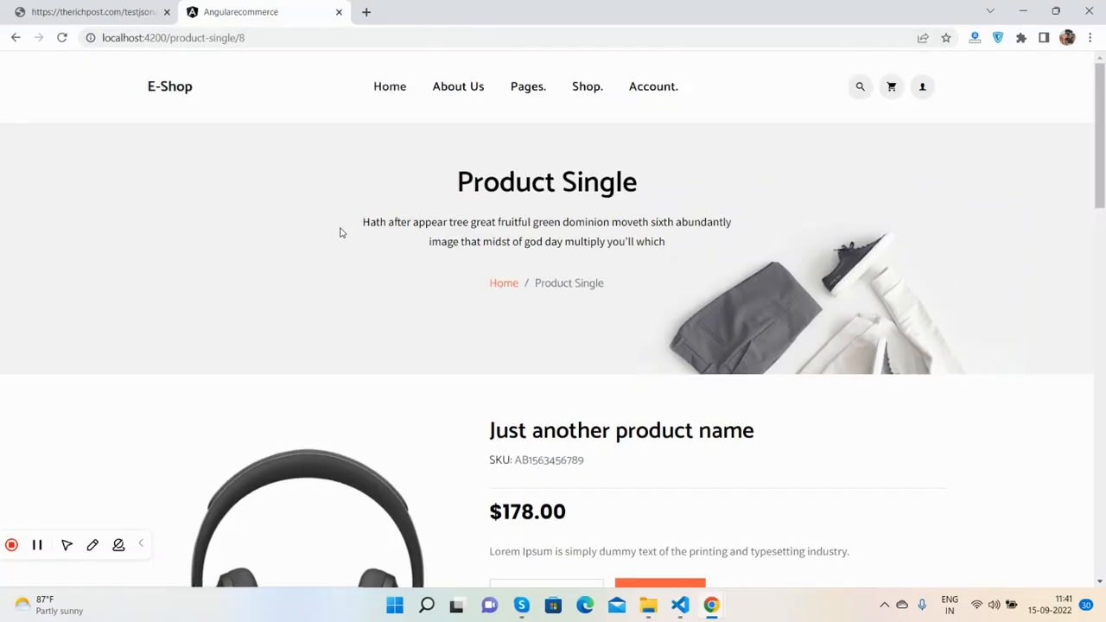
{"action": "scroll", "scroll_direction": "down", "scroll_amount": 3}
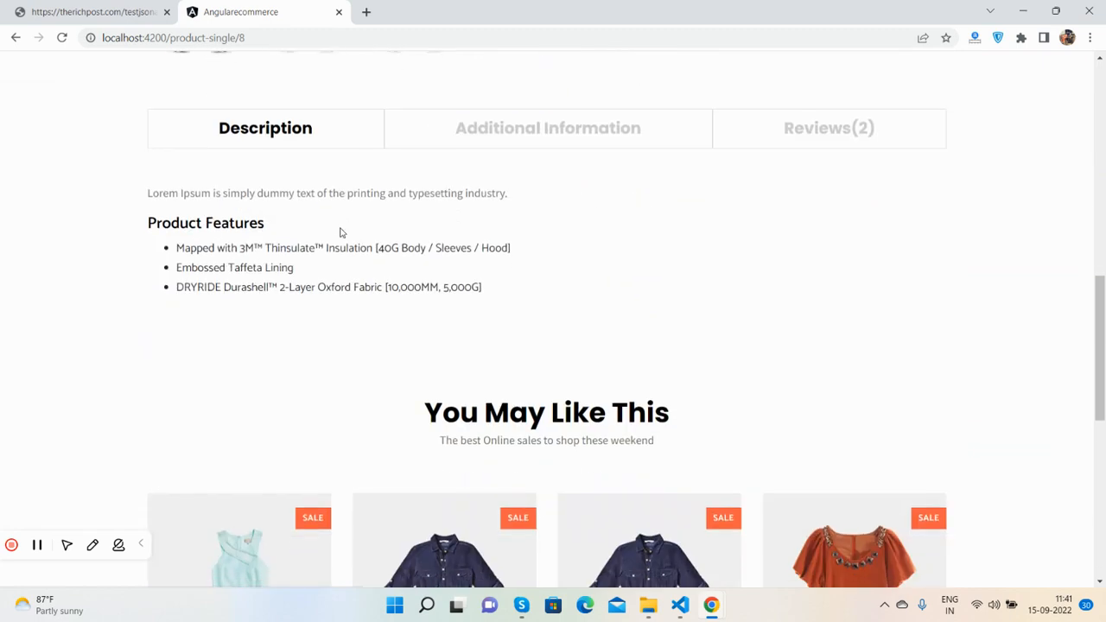
{"action": "scroll", "scroll_direction": "up", "scroll_amount": 3}
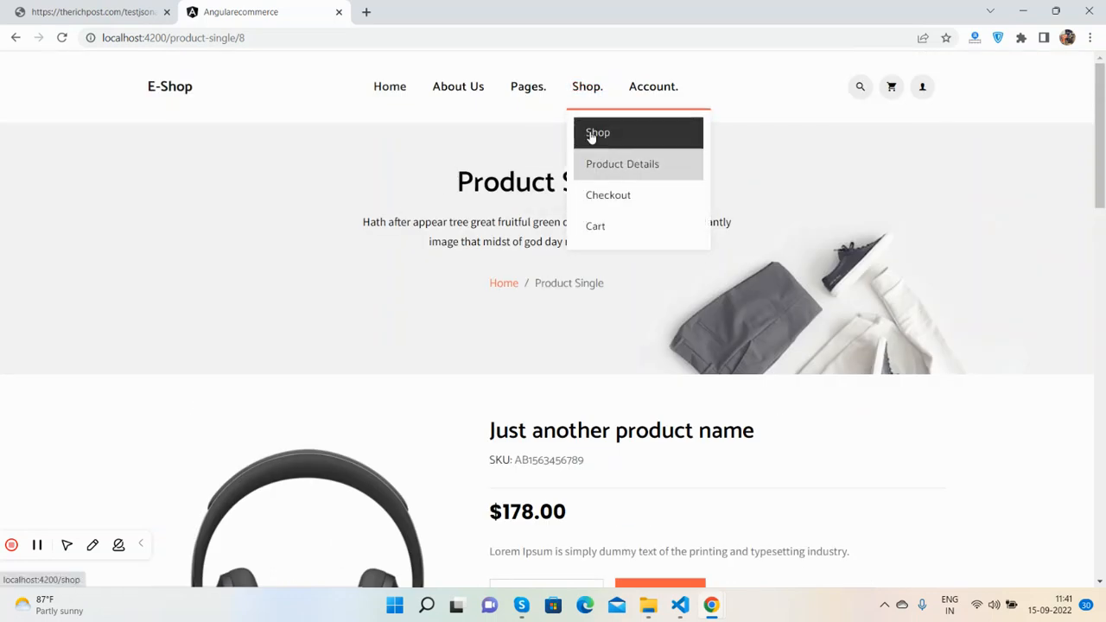
{"action": "left_click", "coordinate": [597, 132]}
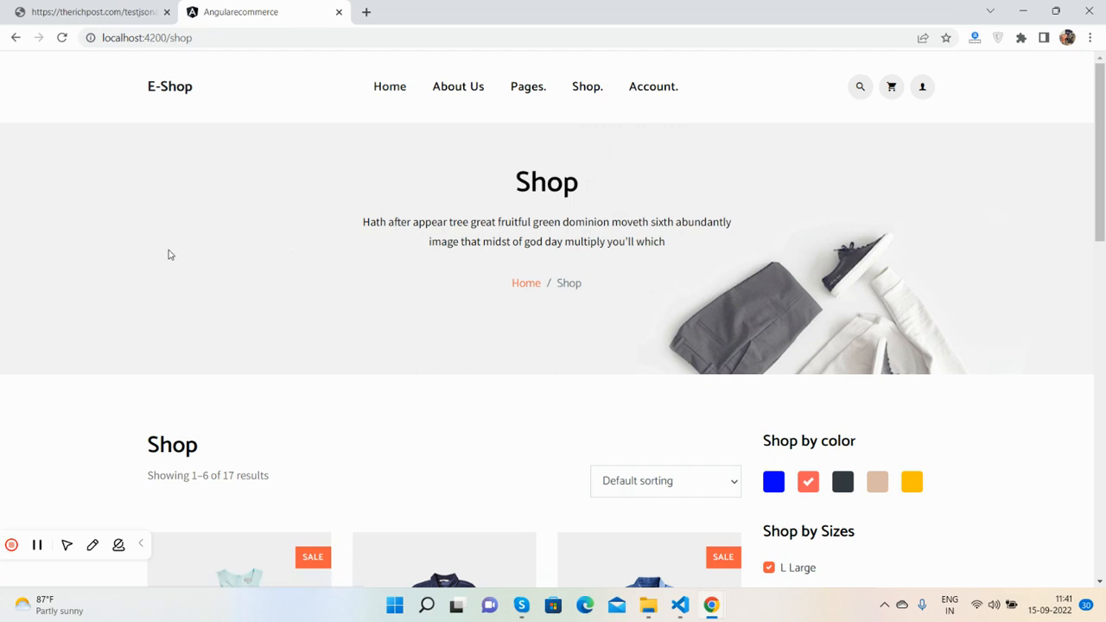
{"action": "scroll", "scroll_direction": "down", "scroll_amount": 3}
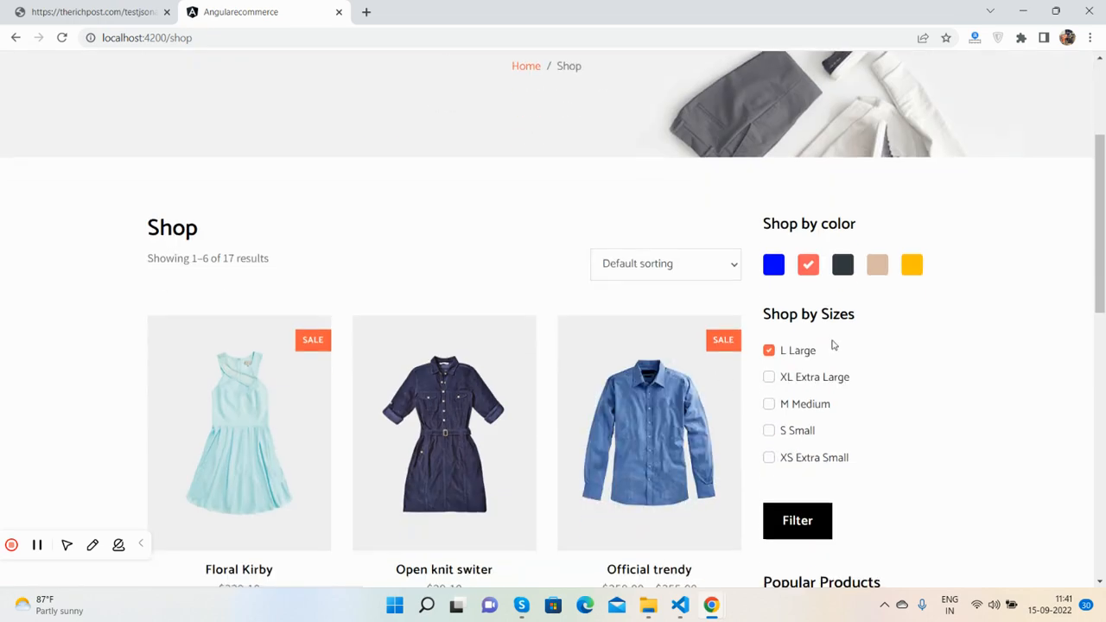
{"action": "scroll", "scroll_direction": "down", "scroll_amount": 3}
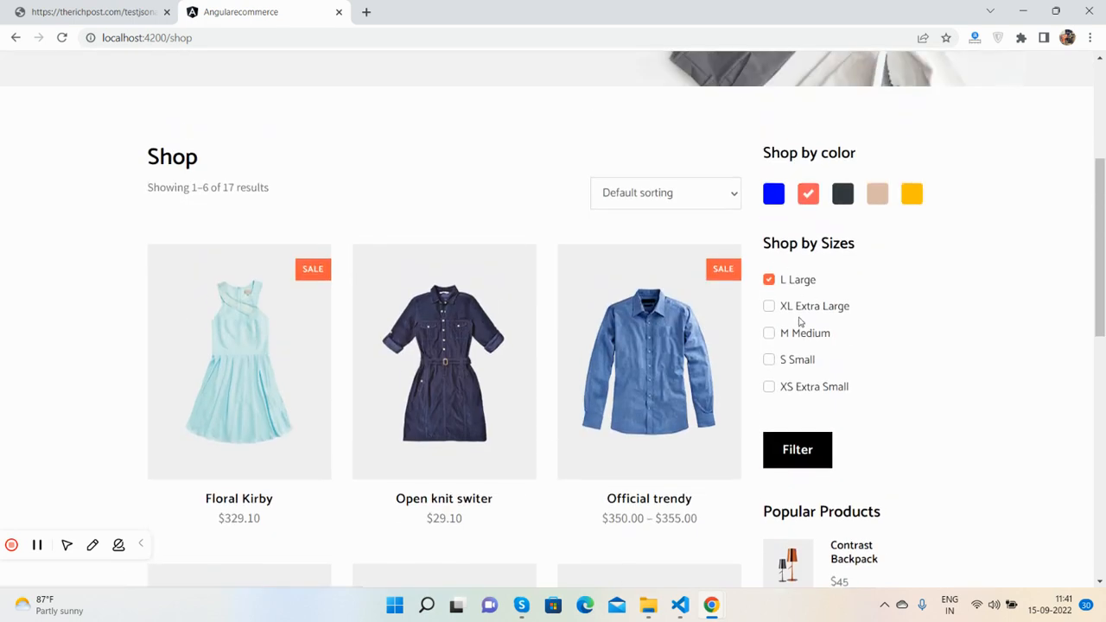